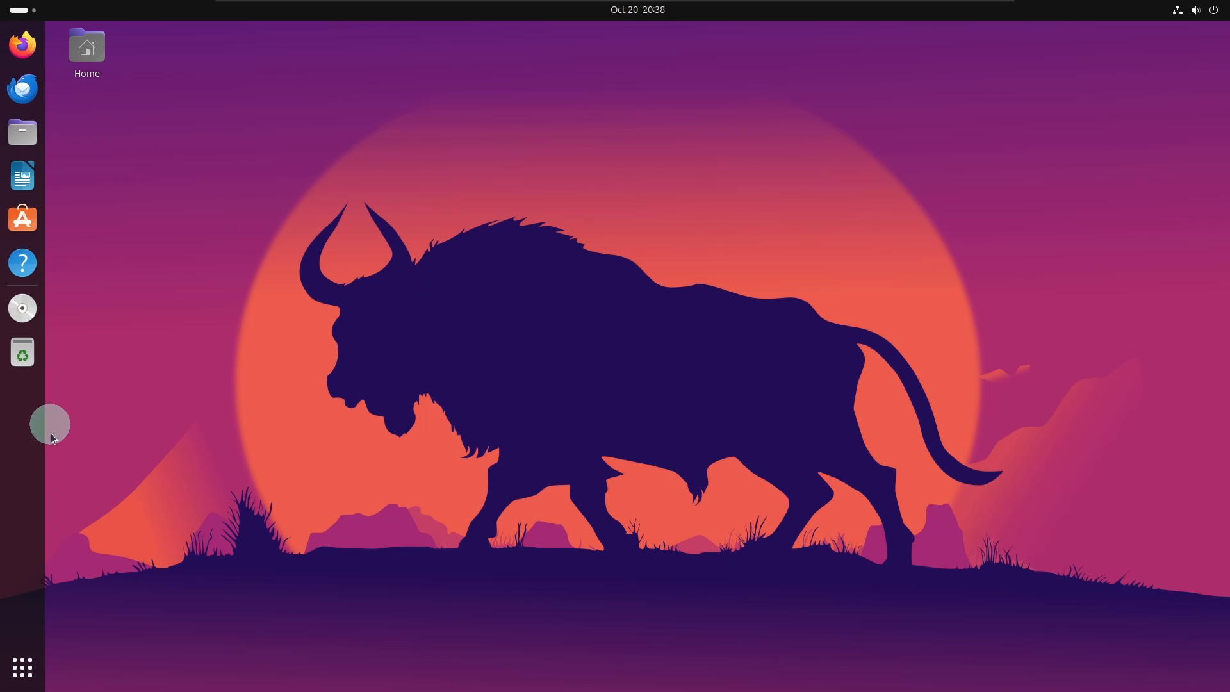
Step: Reach the Ubuntu 23.10 section of the Ubuntu Desktop download page
click(22, 666)
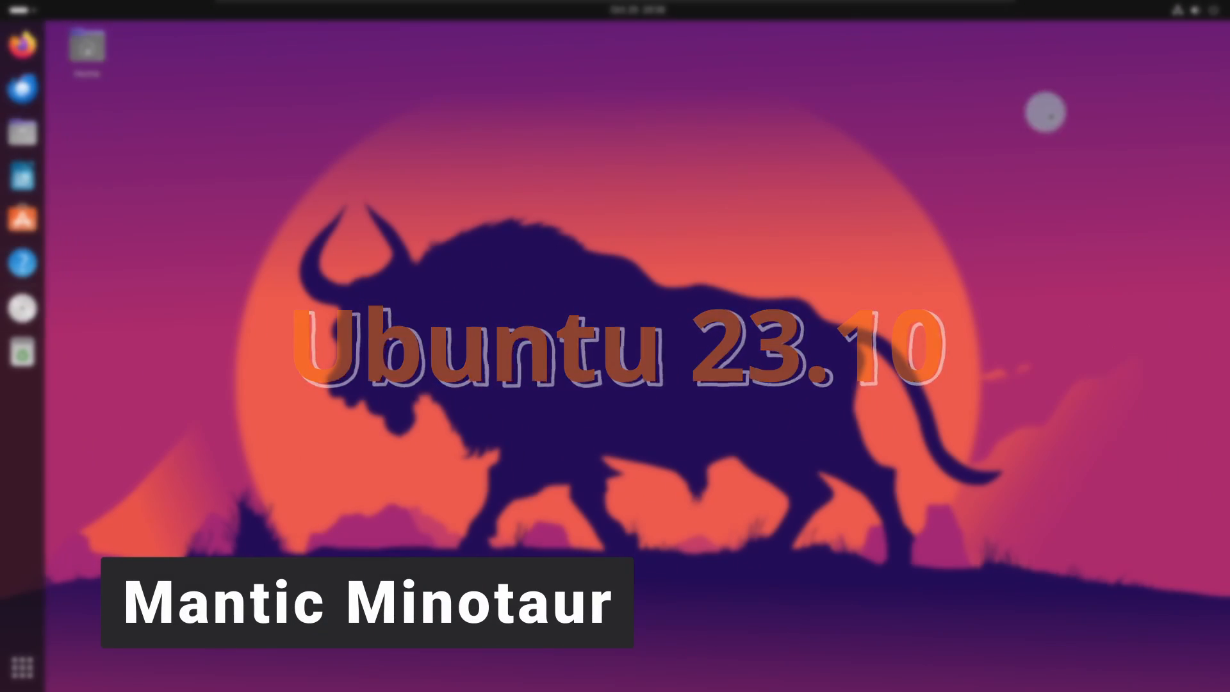
click(1196, 9)
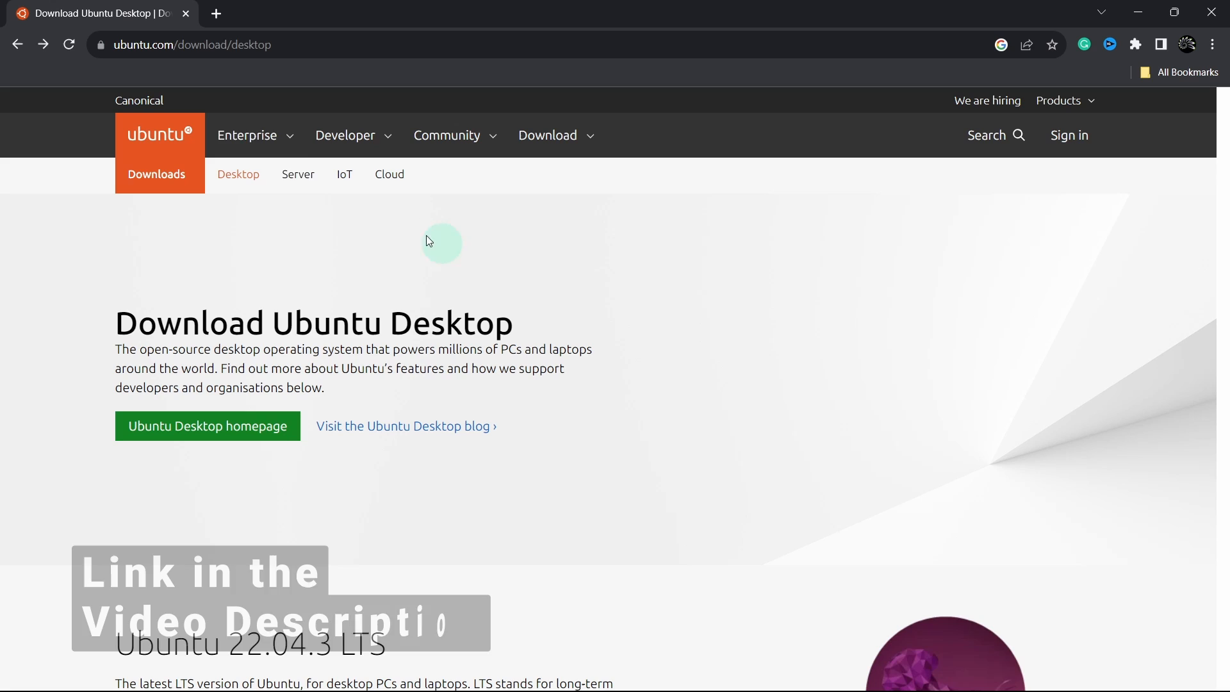
click(192, 45)
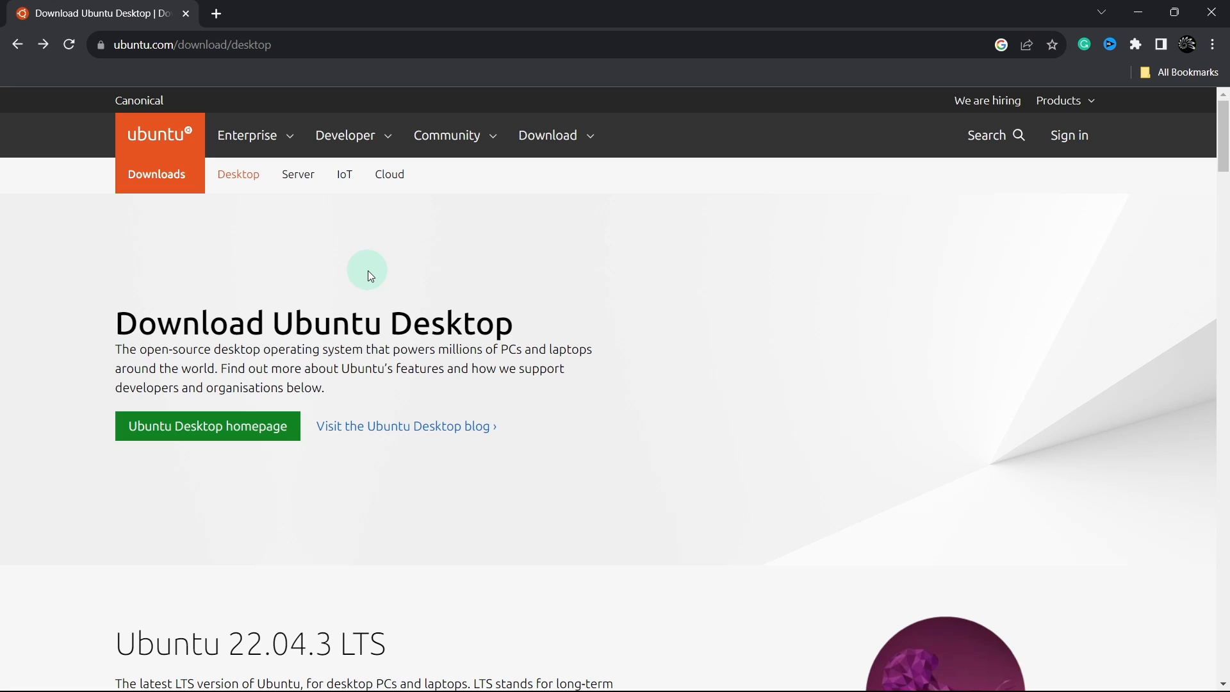
scroll(down, 3)
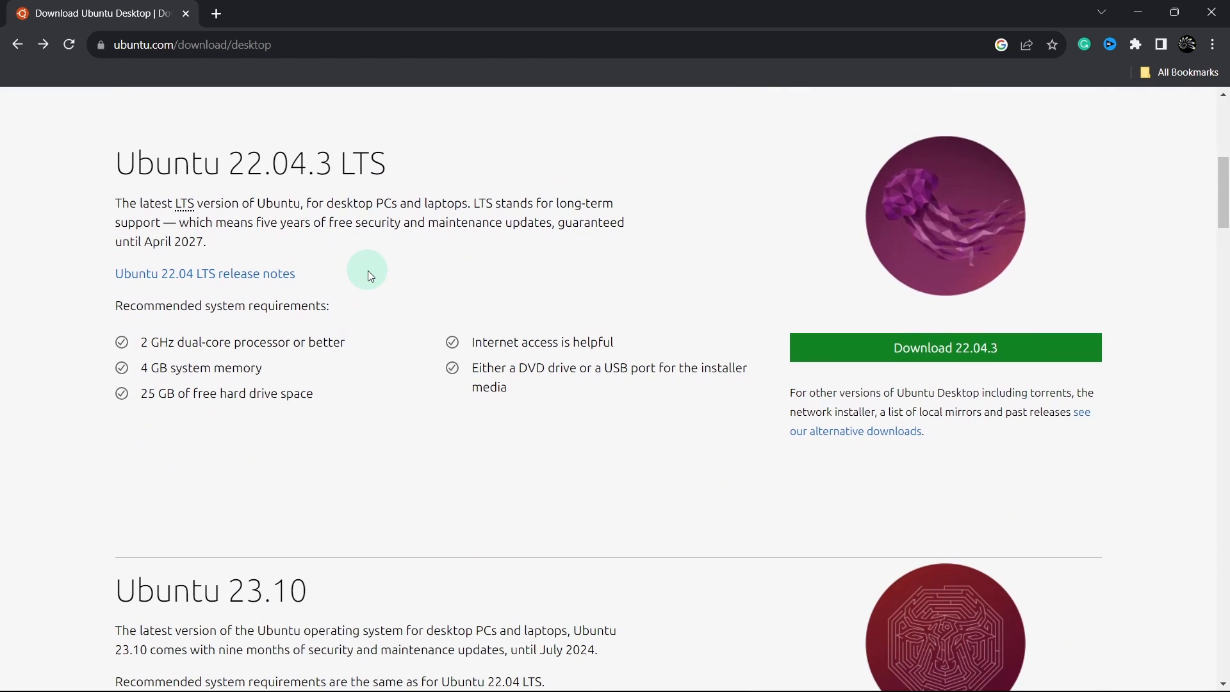
mouse_move(438, 247)
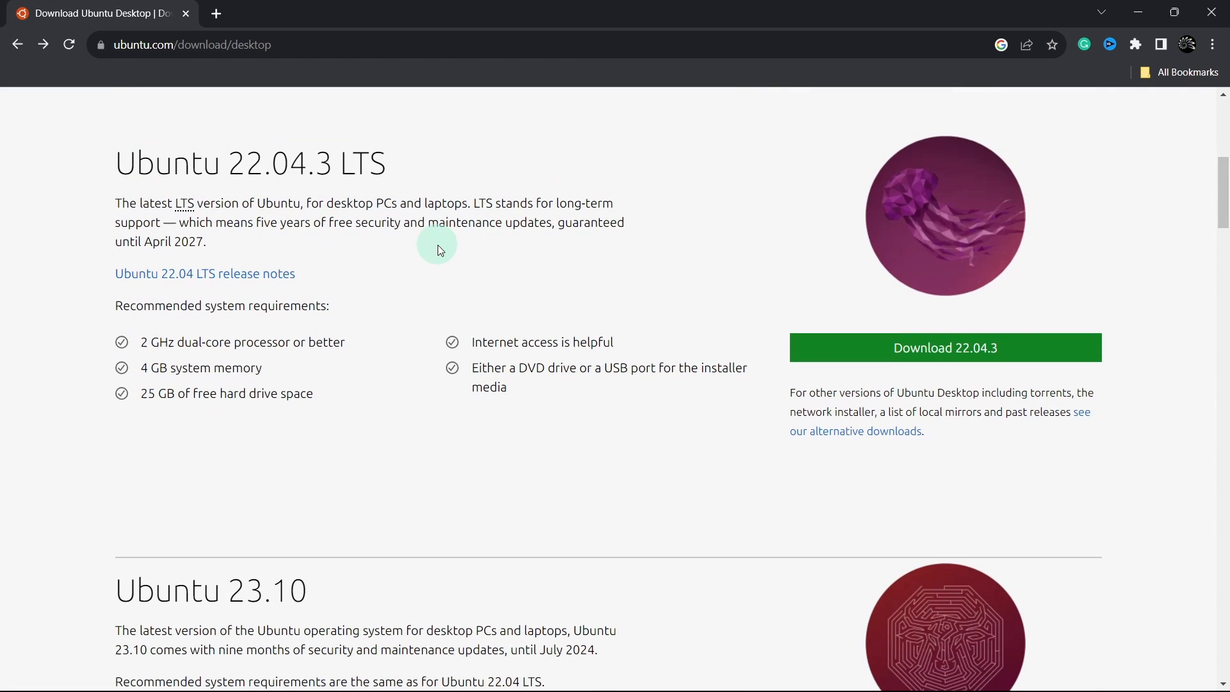
scroll(down, 3)
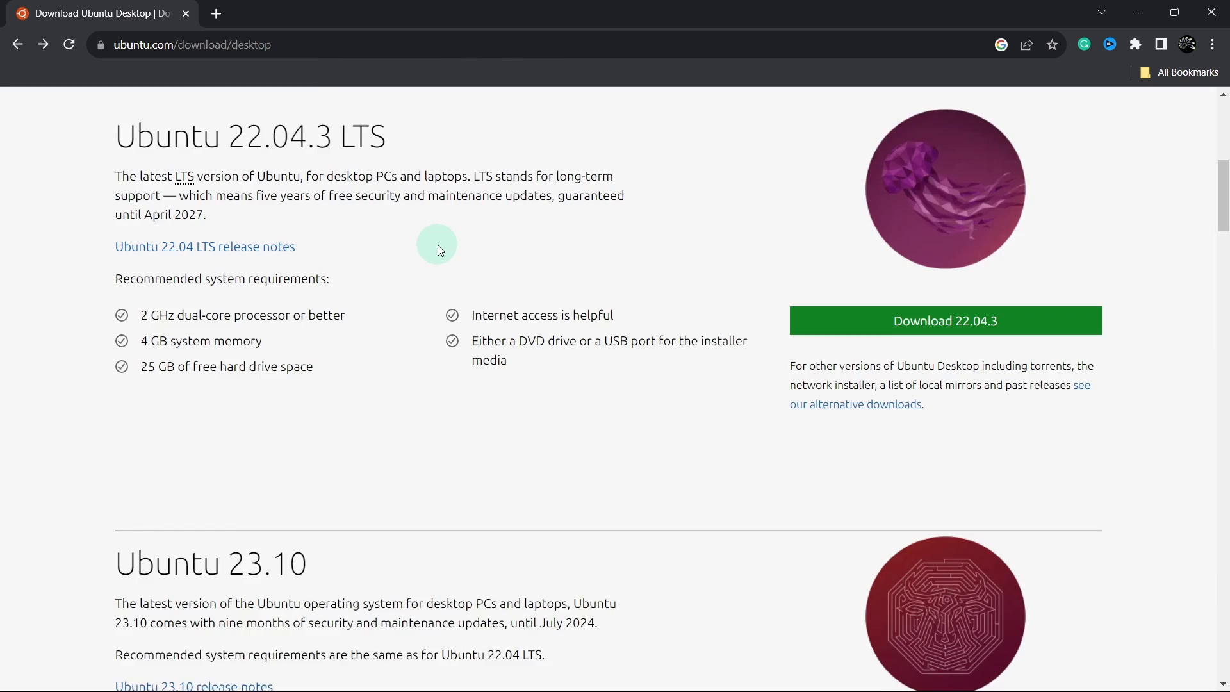
scroll(down, 3)
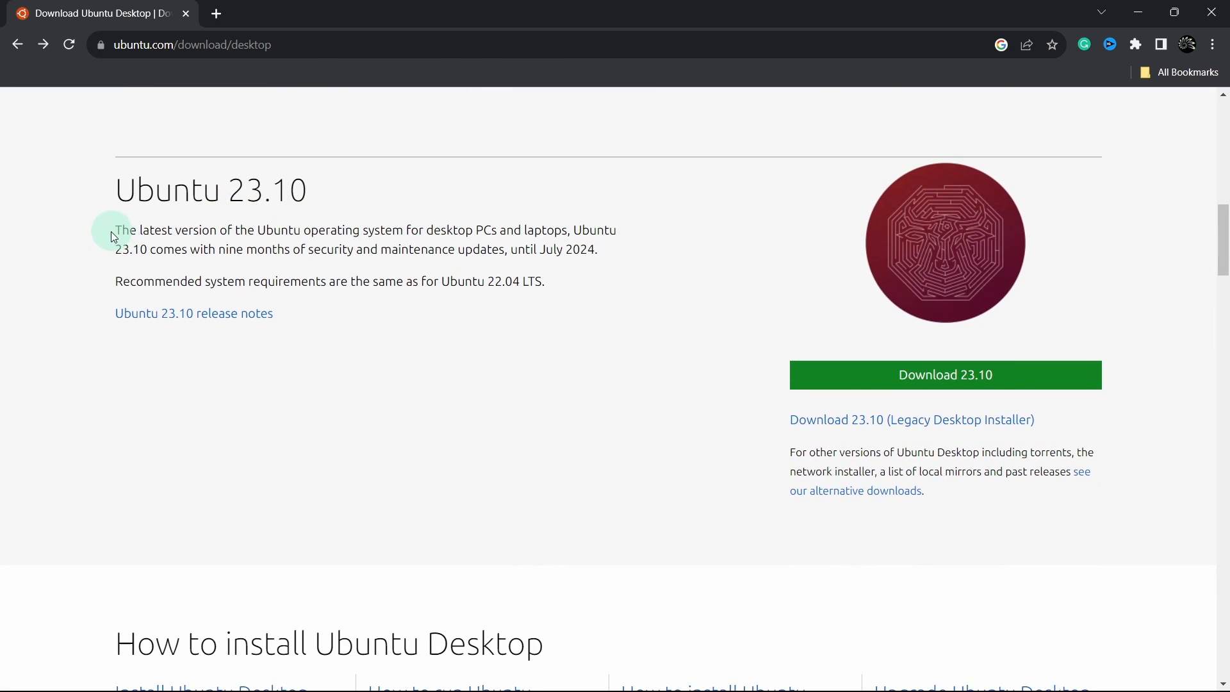
Step: Download Ubuntu 23.10 desktop, landing on the thank-you page
drag(114, 229, 318, 229)
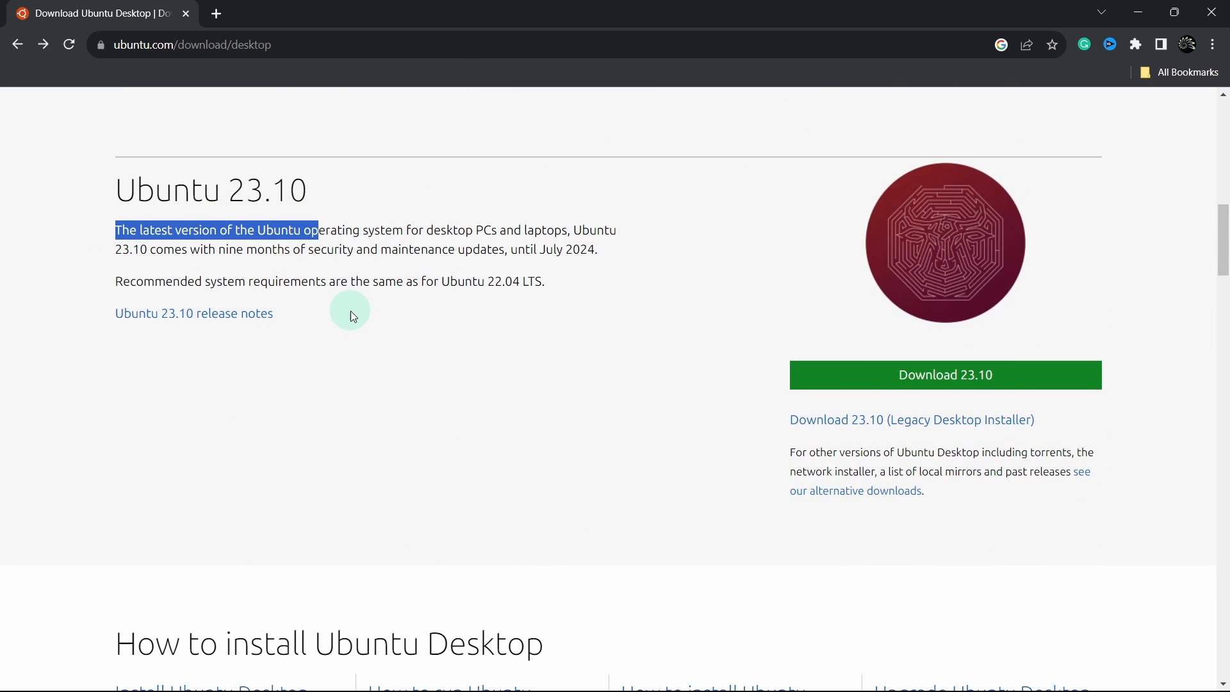
click(691, 342)
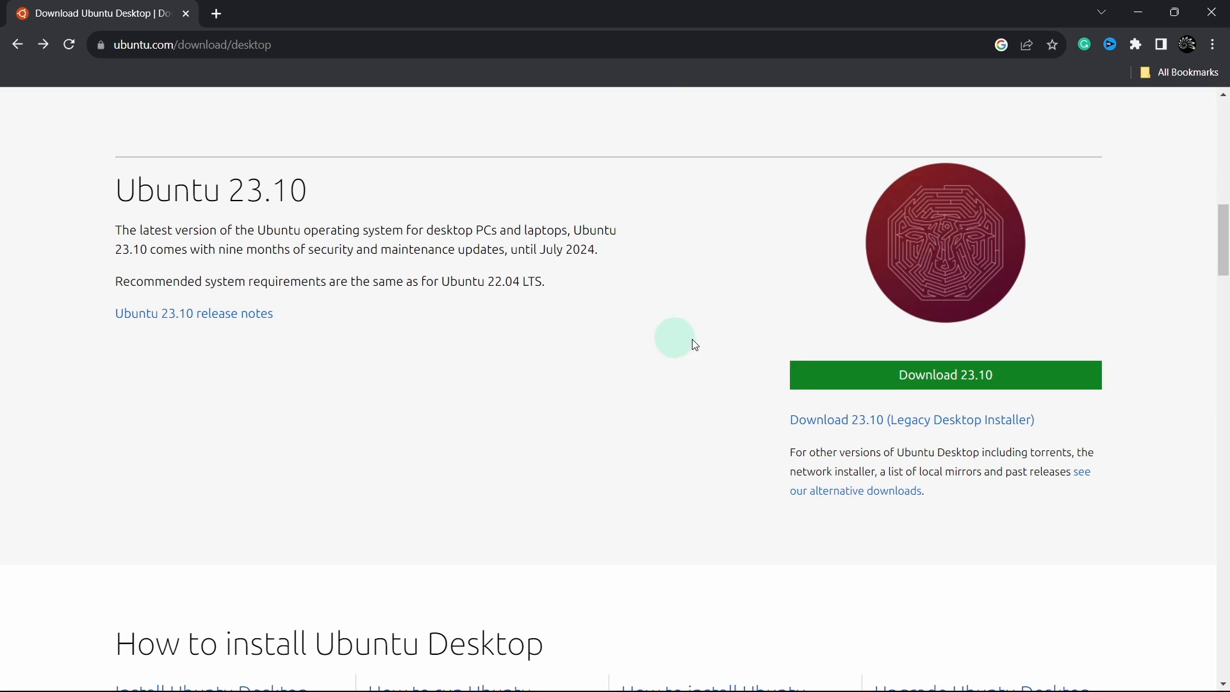
click(946, 374)
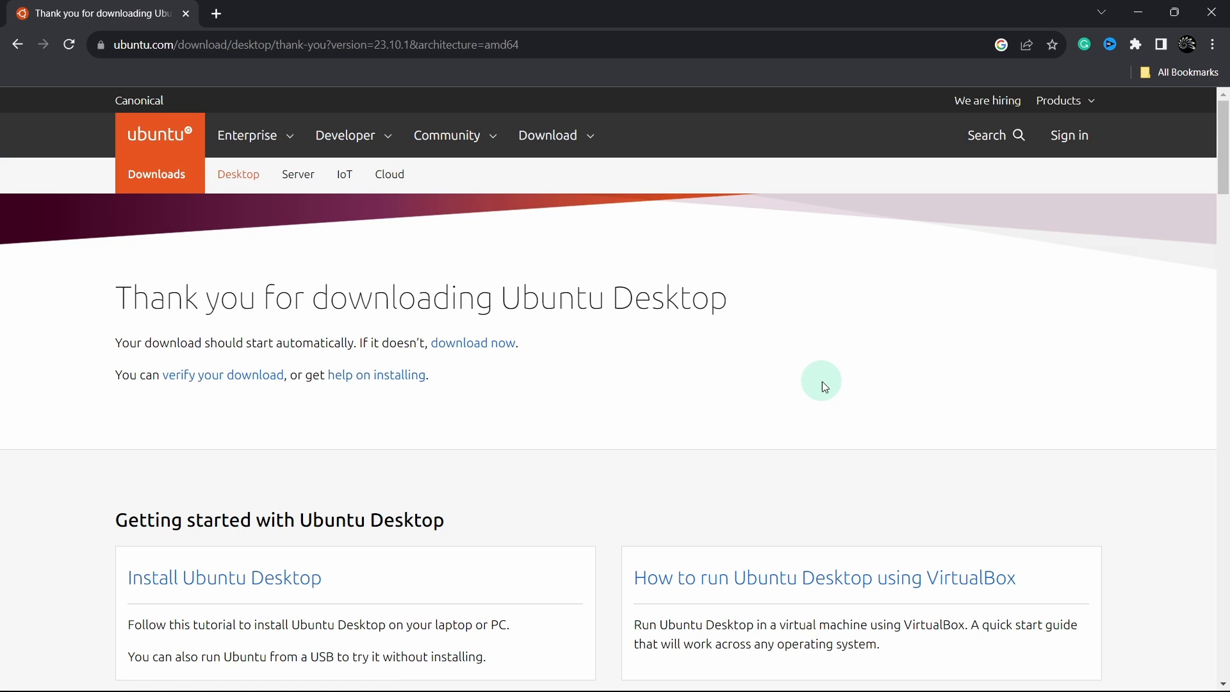
click(473, 343)
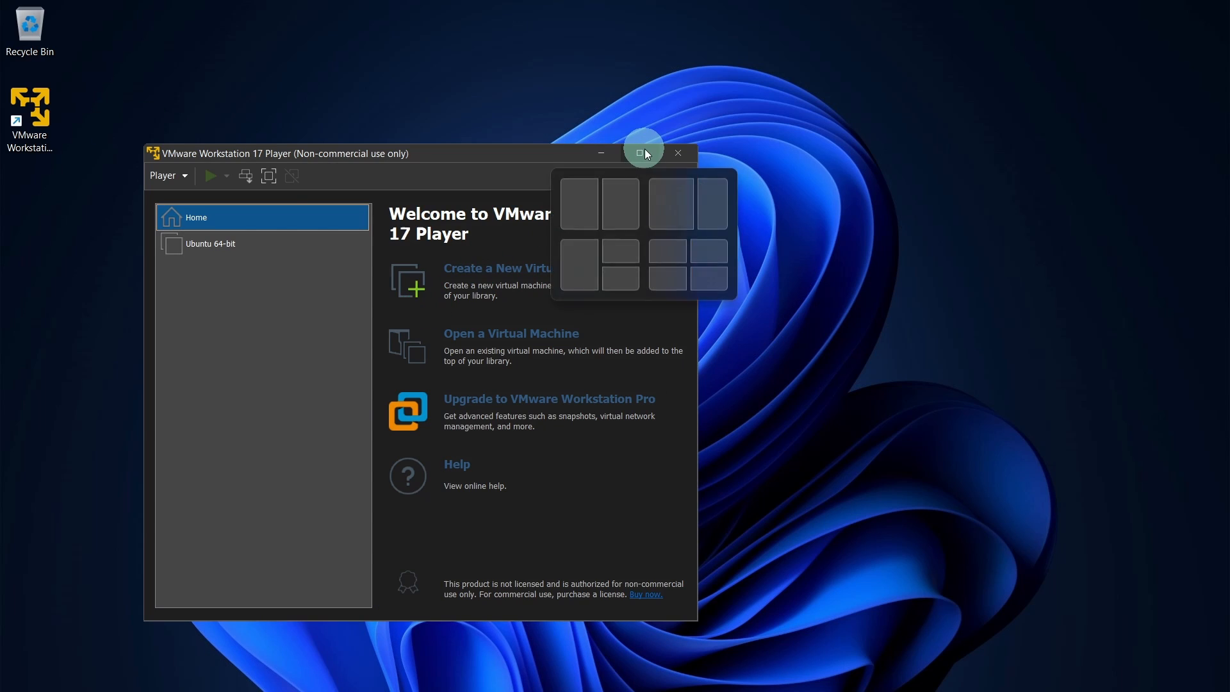
Step: Maximize the VMware Workstation 17 Player welcome window to fill the screen
click(642, 153)
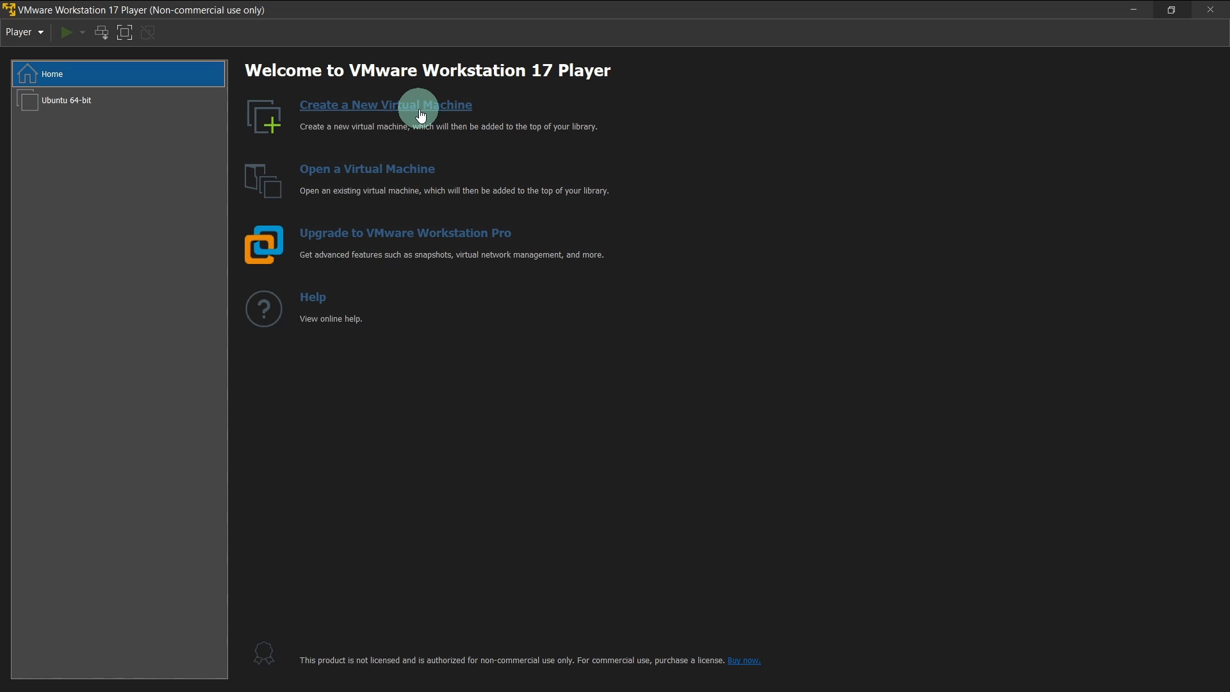
Step: Start a new VM installing the OS later, with Linux Ubuntu 64-bit as guest
click(386, 105)
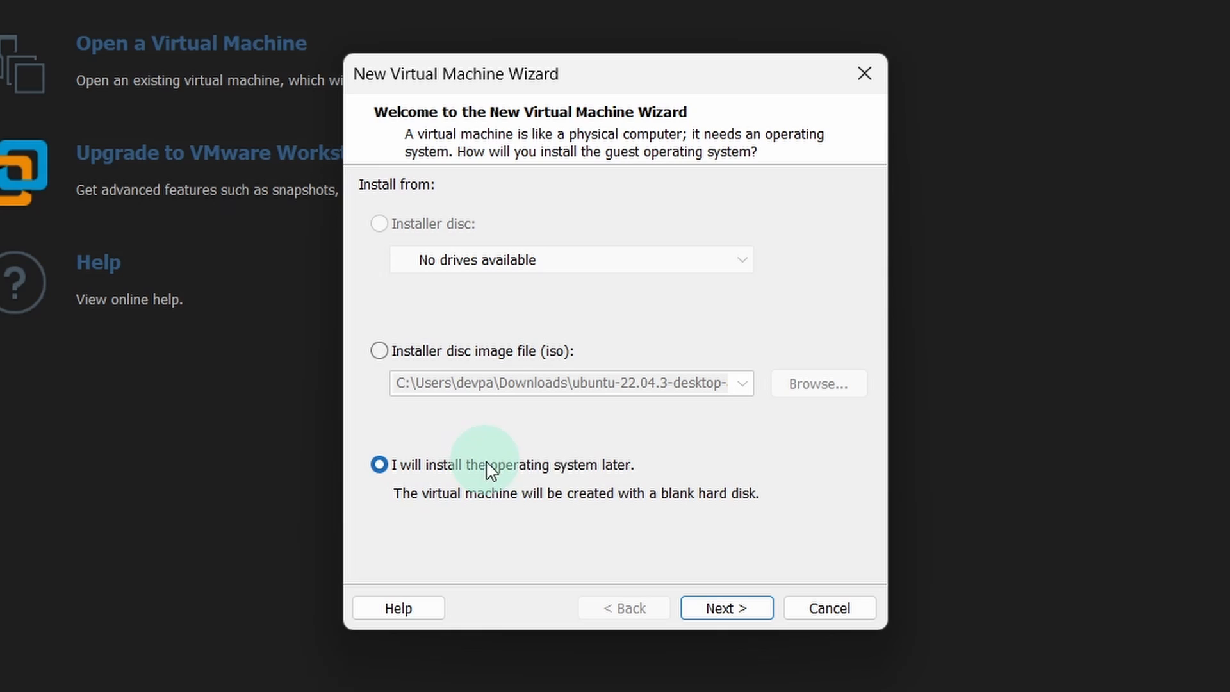
mouse_move(744, 509)
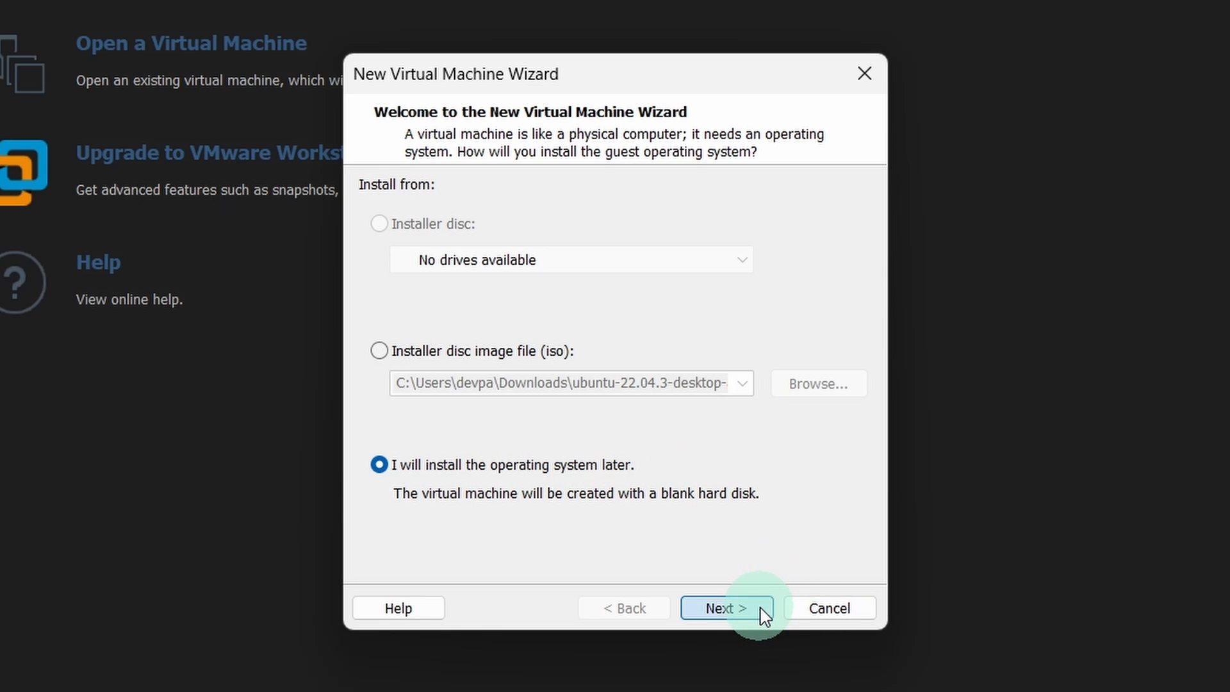
click(726, 608)
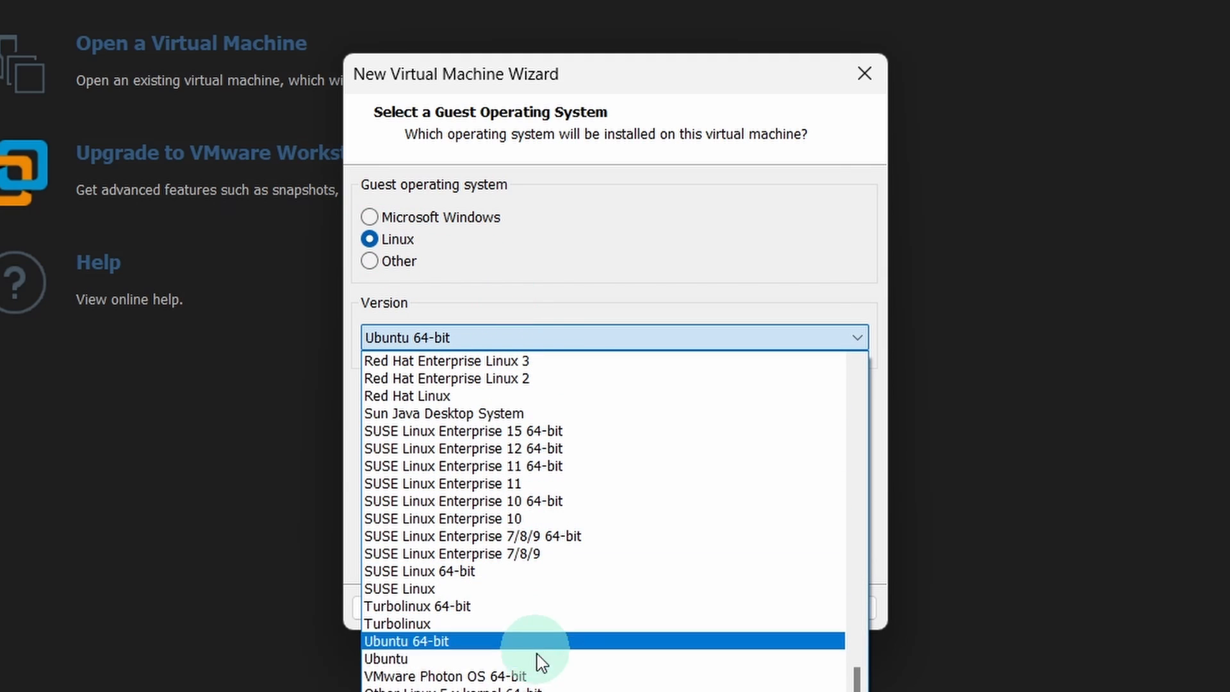
click(405, 640)
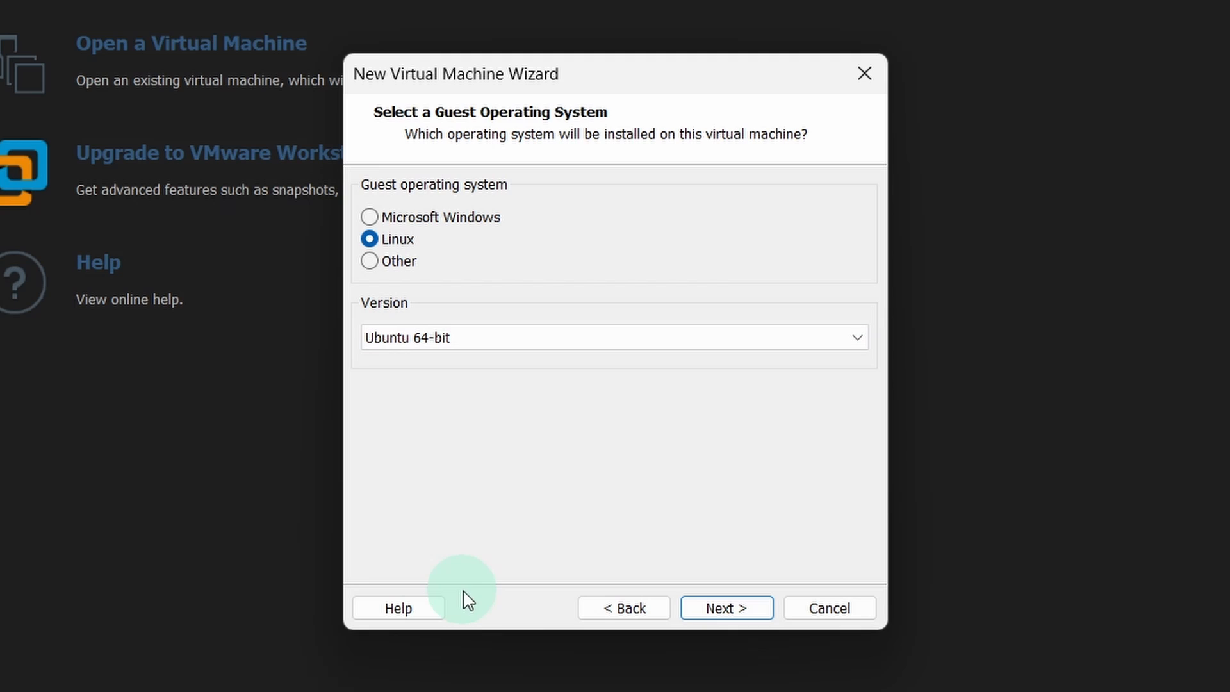
click(725, 607)
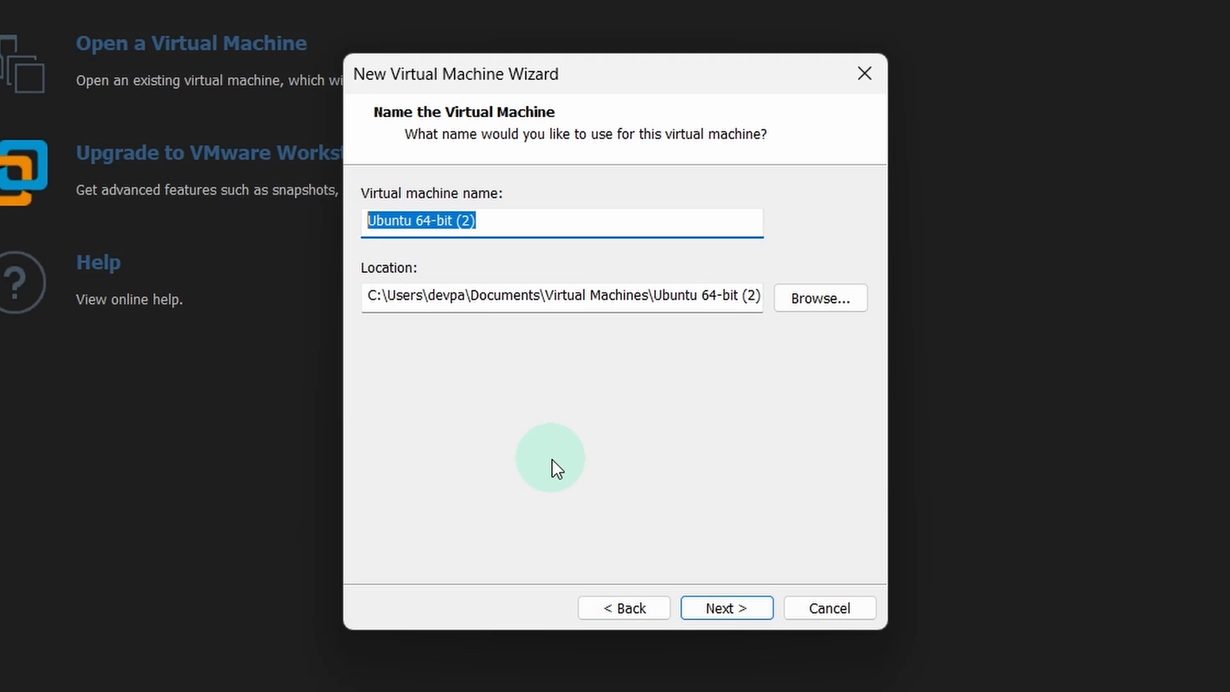
Step: Name the virtual machine 'Ubuntu Minotaur' and continue to disk capacity
key(Delete)
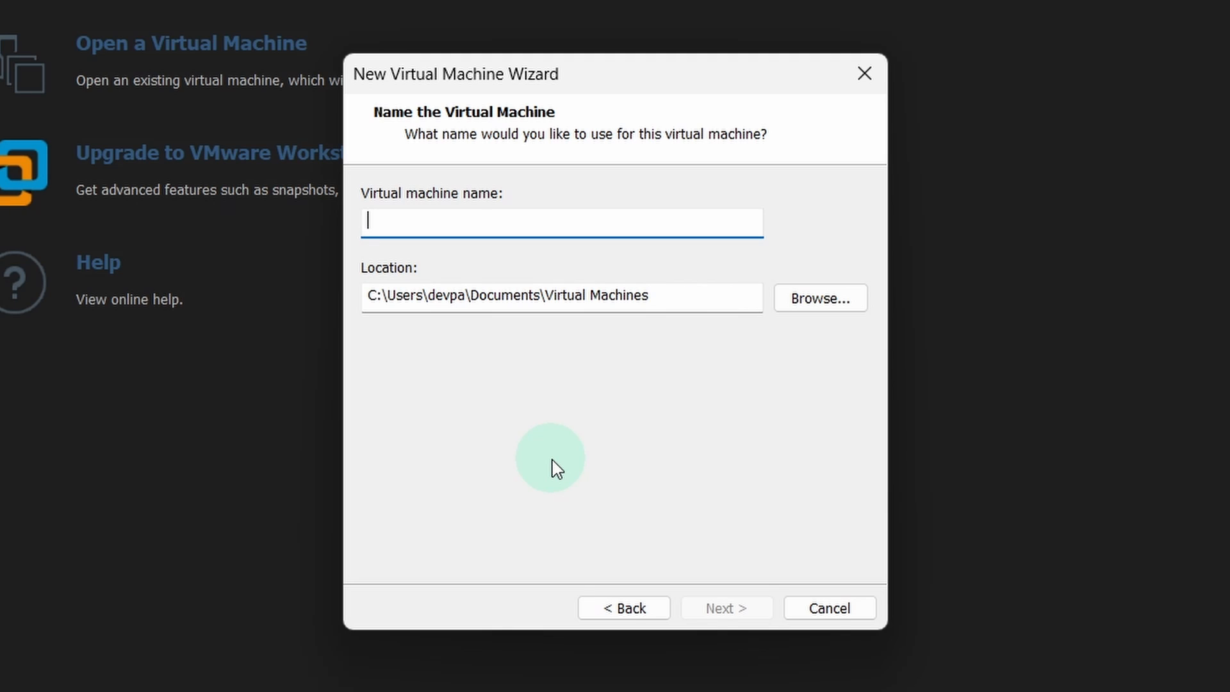
text(Ubuntu)
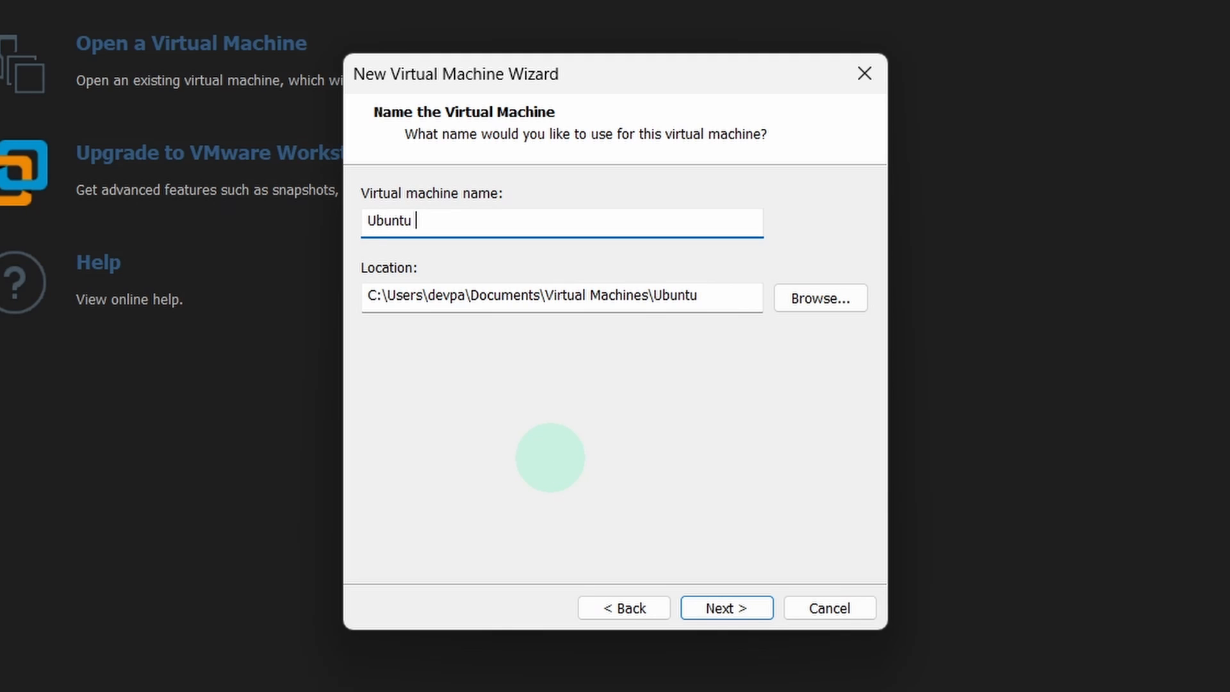
text(Minotaur)
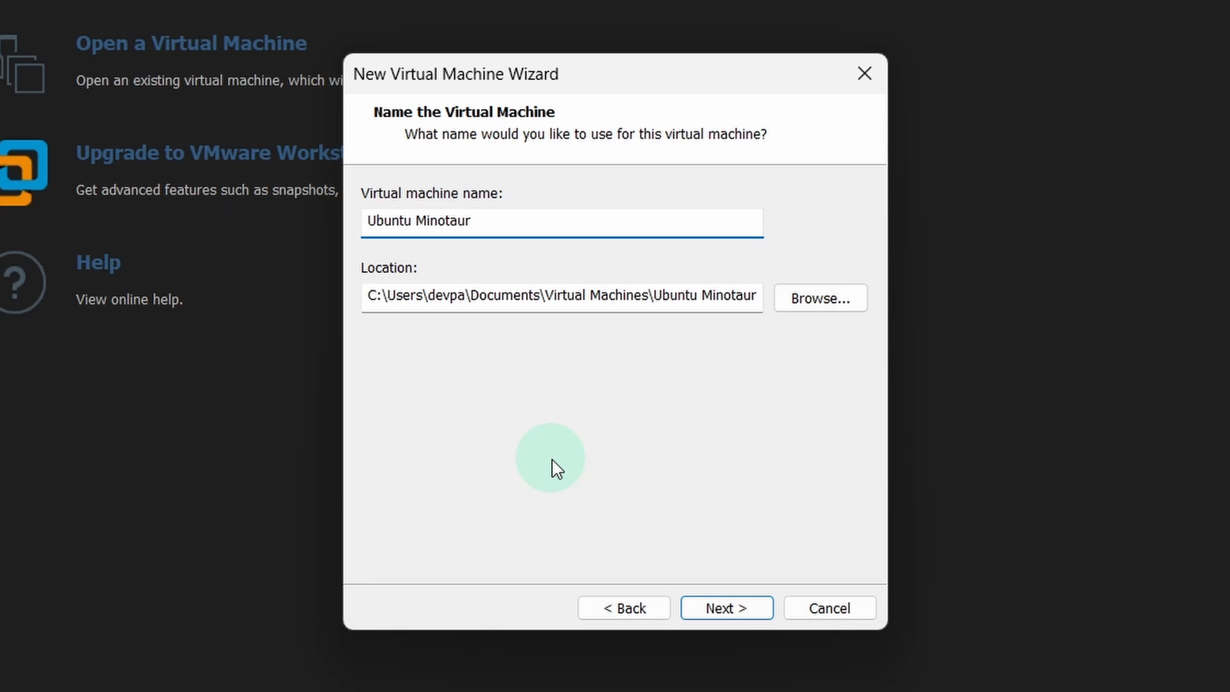
mouse_move(555, 469)
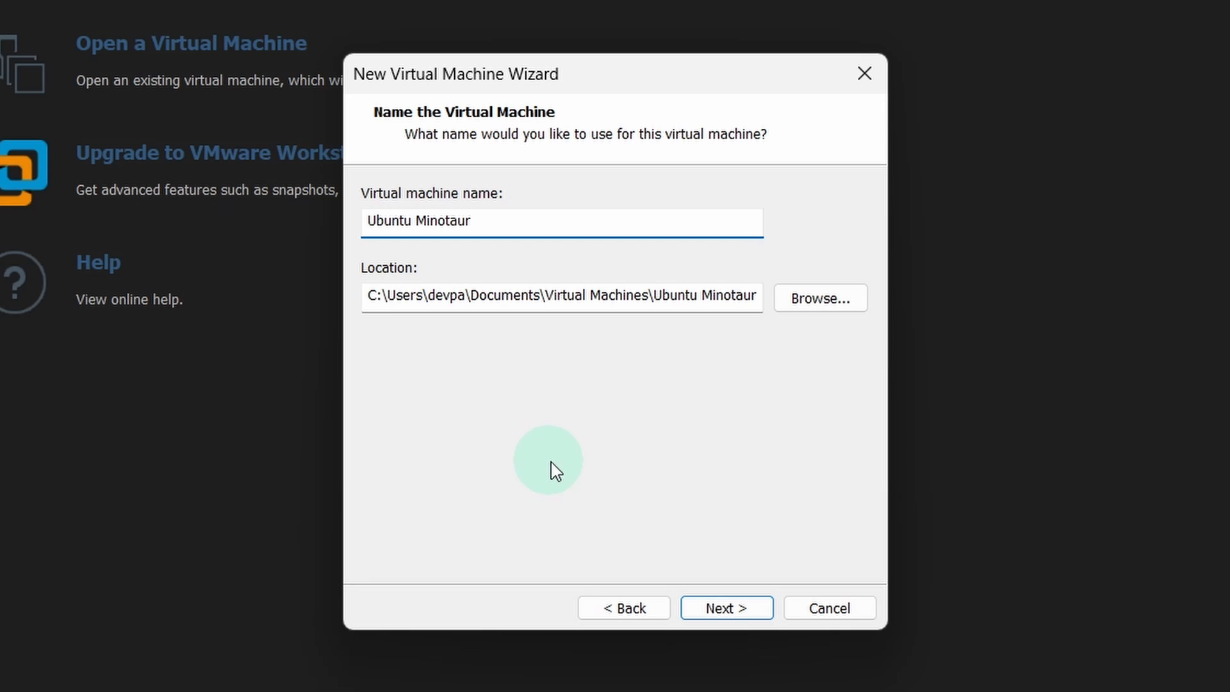
click(726, 607)
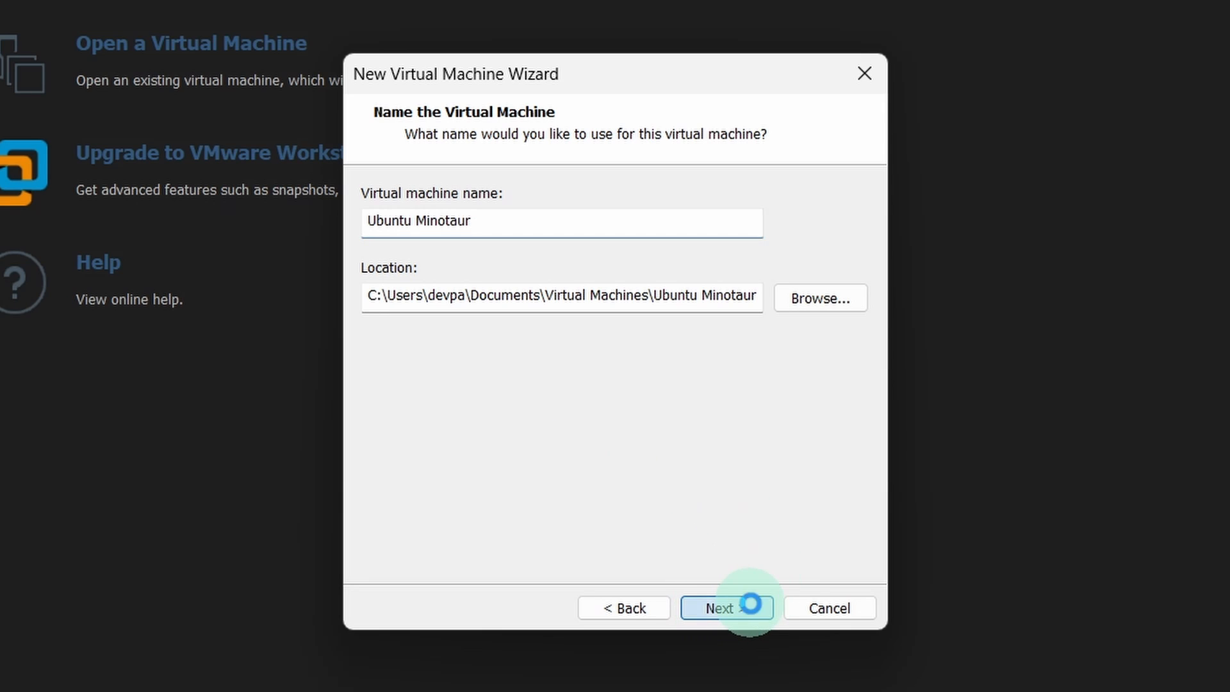
click(727, 607)
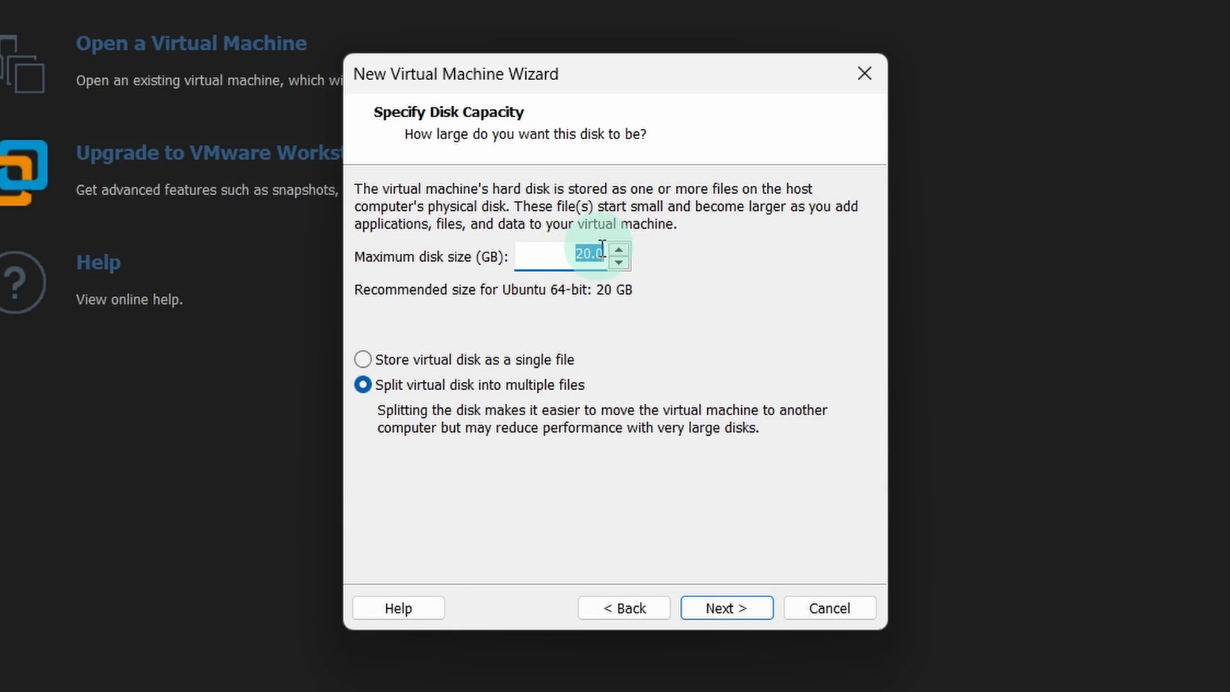
Step: Give the VM a 60 GB split virtual disk and finish creating it
text(60)
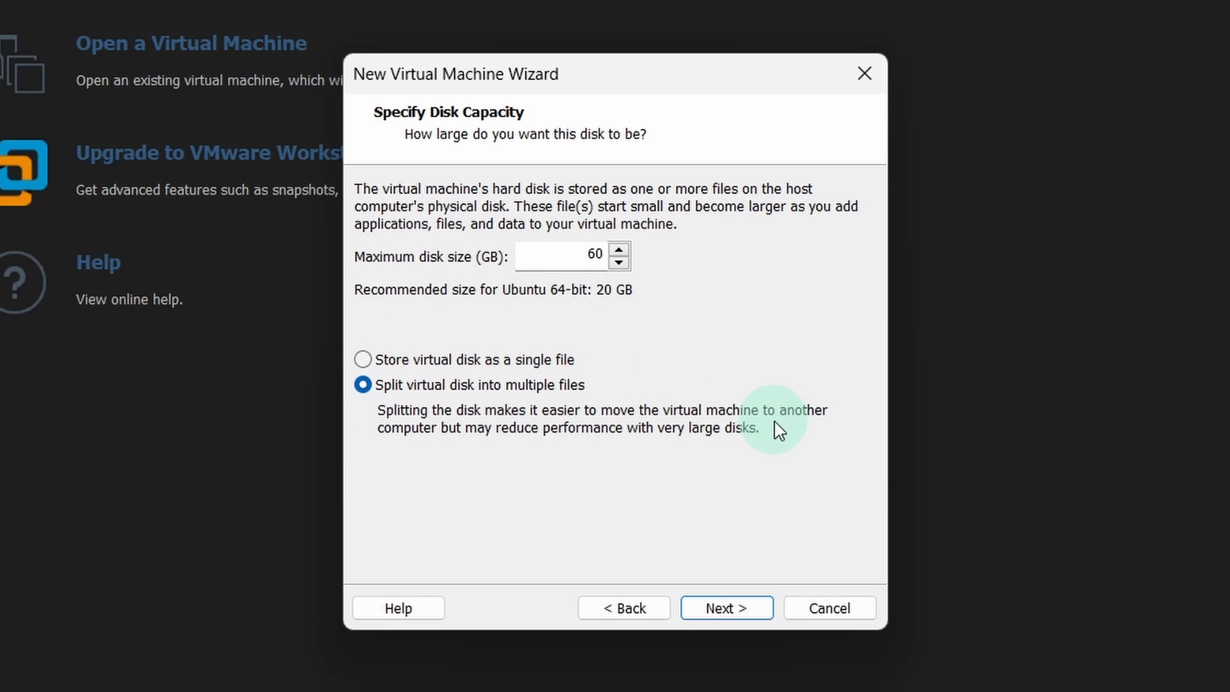
click(726, 607)
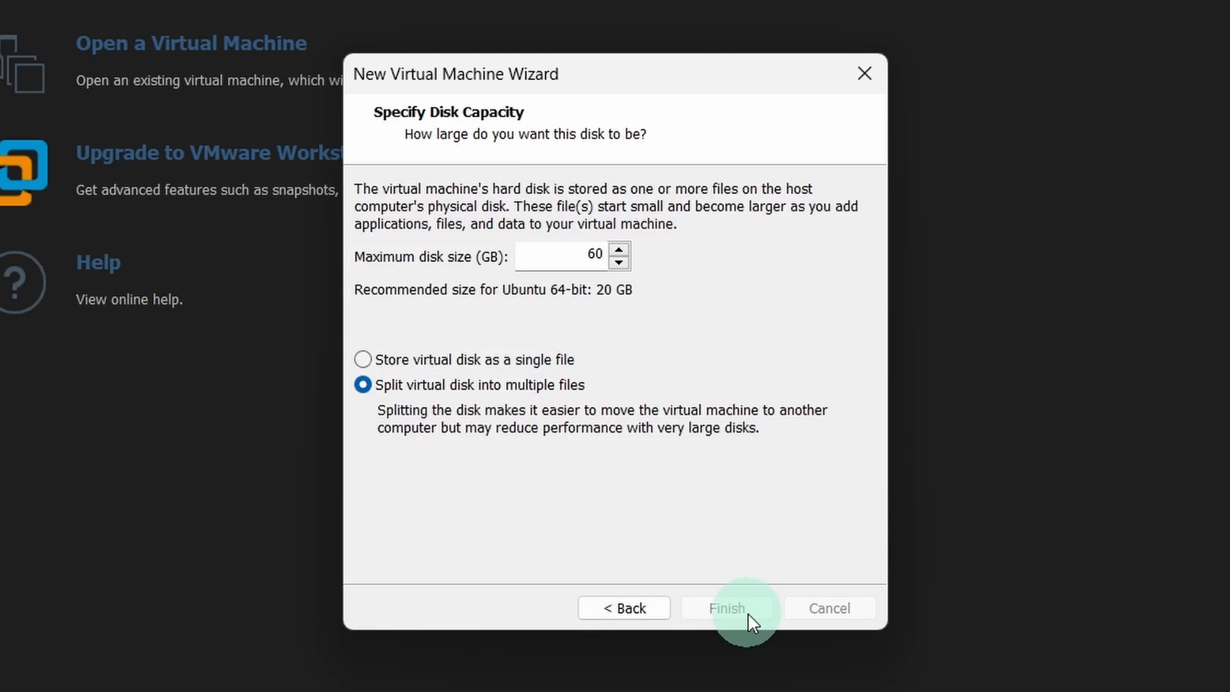
click(726, 607)
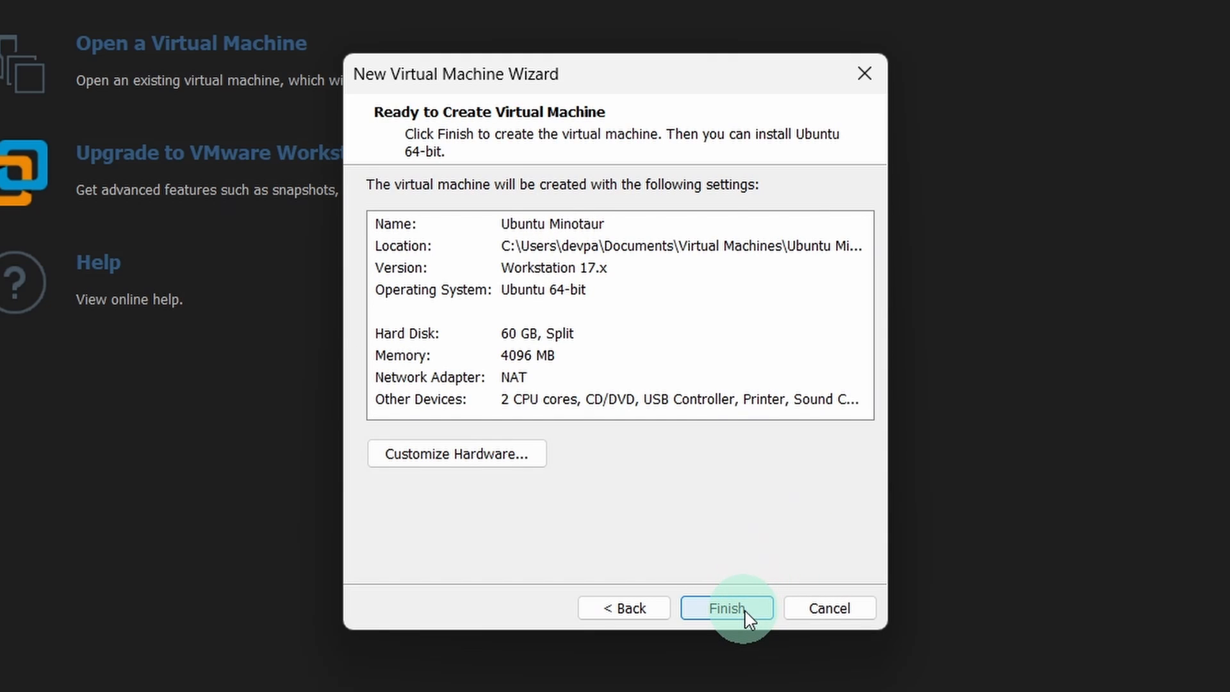
click(727, 608)
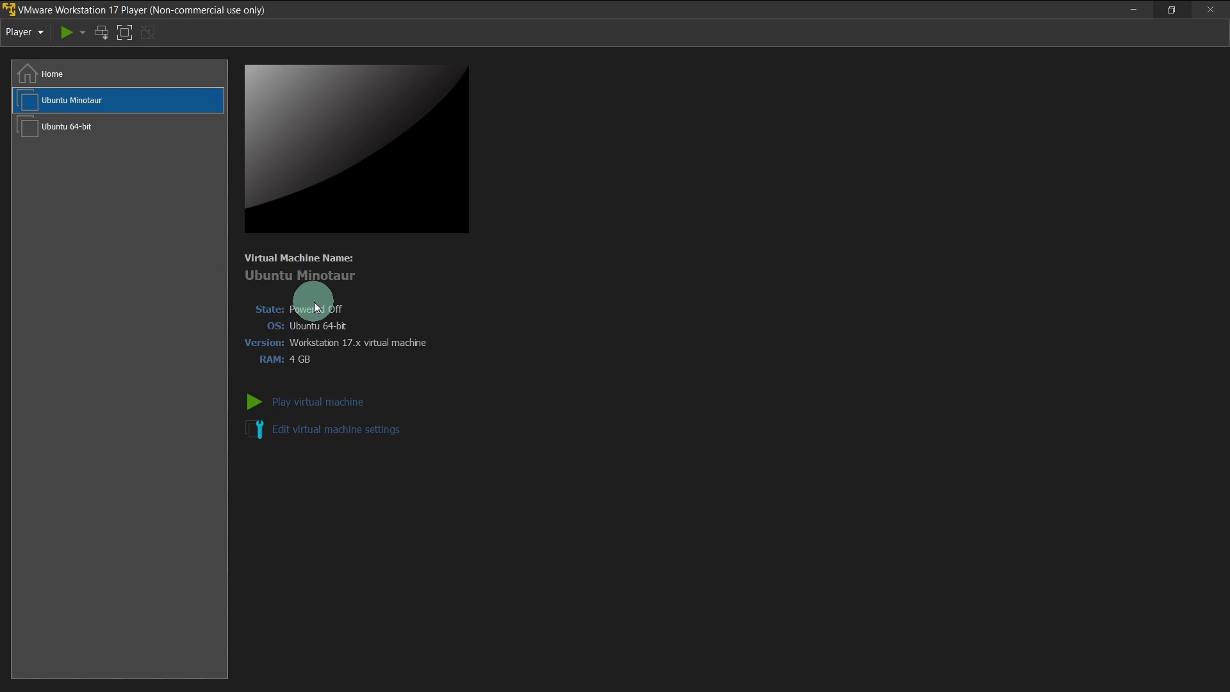
mouse_move(341, 424)
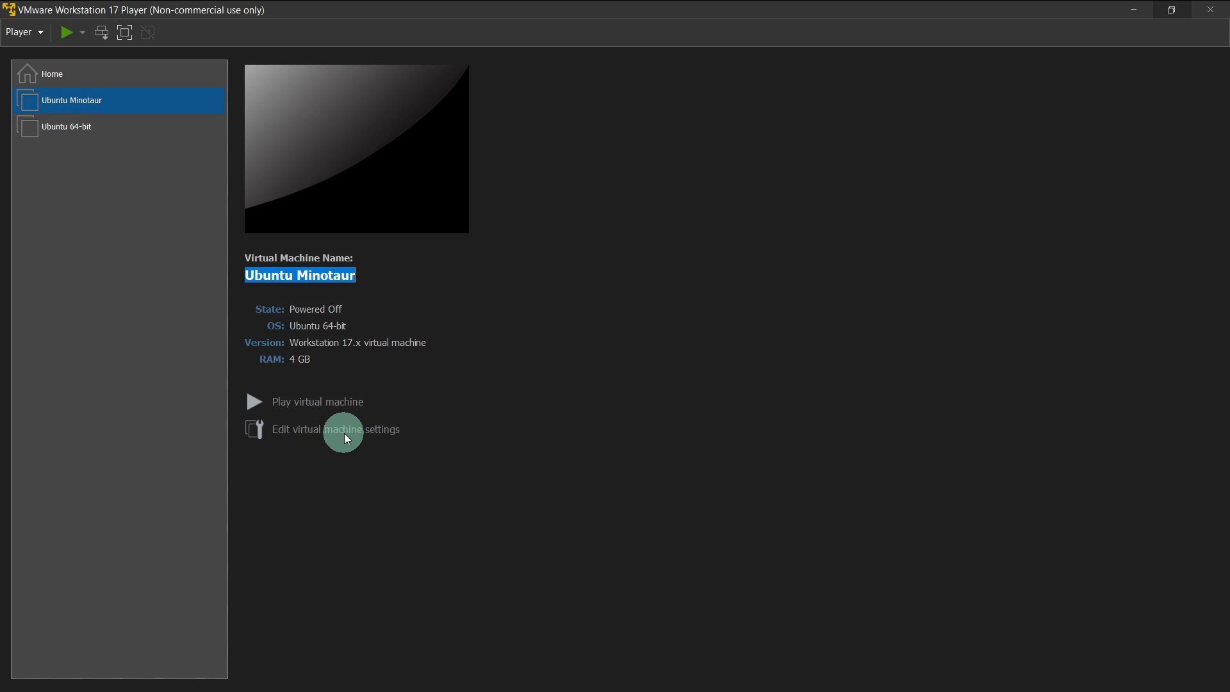
Step: Set Ubuntu Minotaur's memory to about 8.6 GB (8780 MB) and 6 processor cores
click(336, 429)
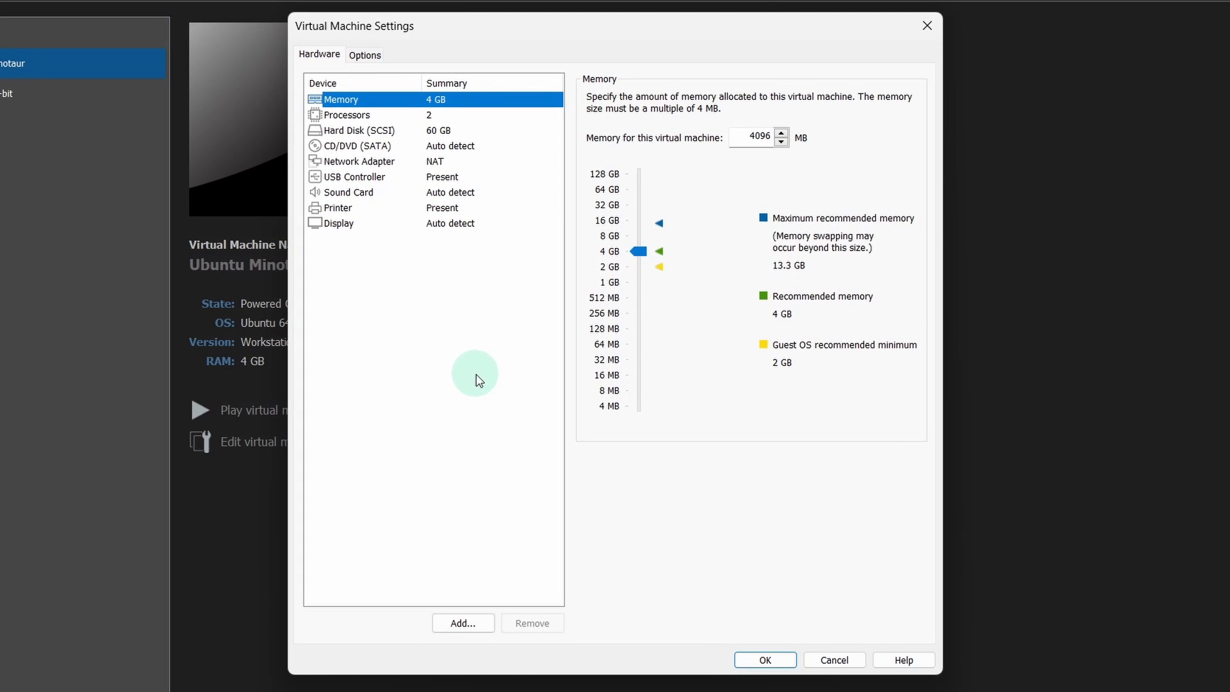
drag(638, 251, 644, 237)
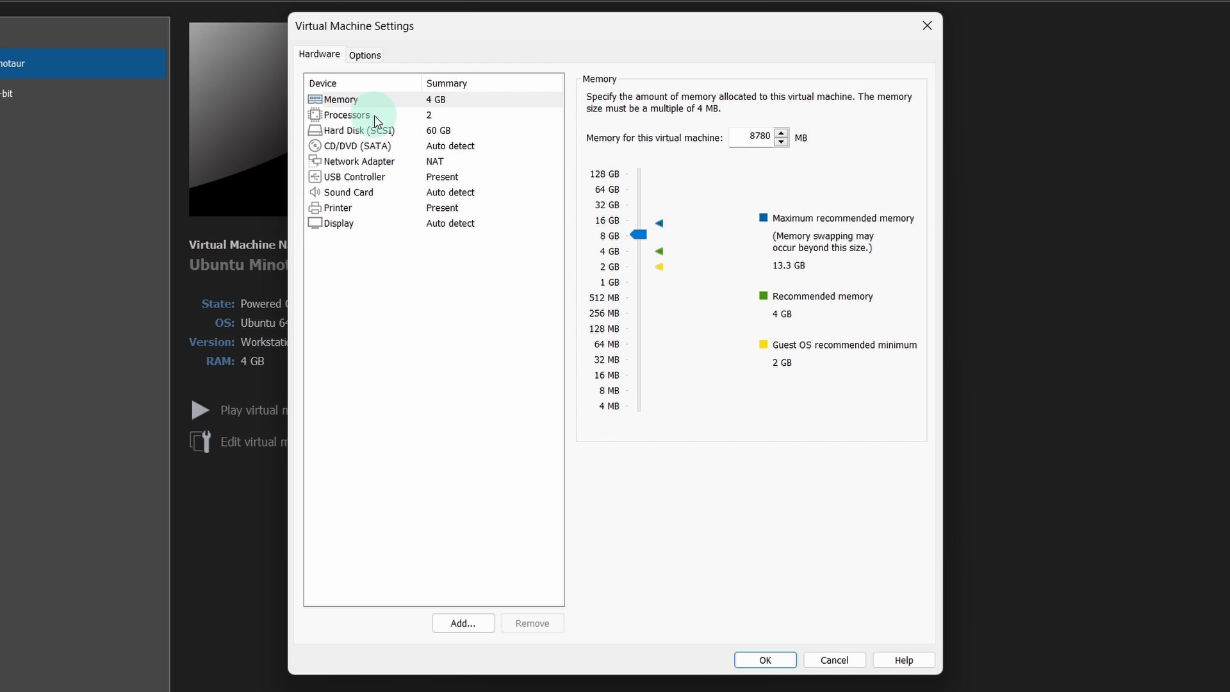
click(346, 115)
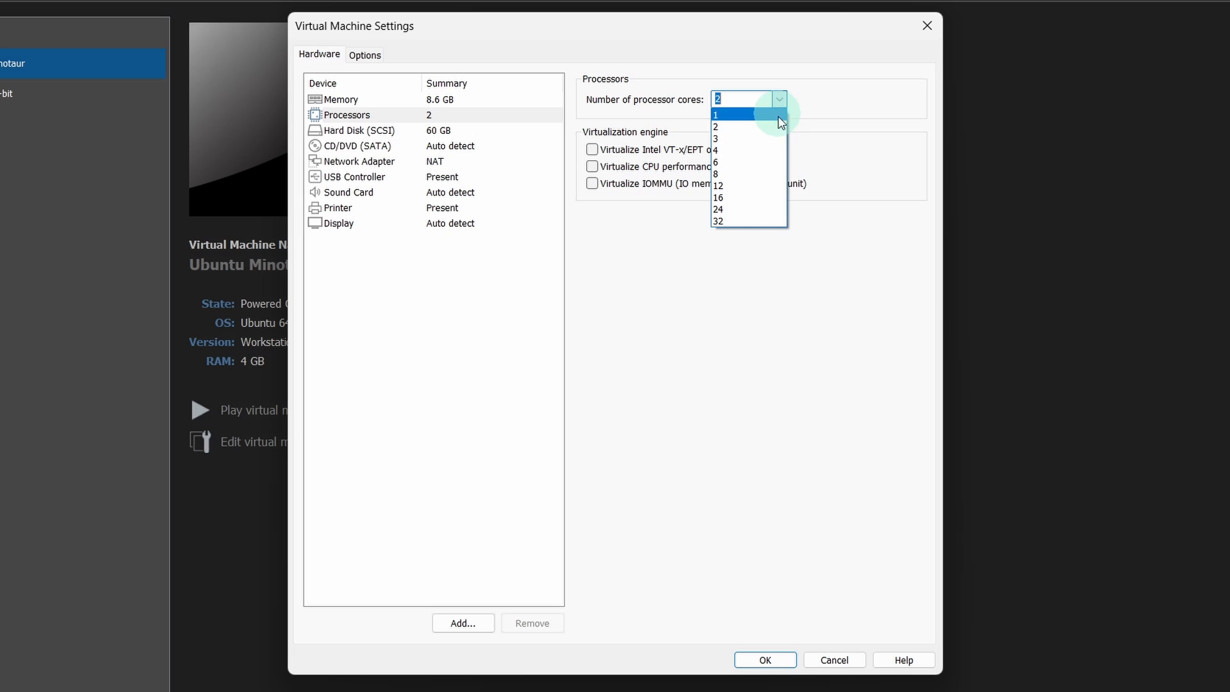
click(717, 163)
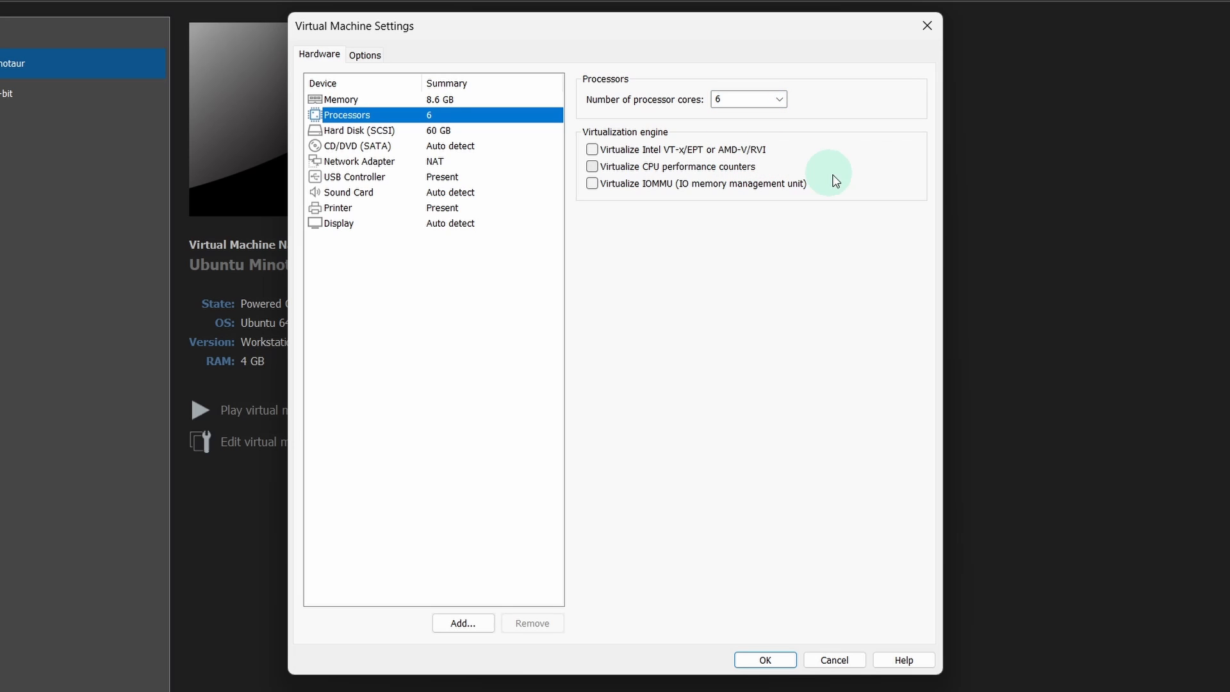
mouse_move(482, 155)
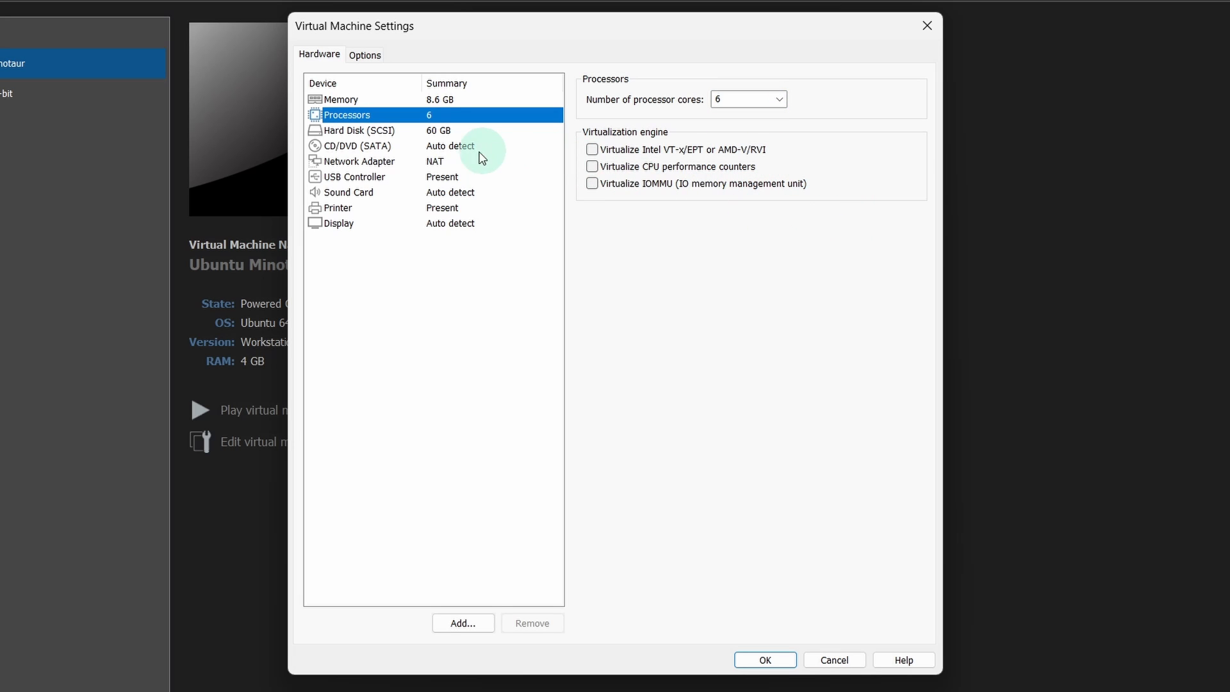
Step: Set the CD/DVD drive to use an ISO image file and browse for it
click(356, 146)
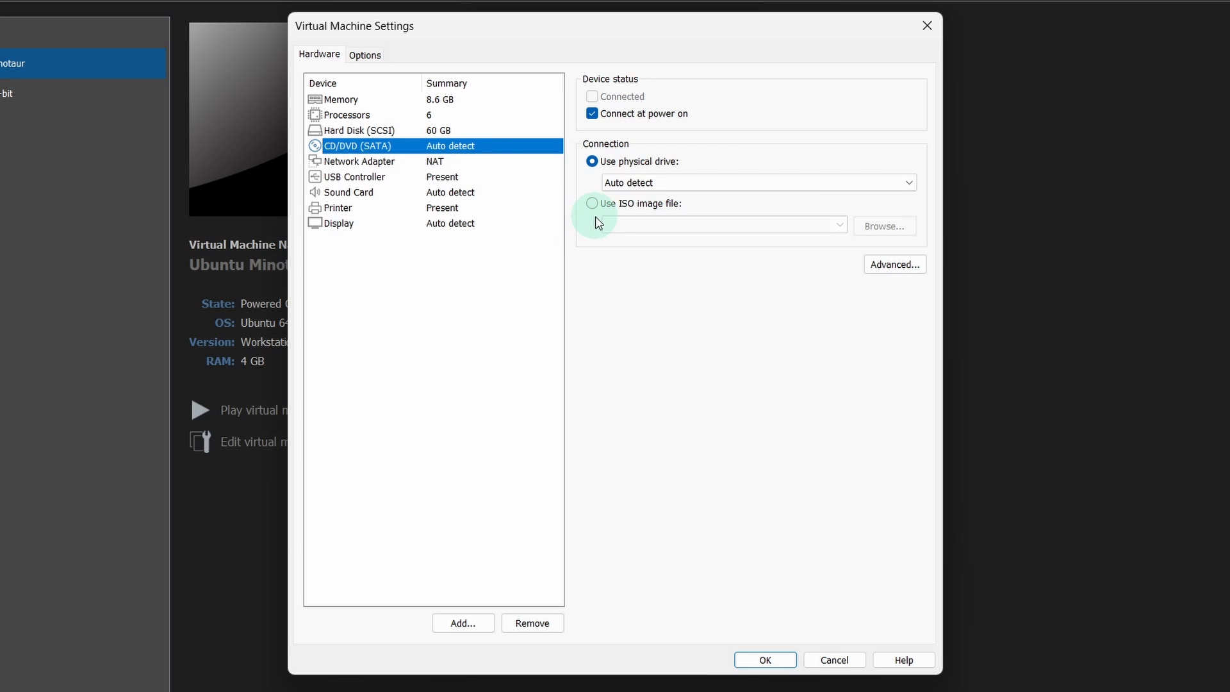
click(592, 202)
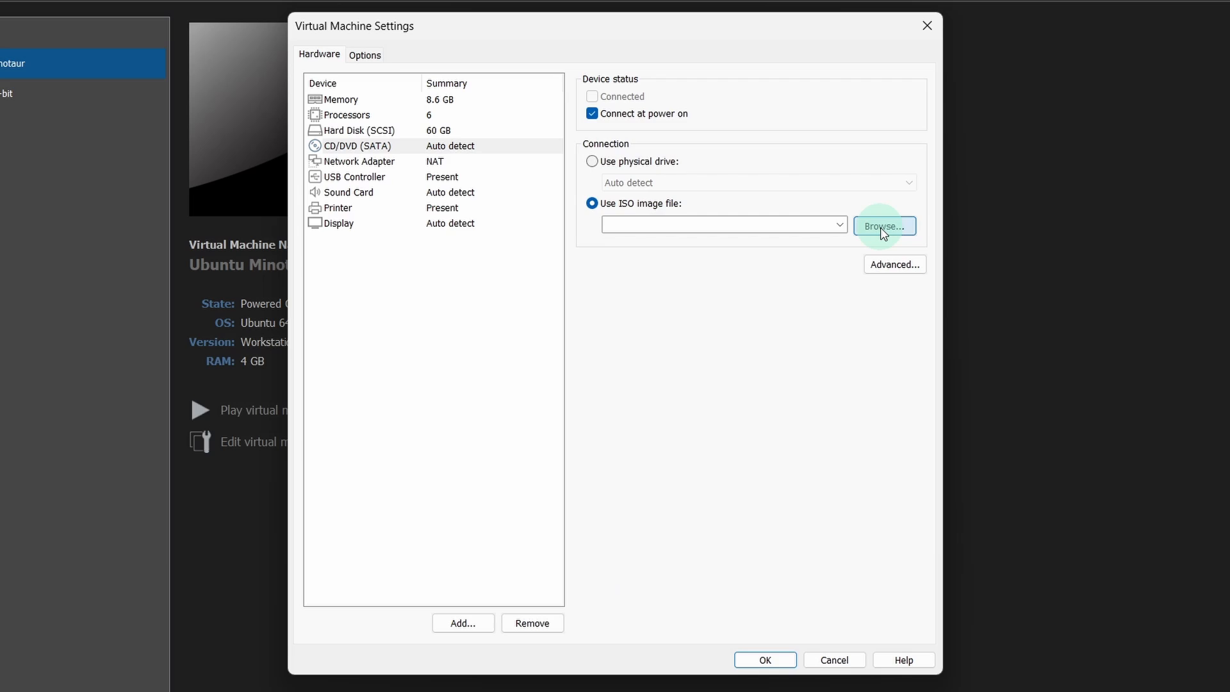
click(884, 226)
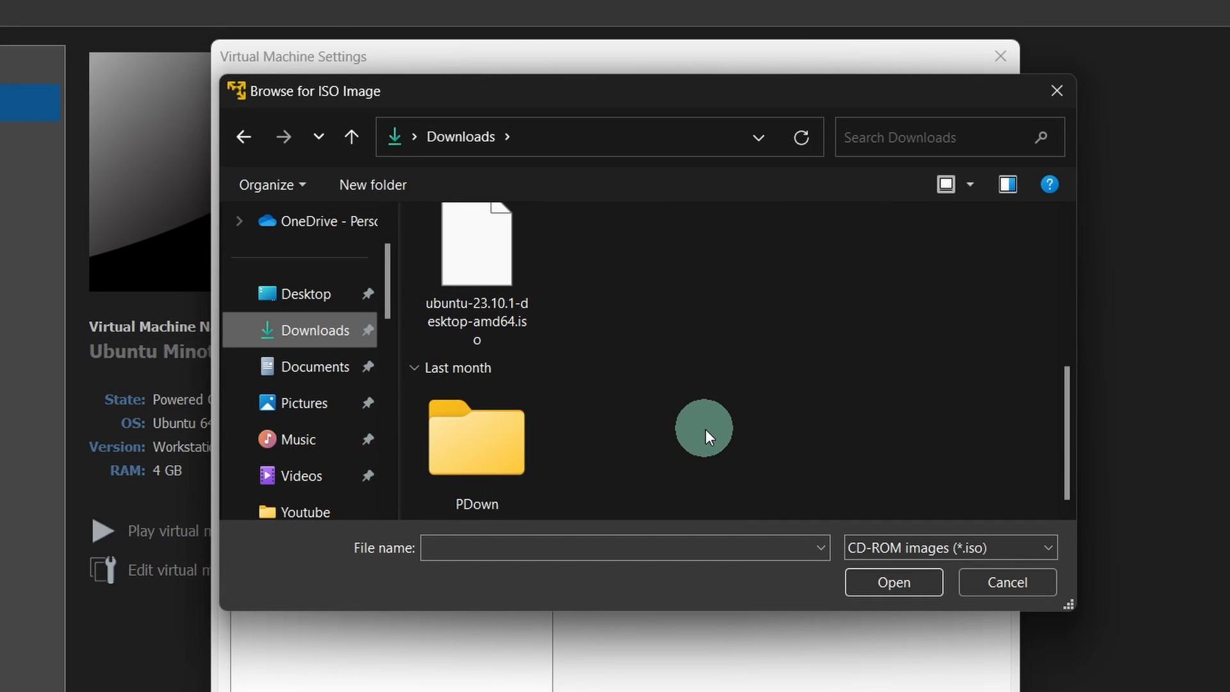
Step: Select ubuntu-23.10.1-desktop-amd64.iso from Downloads as the disc image
click(477, 246)
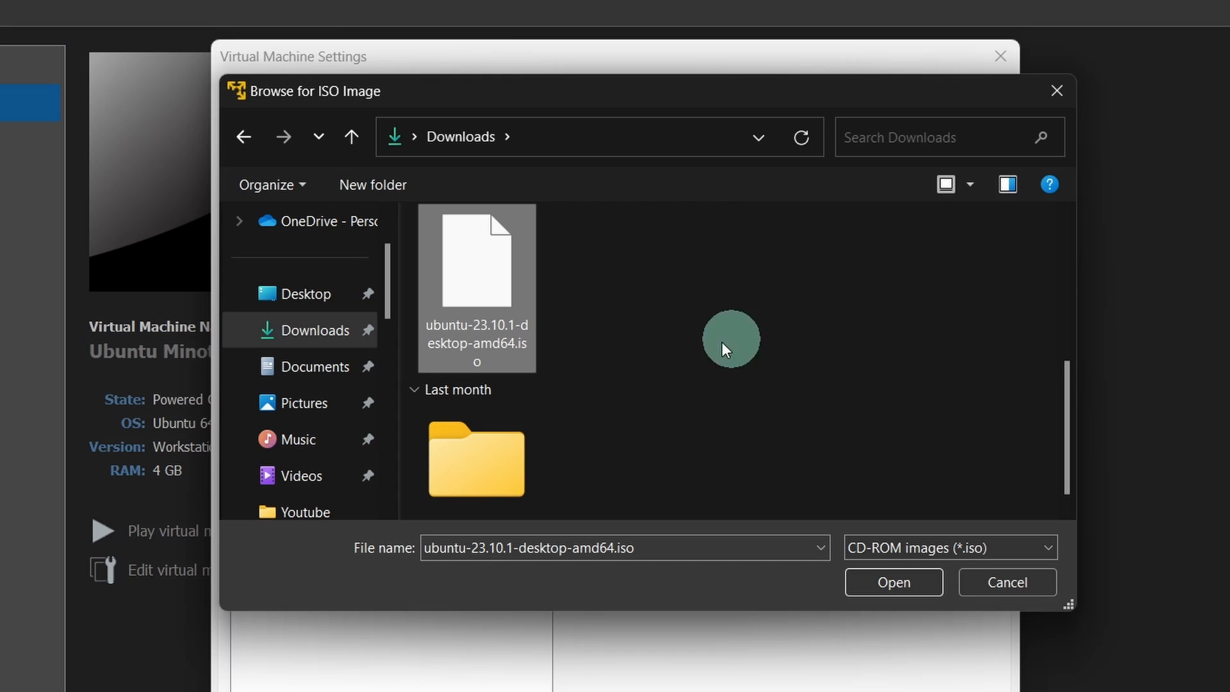
mouse_move(756, 354)
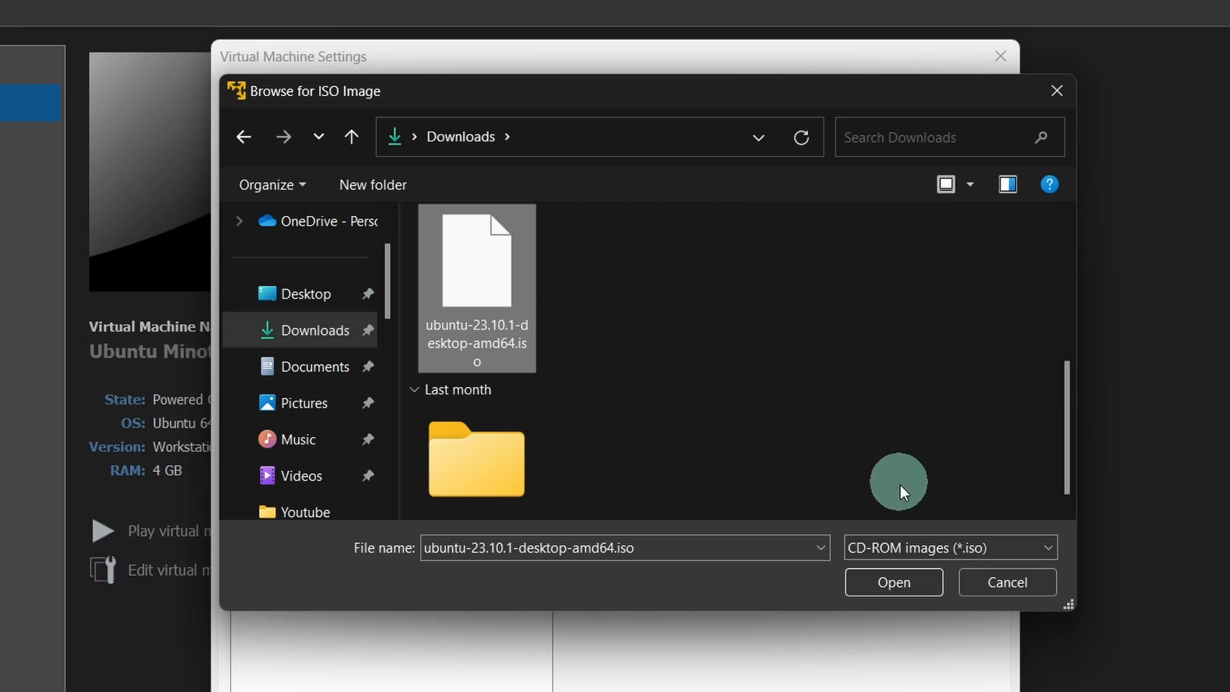
click(894, 581)
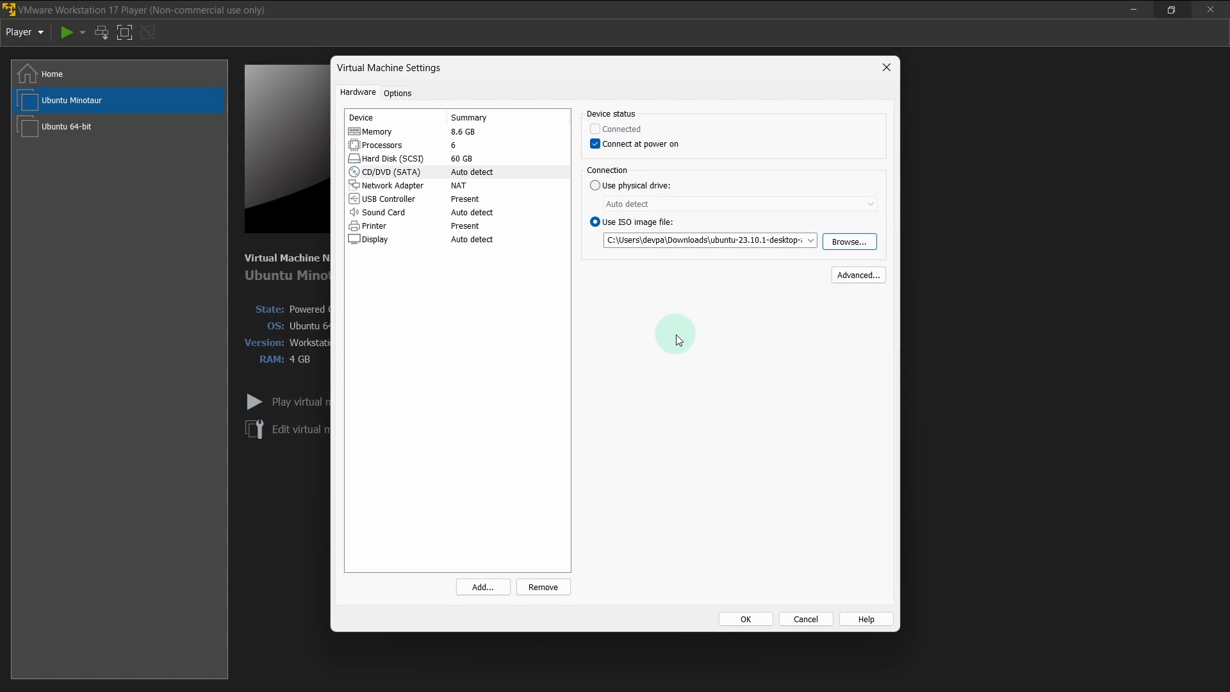
Step: Save the hardware settings and power on the Ubuntu Minotaur virtual machine
click(745, 619)
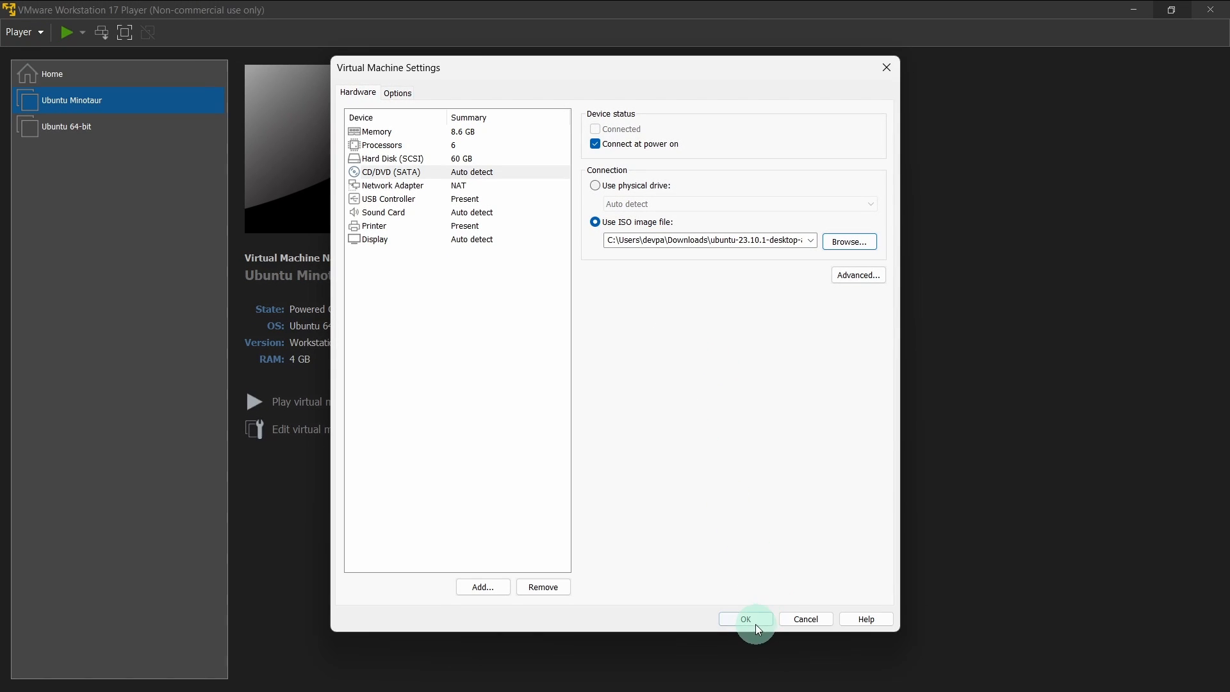
click(746, 618)
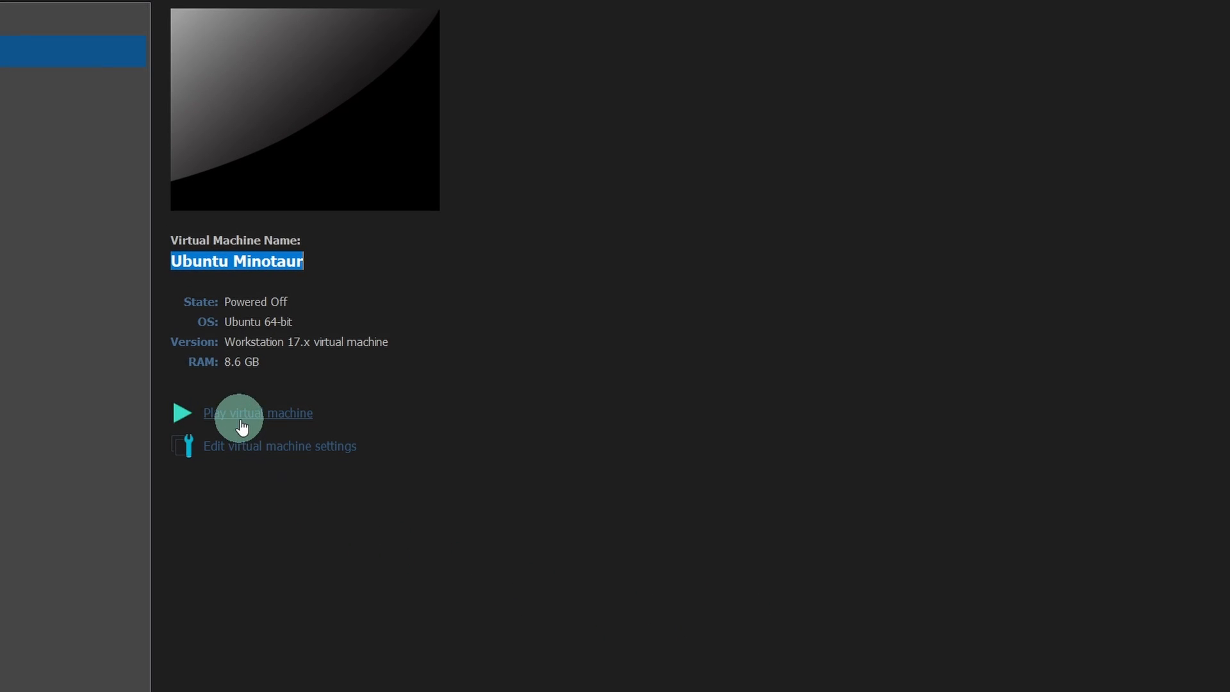
click(259, 412)
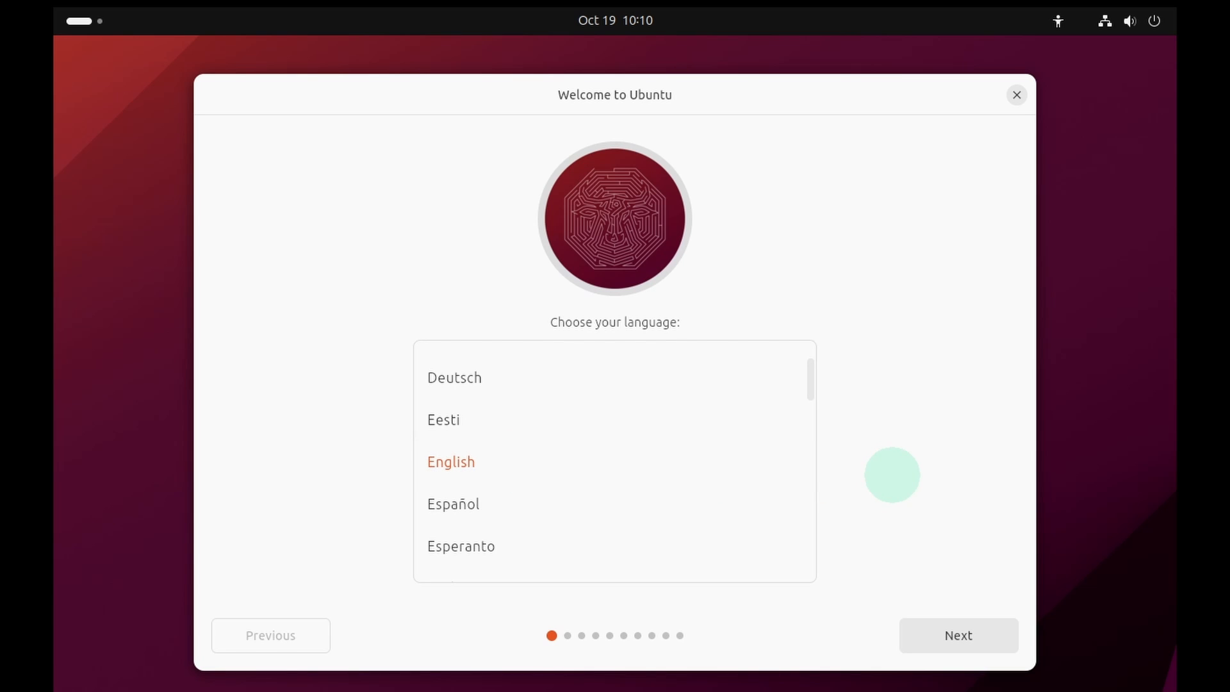
Step: Keep English, choose Install Ubuntu, and accept the English (US) keyboard layout
click(958, 634)
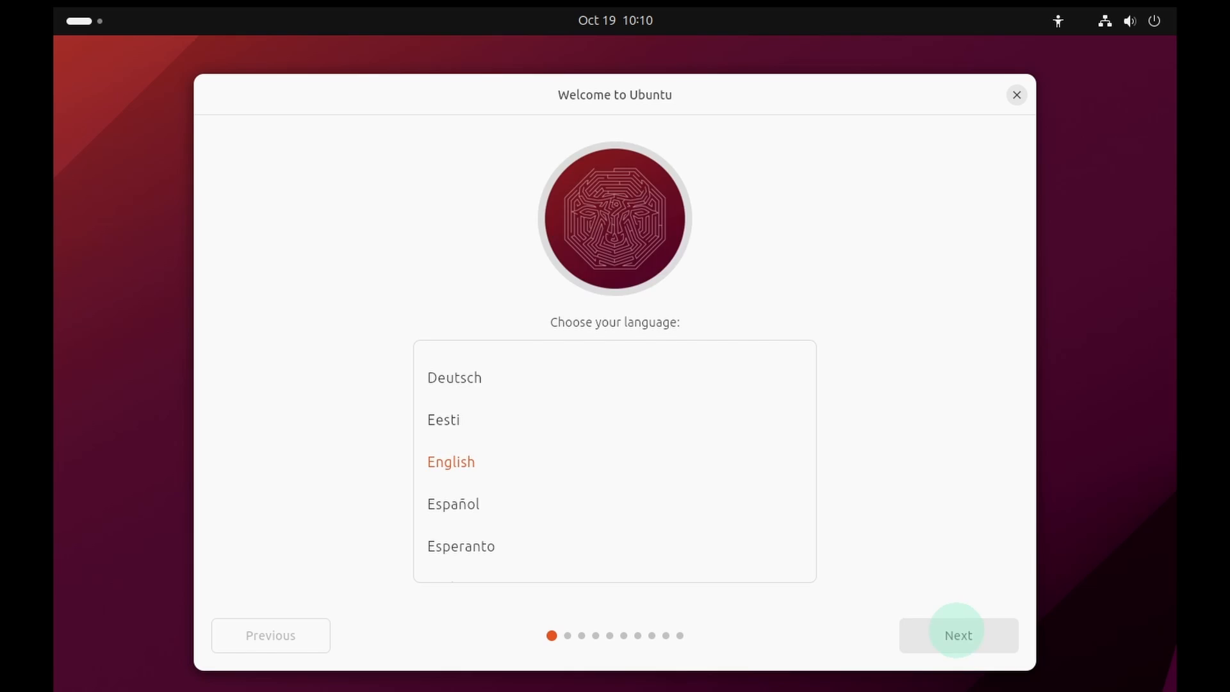
click(958, 634)
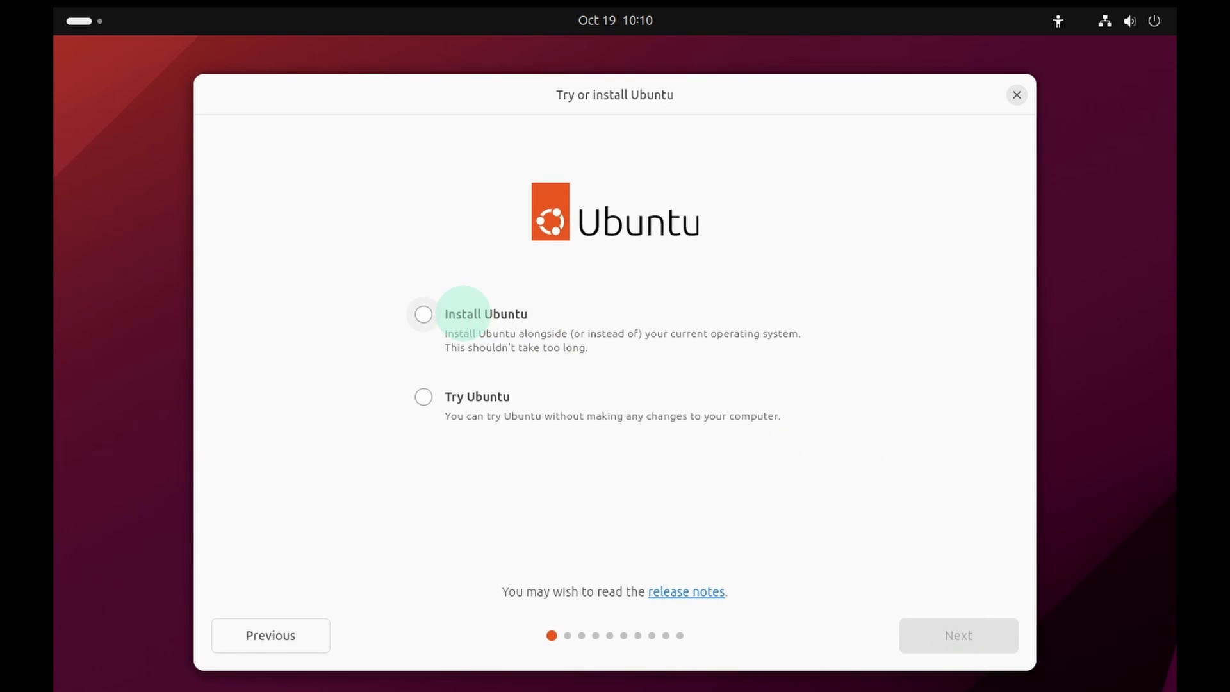
click(422, 314)
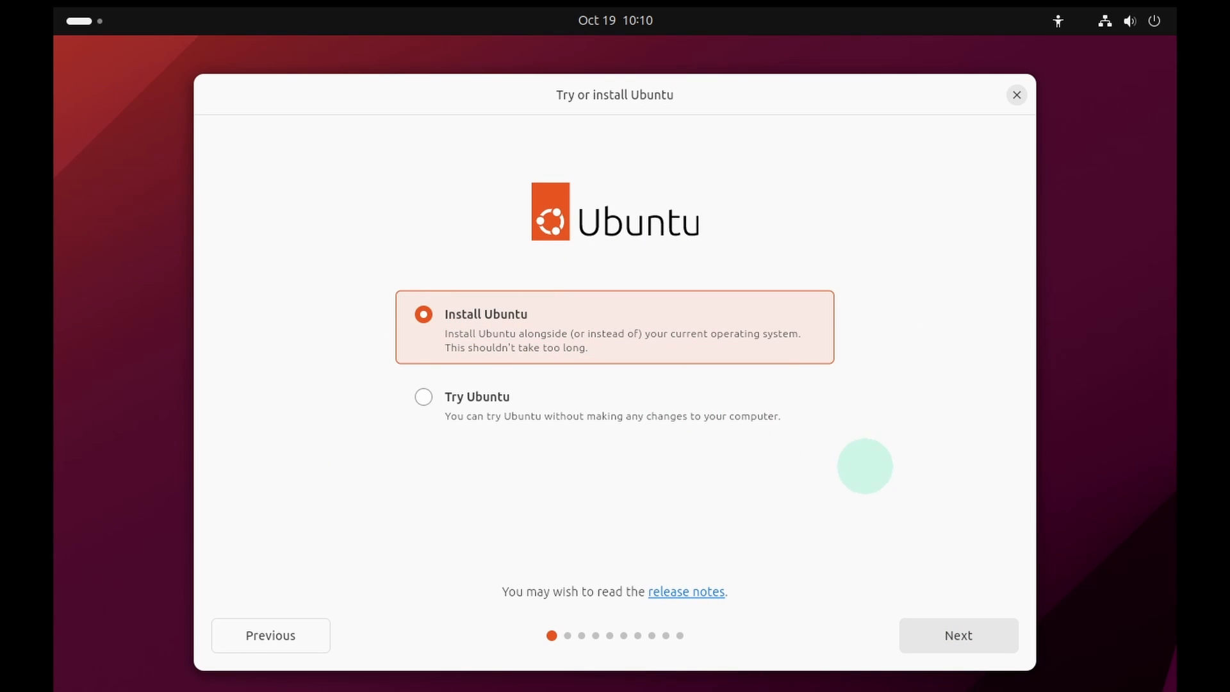
click(958, 634)
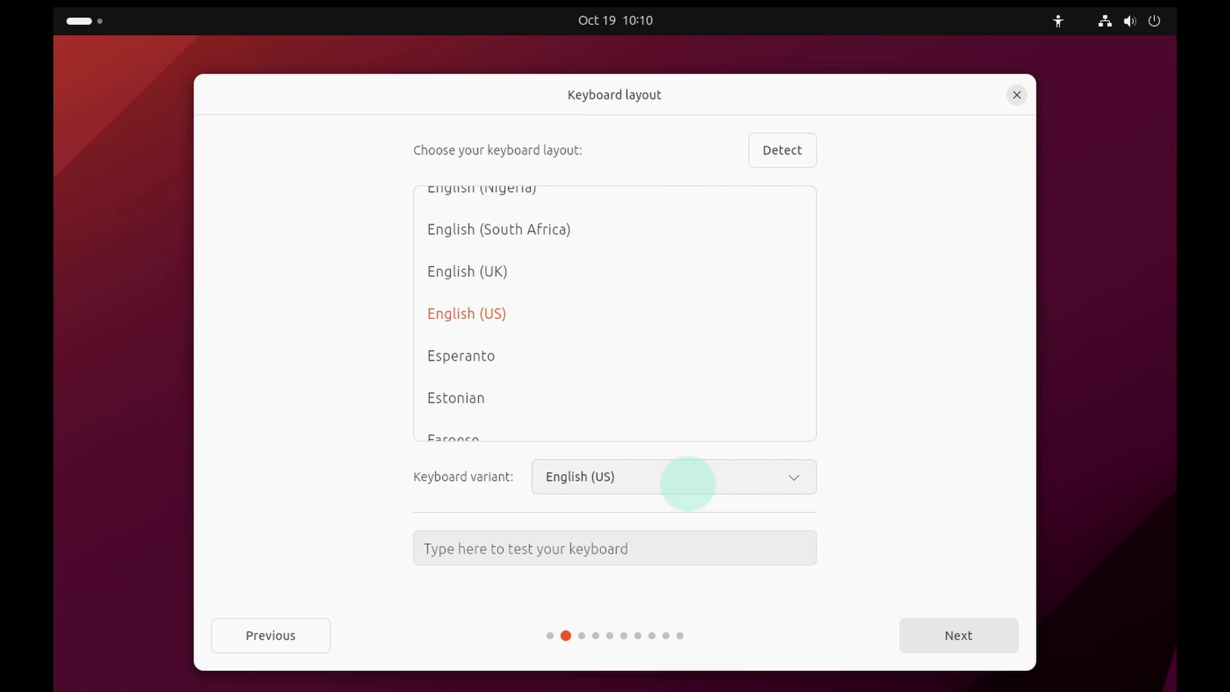
mouse_move(962, 611)
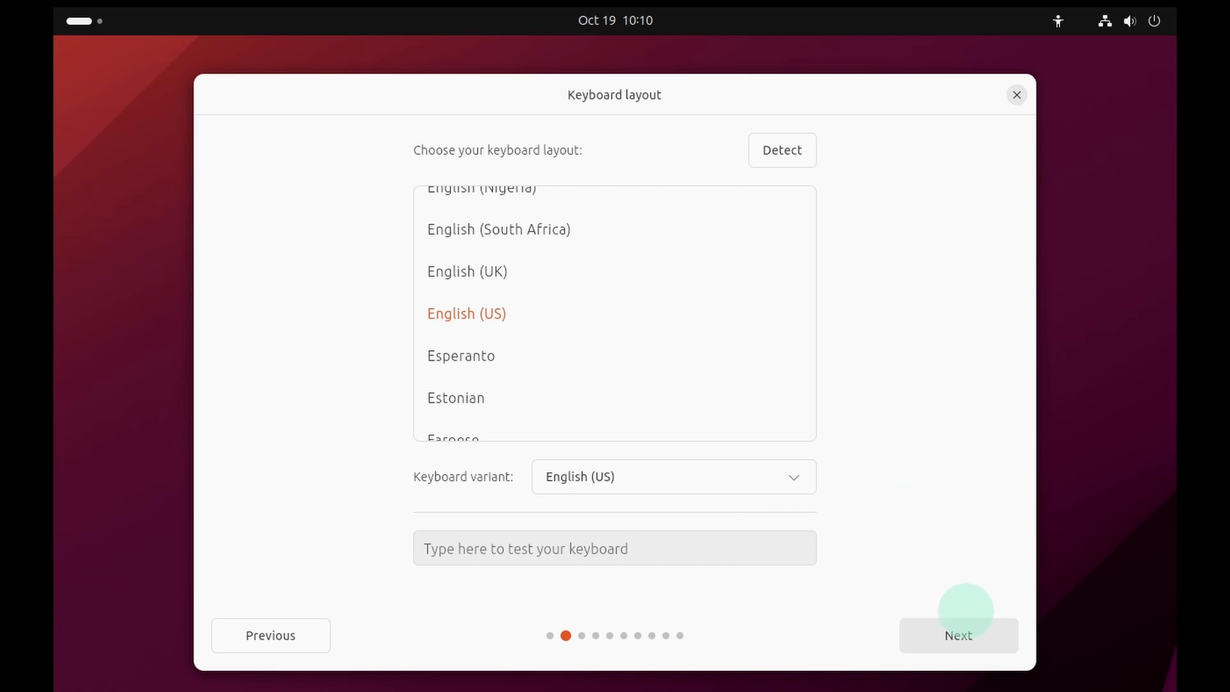
click(959, 635)
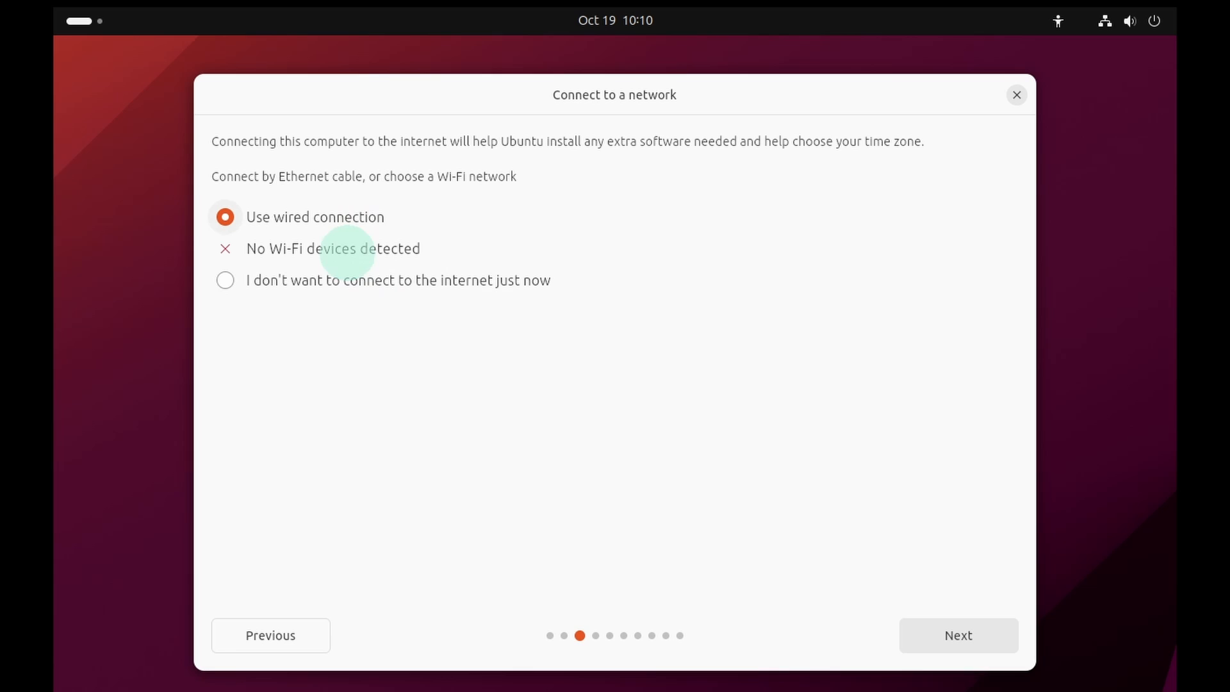
Step: Continue without an internet connection and skip the installer update
click(225, 280)
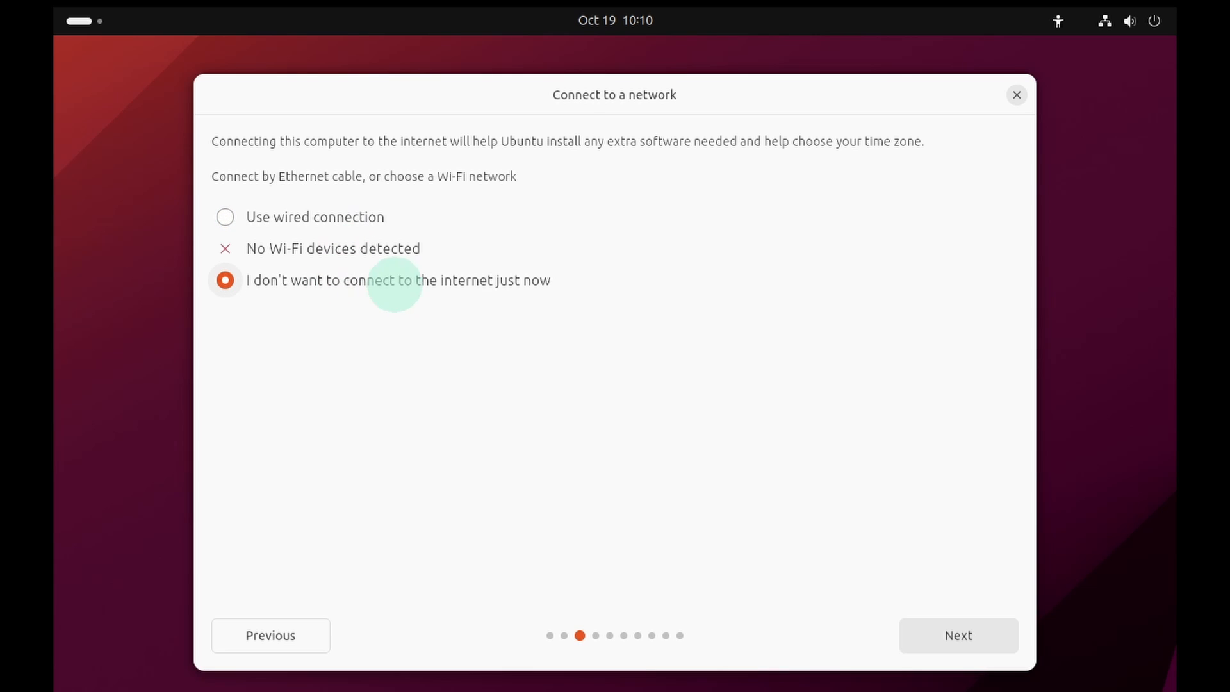
mouse_move(765, 395)
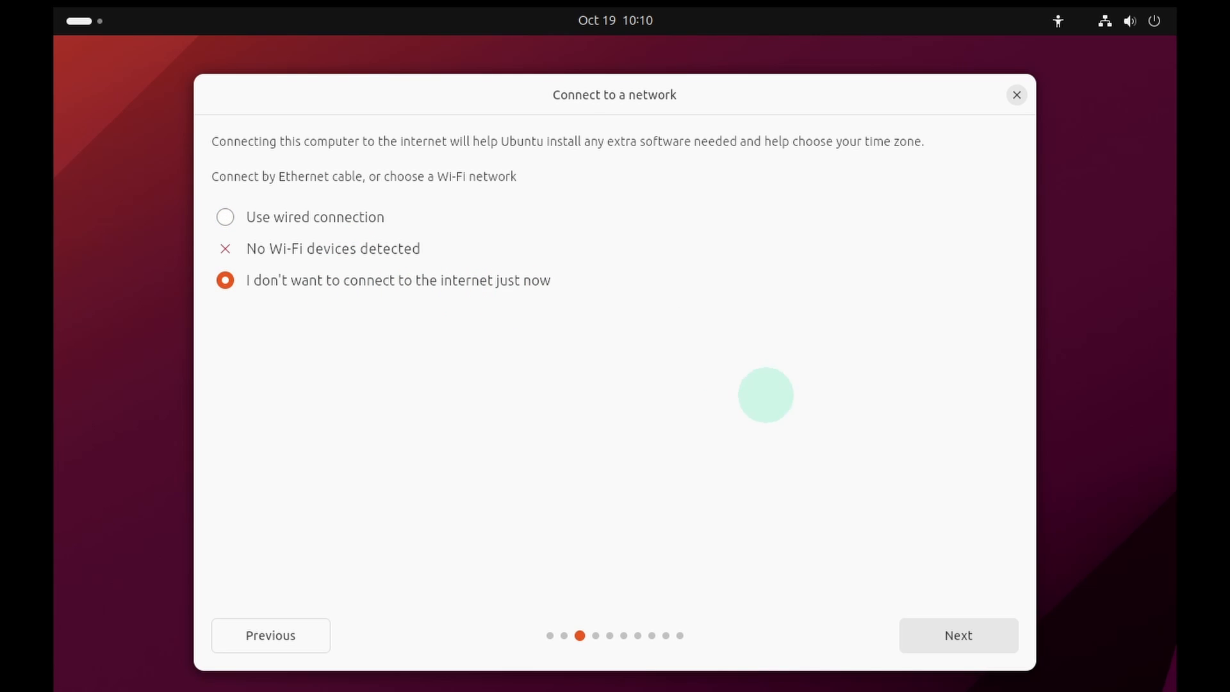
click(958, 634)
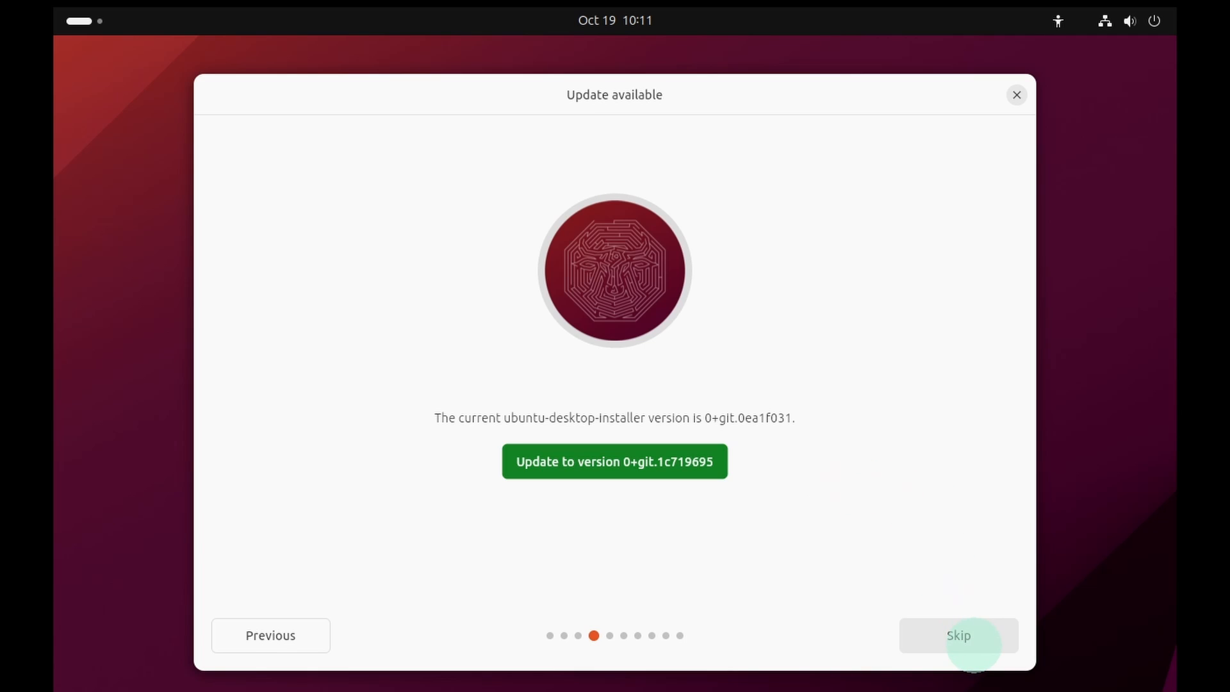
click(958, 634)
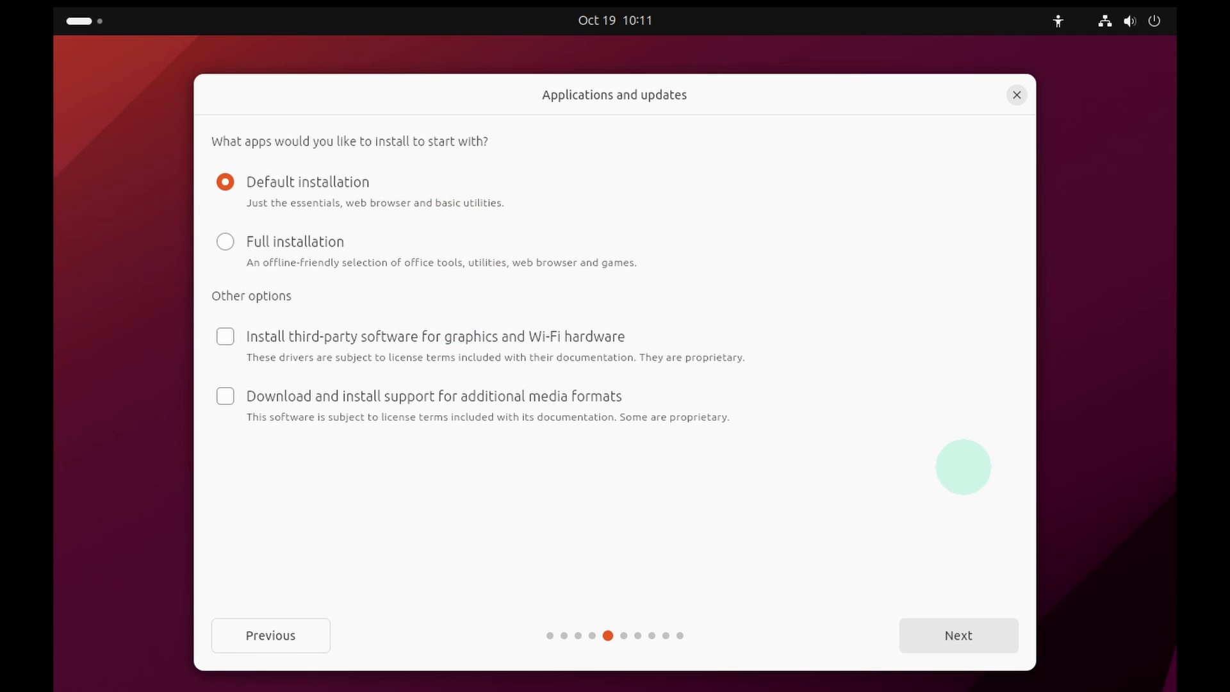
mouse_move(758, 389)
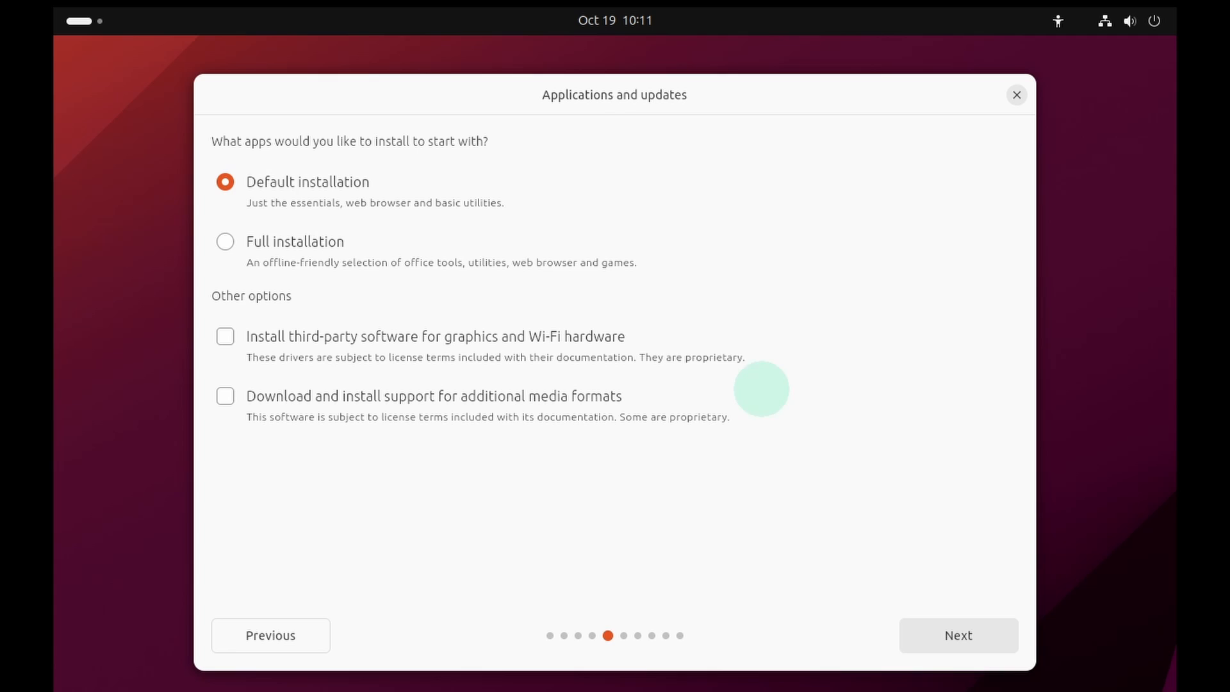
Step: Choose Full installation with third-party drivers and additional media formats
click(225, 241)
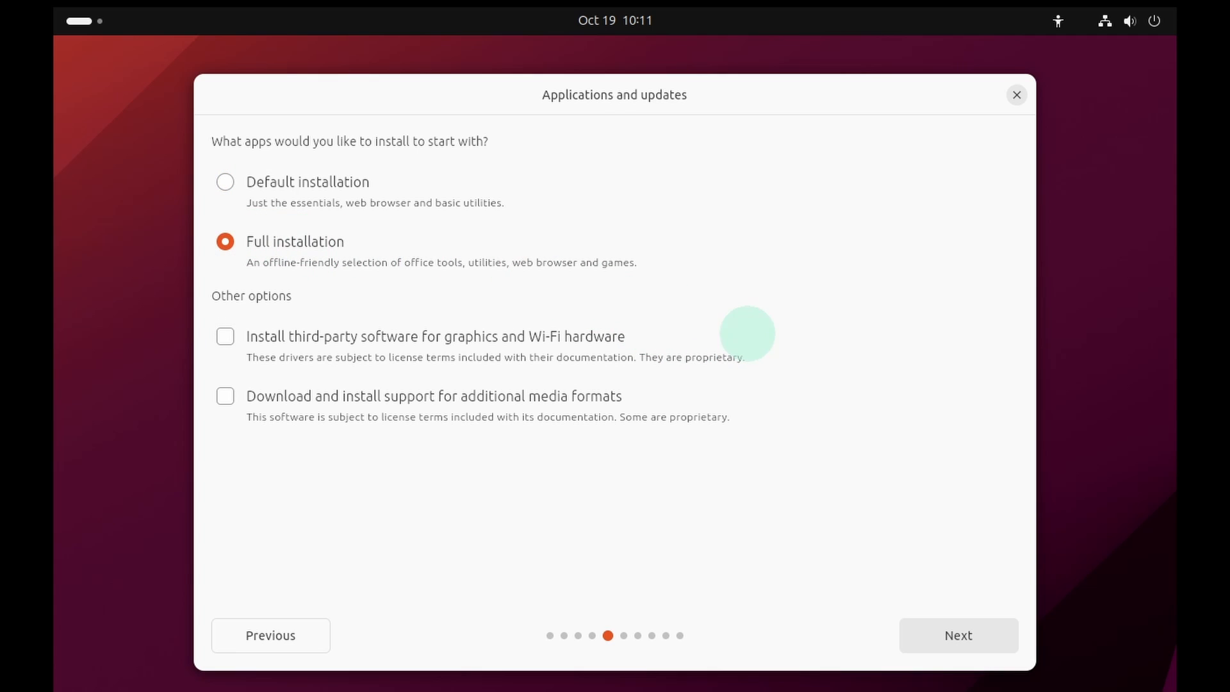
mouse_move(876, 381)
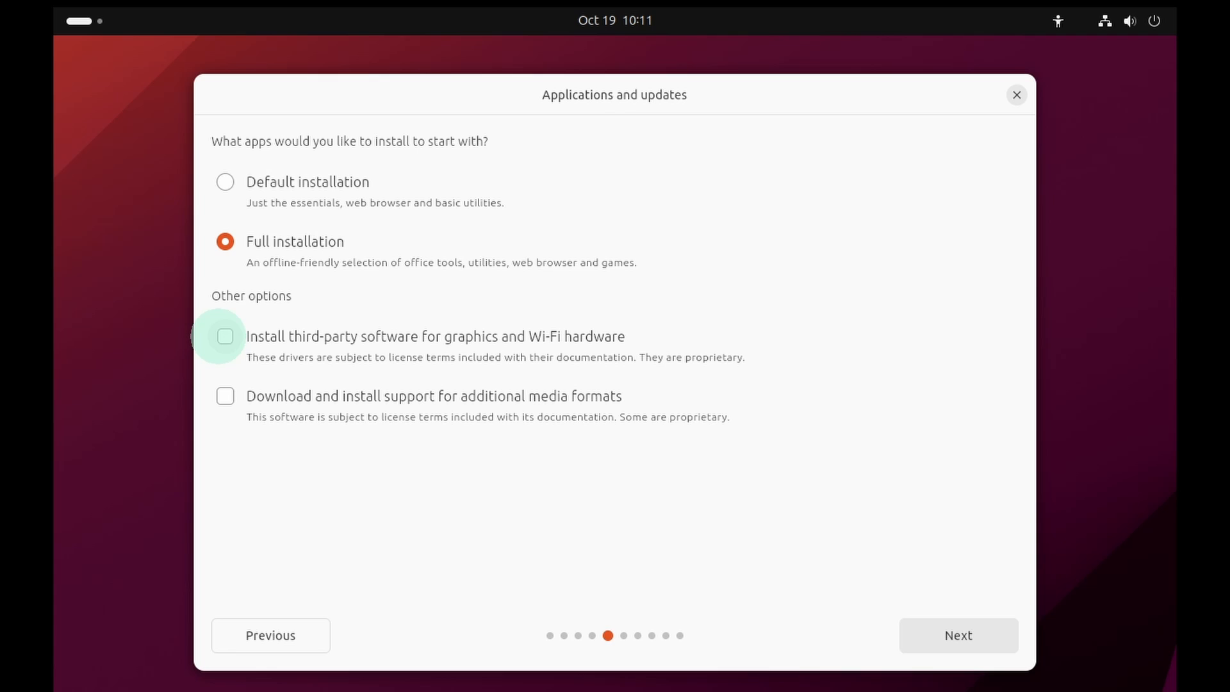
click(225, 335)
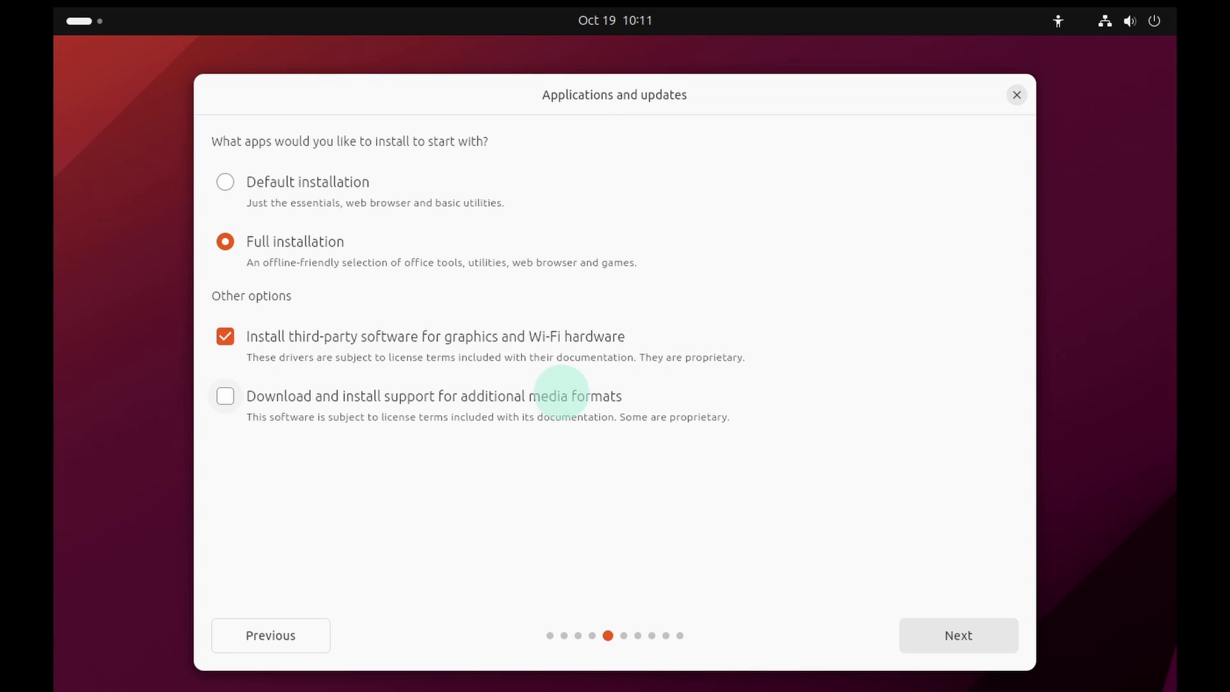
click(226, 396)
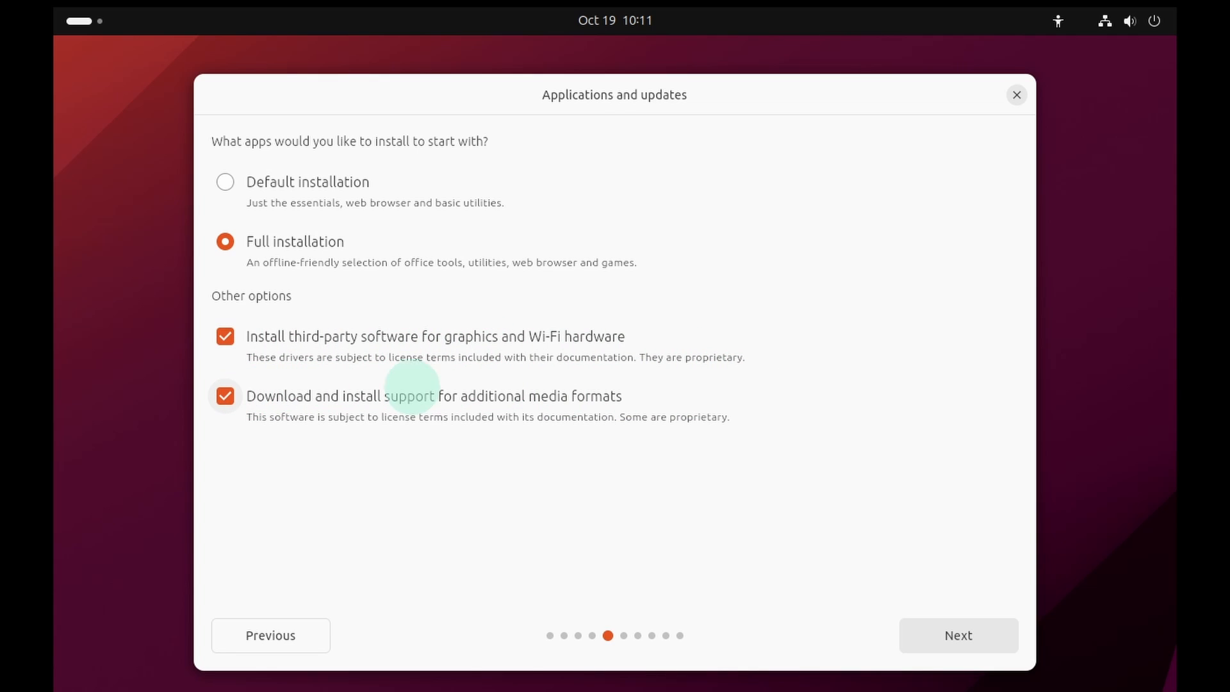
mouse_move(909, 596)
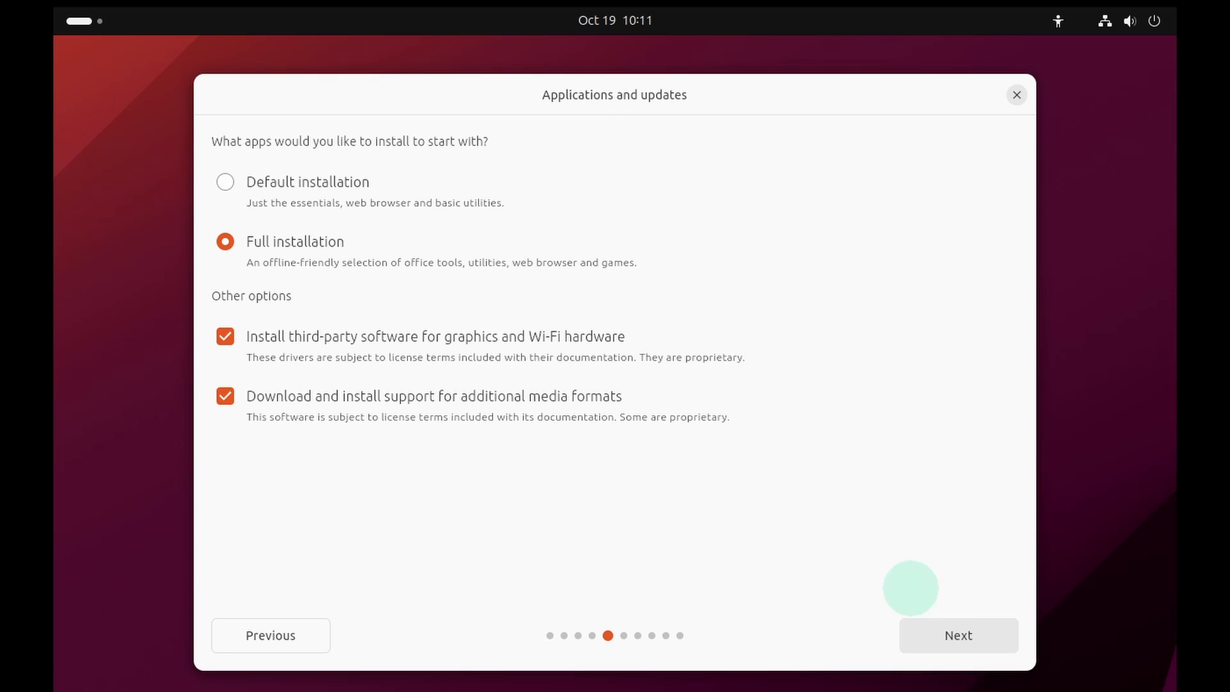
click(958, 636)
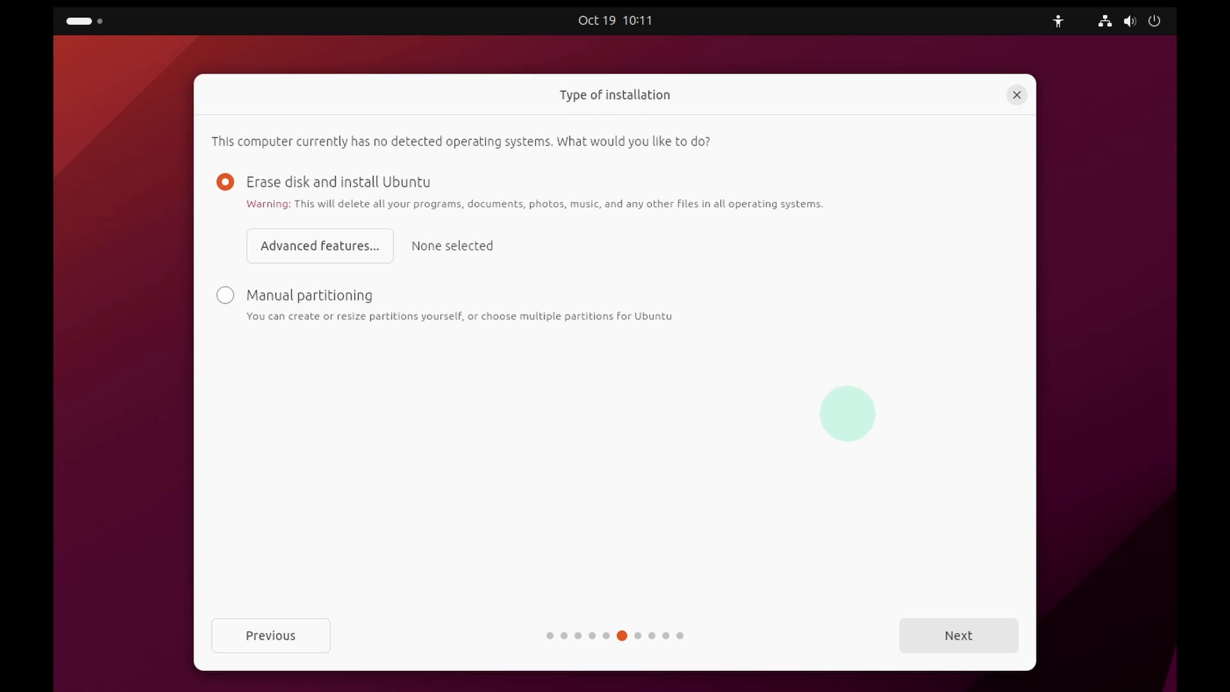
Step: Keep erase-disk, confirm the partition changes to start installing, and accept the Mumbai timezone
click(225, 182)
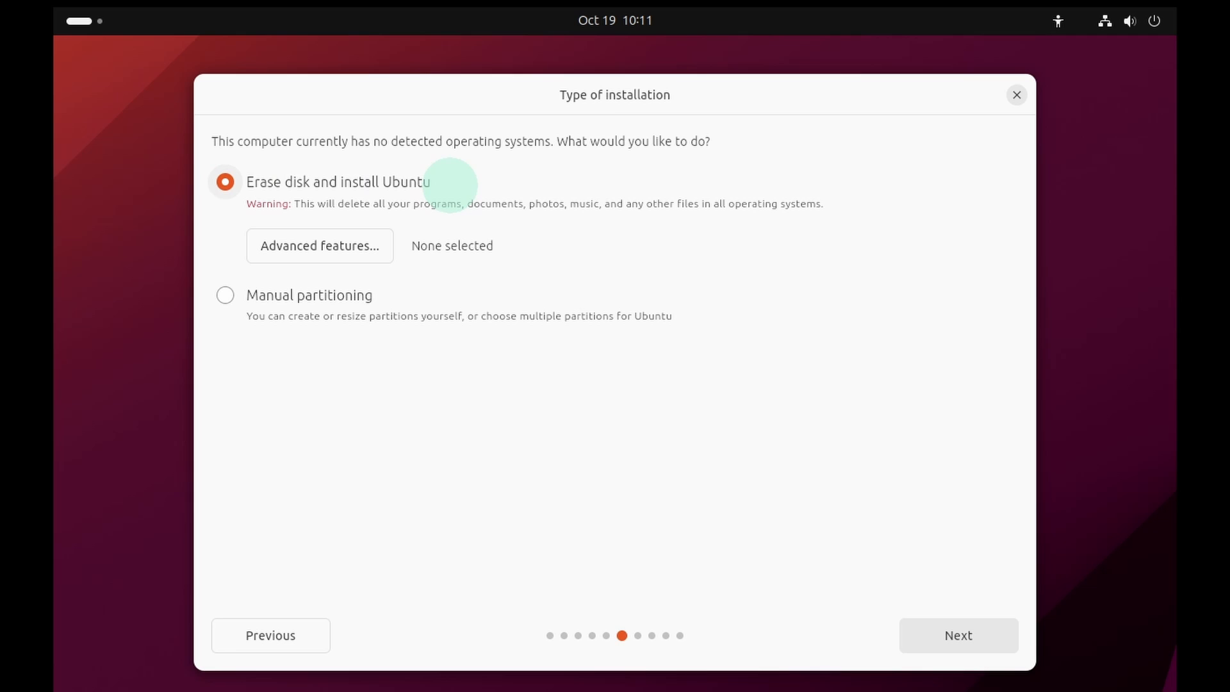
mouse_move(836, 384)
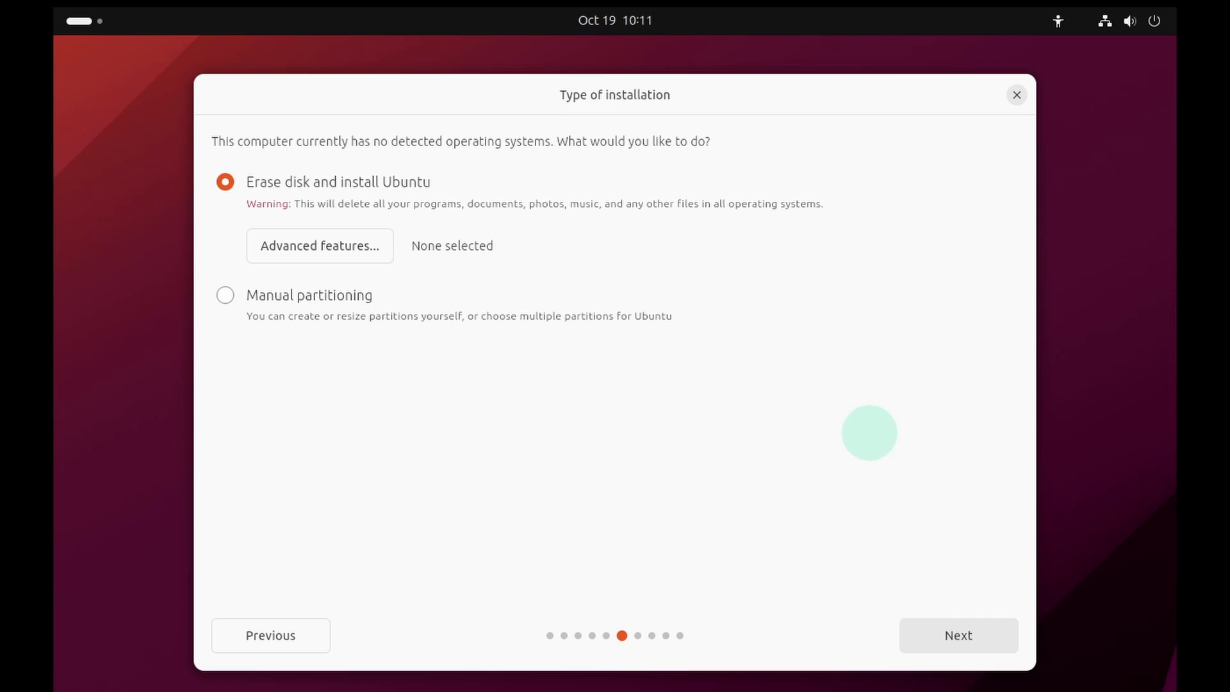
click(958, 635)
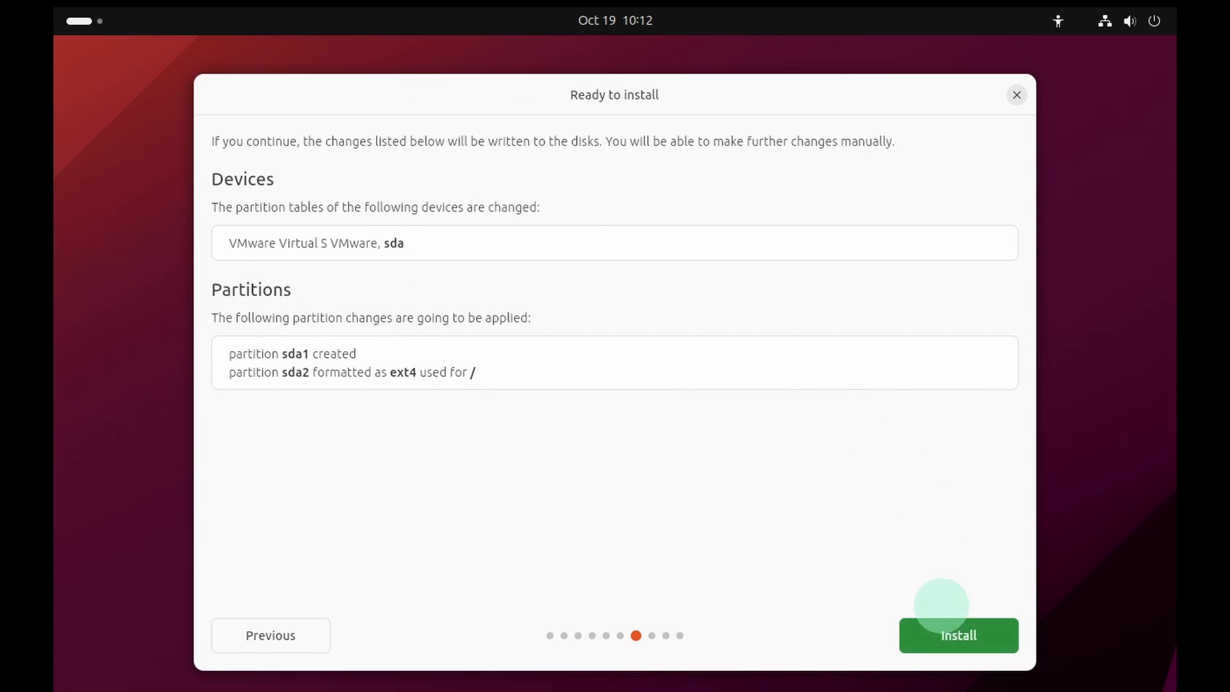
click(958, 635)
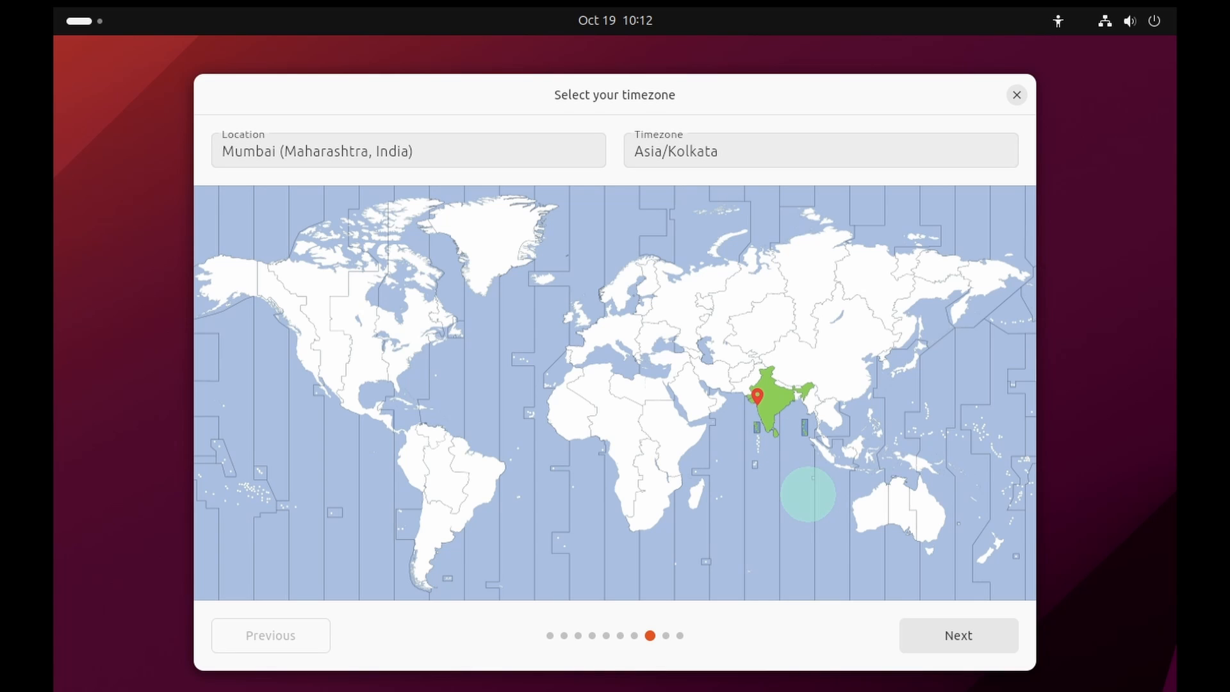
click(958, 635)
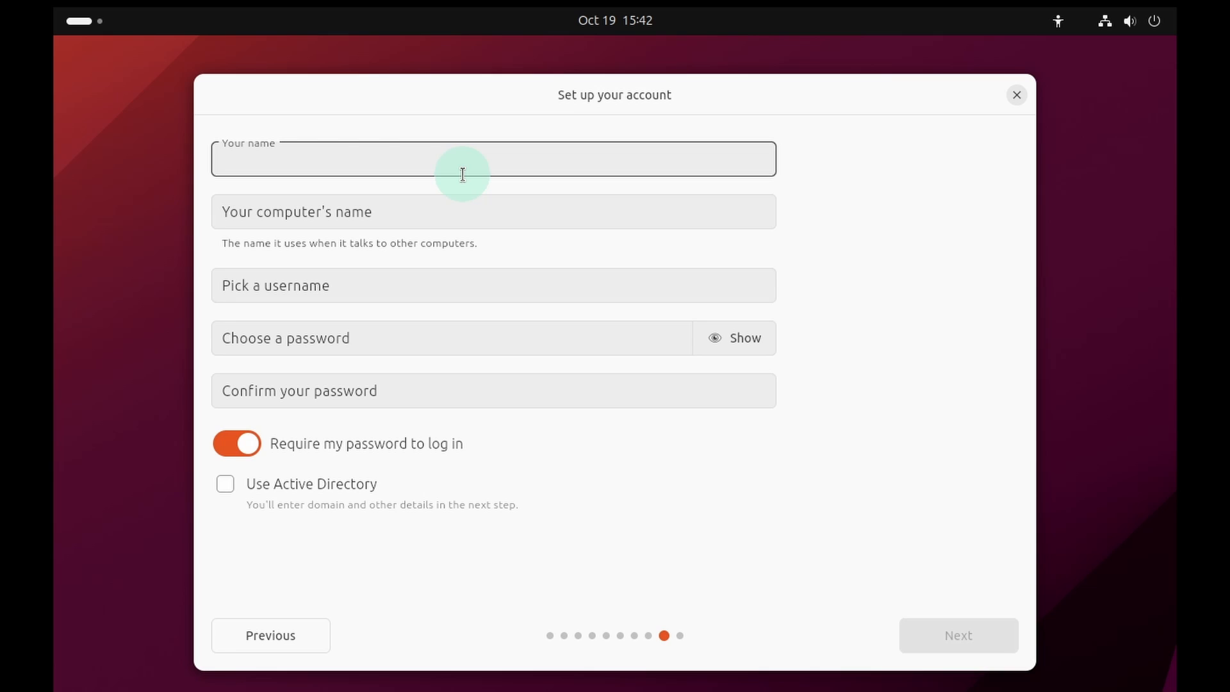
Step: Enter name byteadmin, computer name PainKiller and a confirmed password, then submit the account
text(byteadmin)
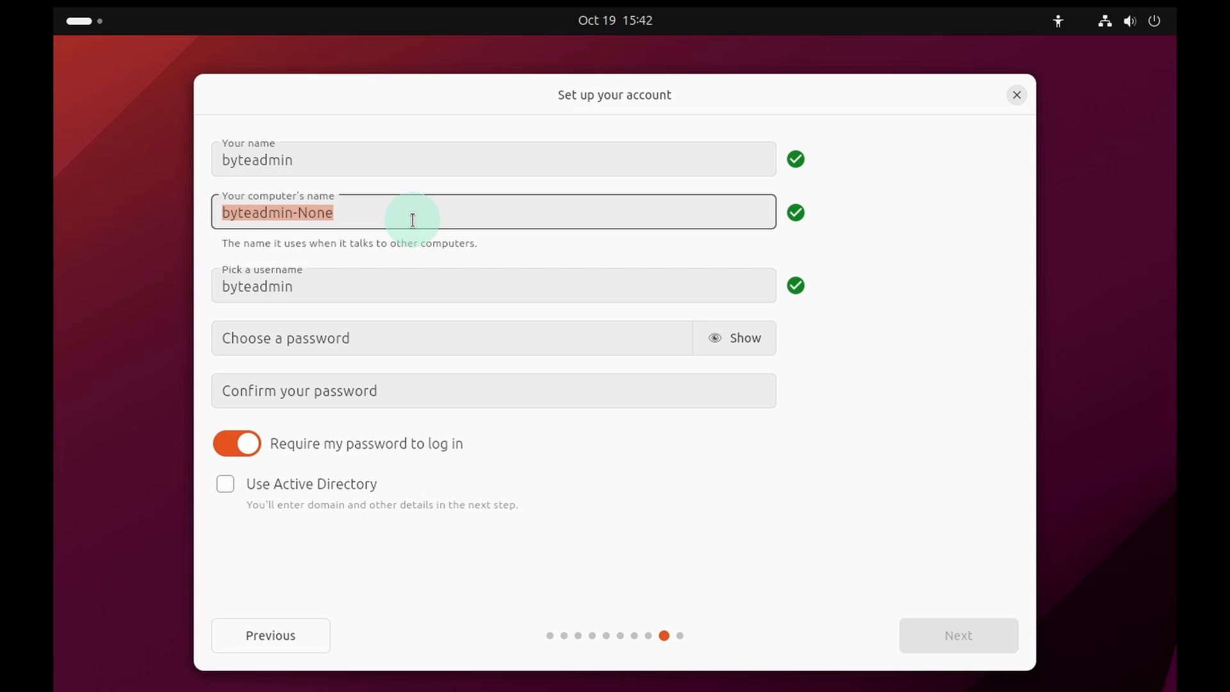
text(P)
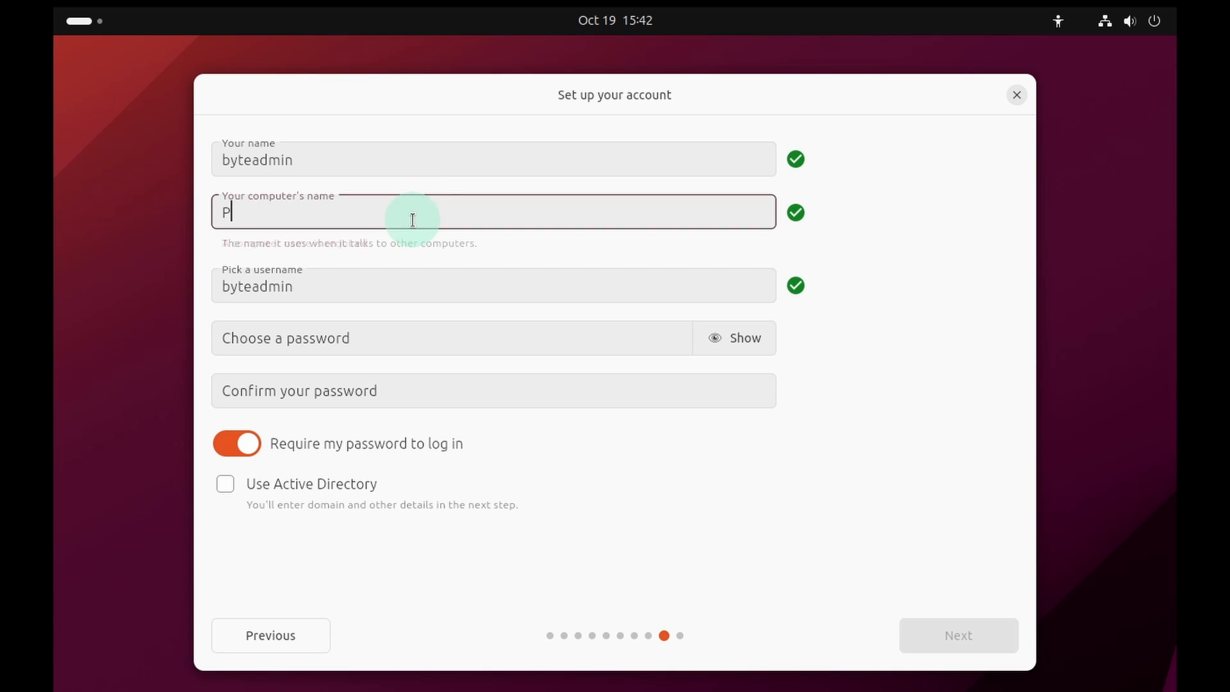
text(ain)
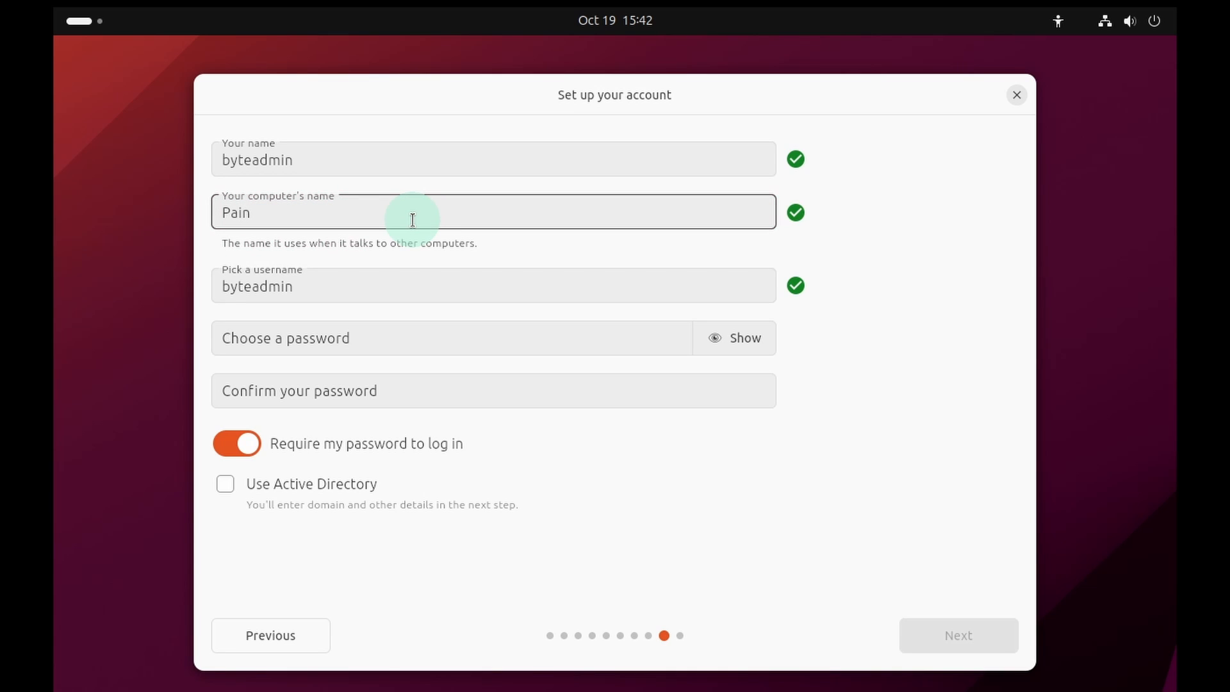
text(Kill)
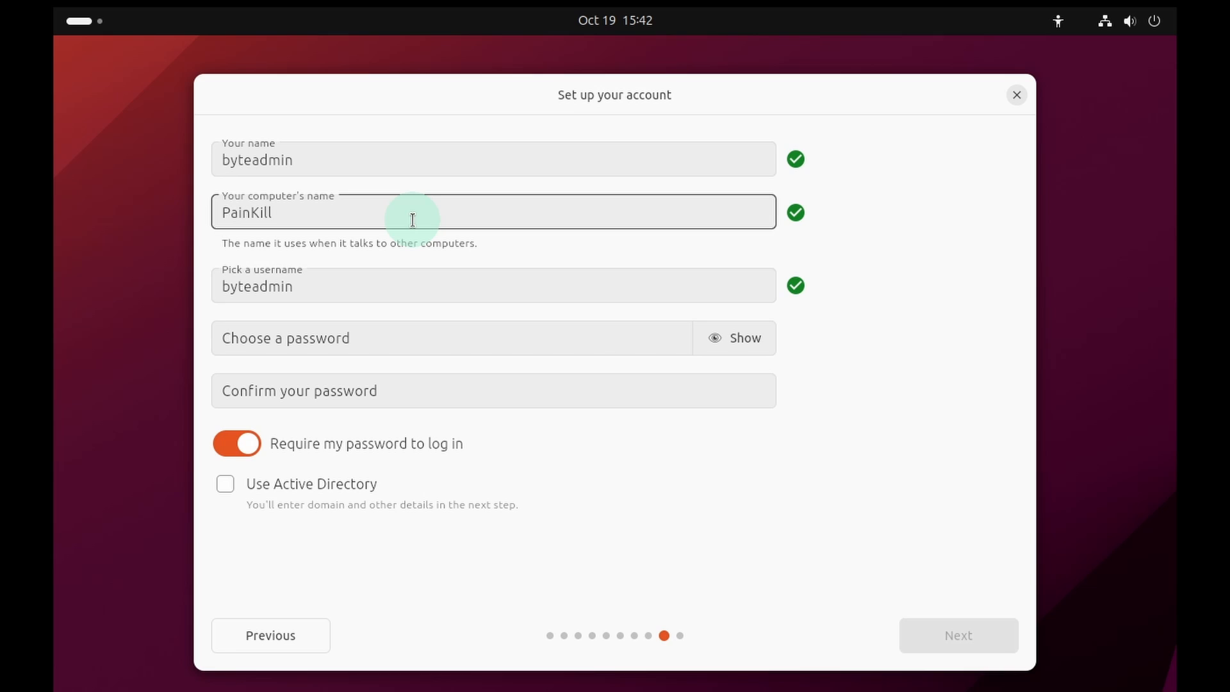
text(er)
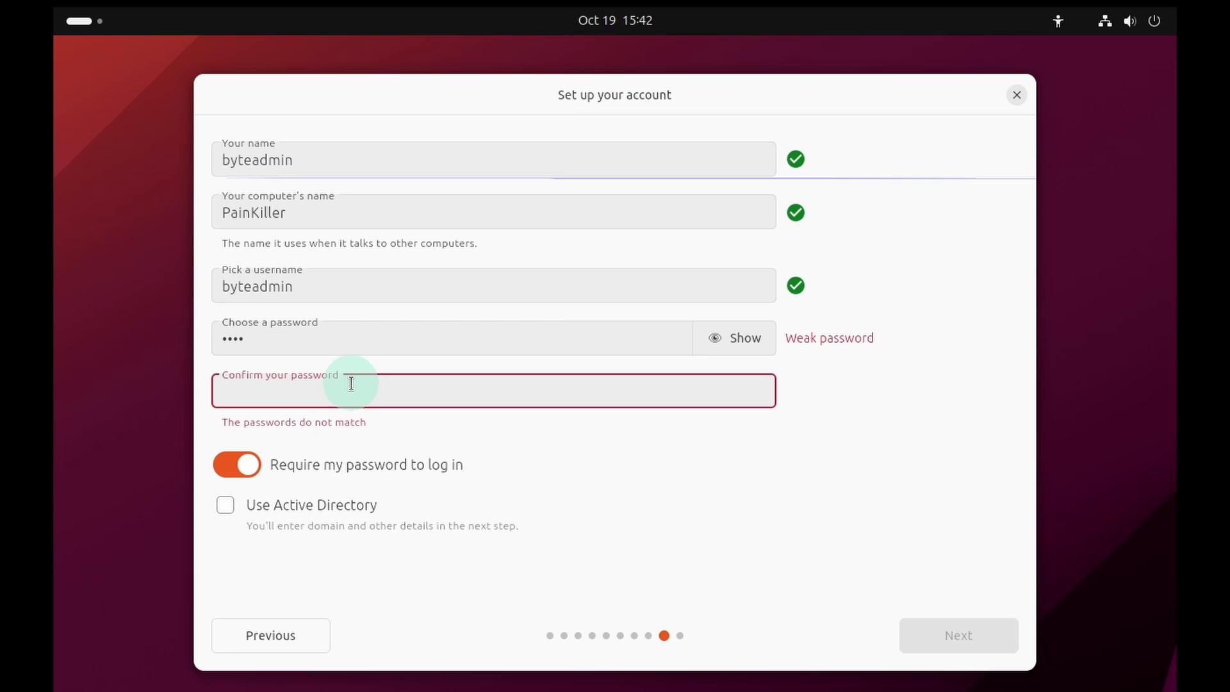
text(••••)
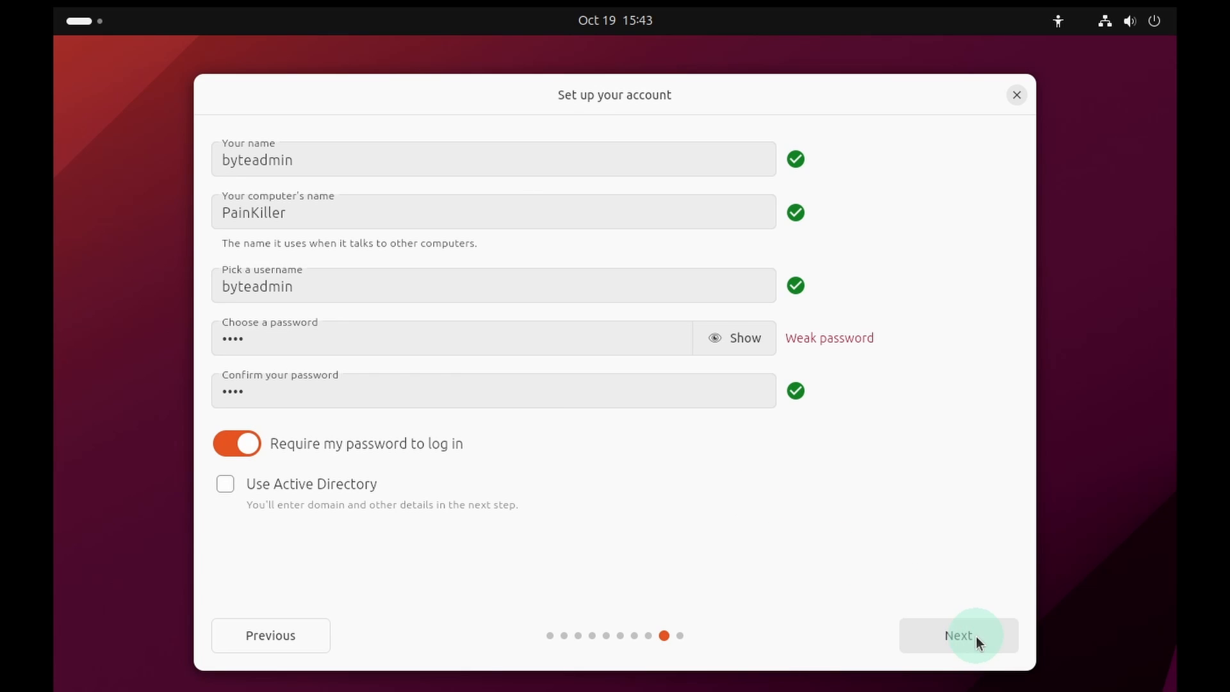
click(958, 635)
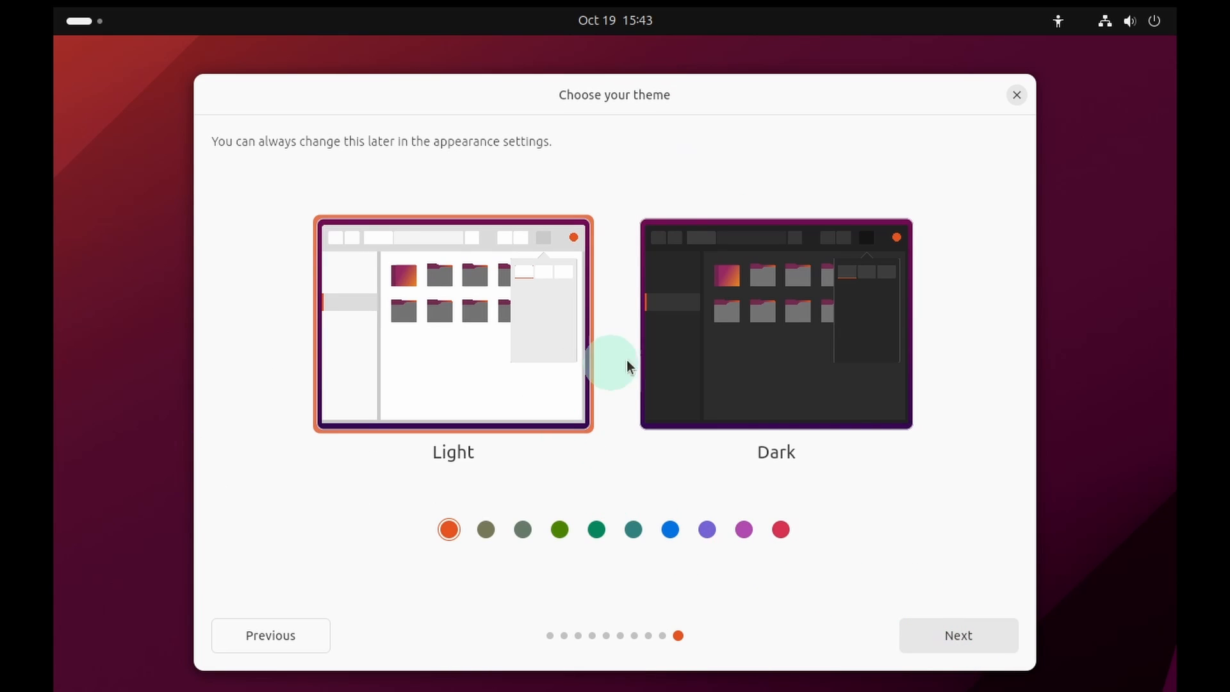
mouse_move(738, 389)
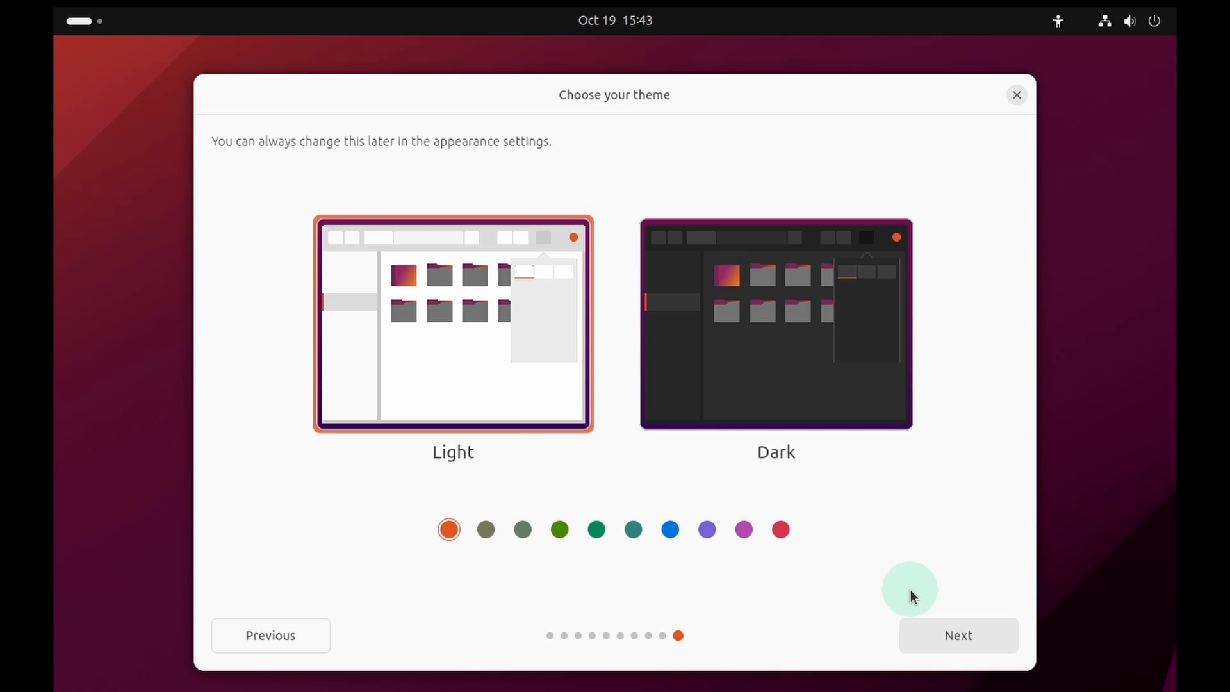
Step: Keep the Light theme and let the installation run to completion
click(958, 636)
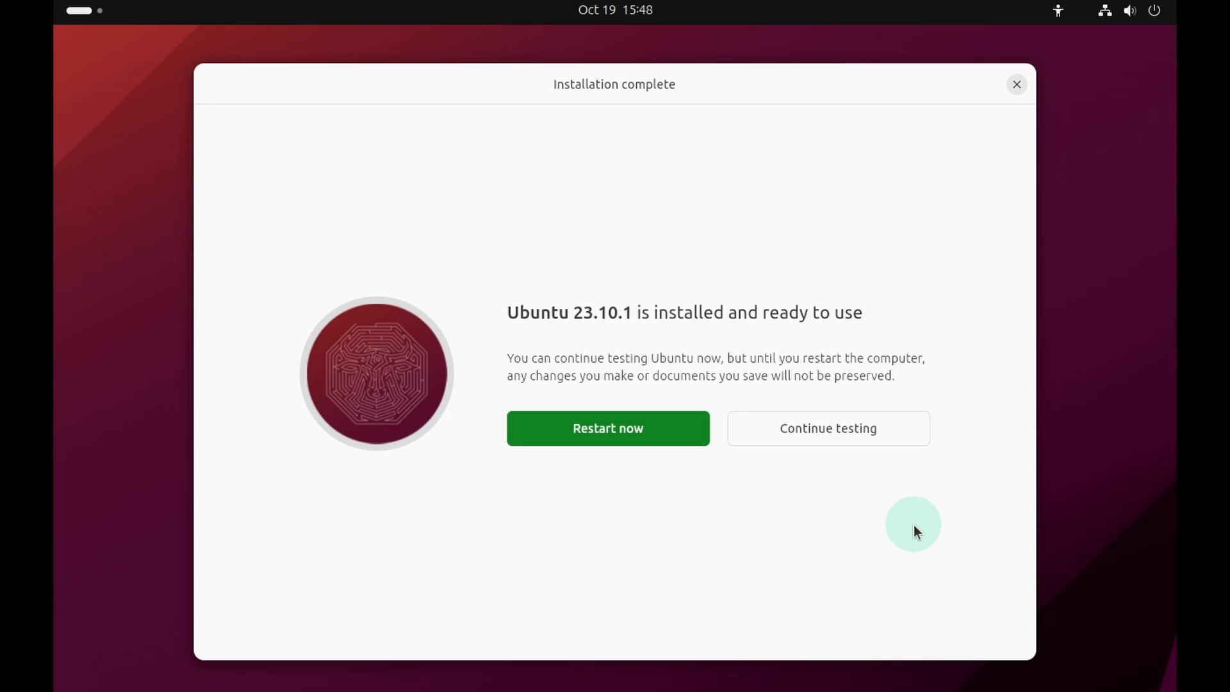
mouse_move(814, 329)
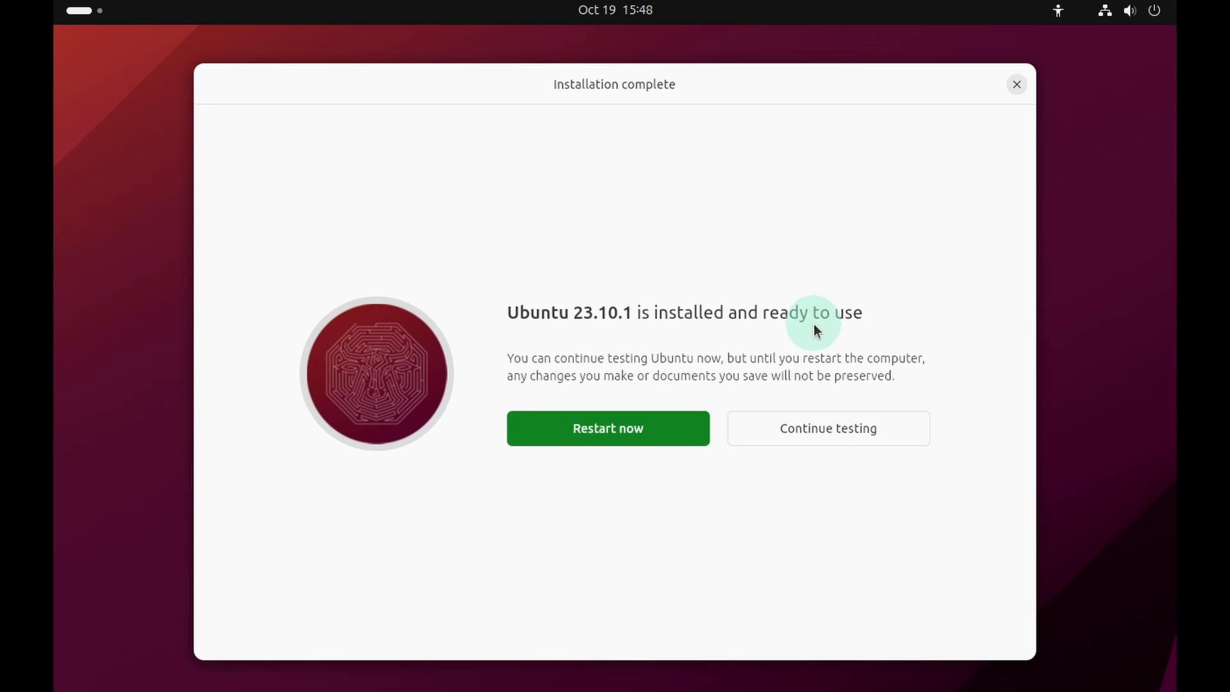
mouse_move(871, 328)
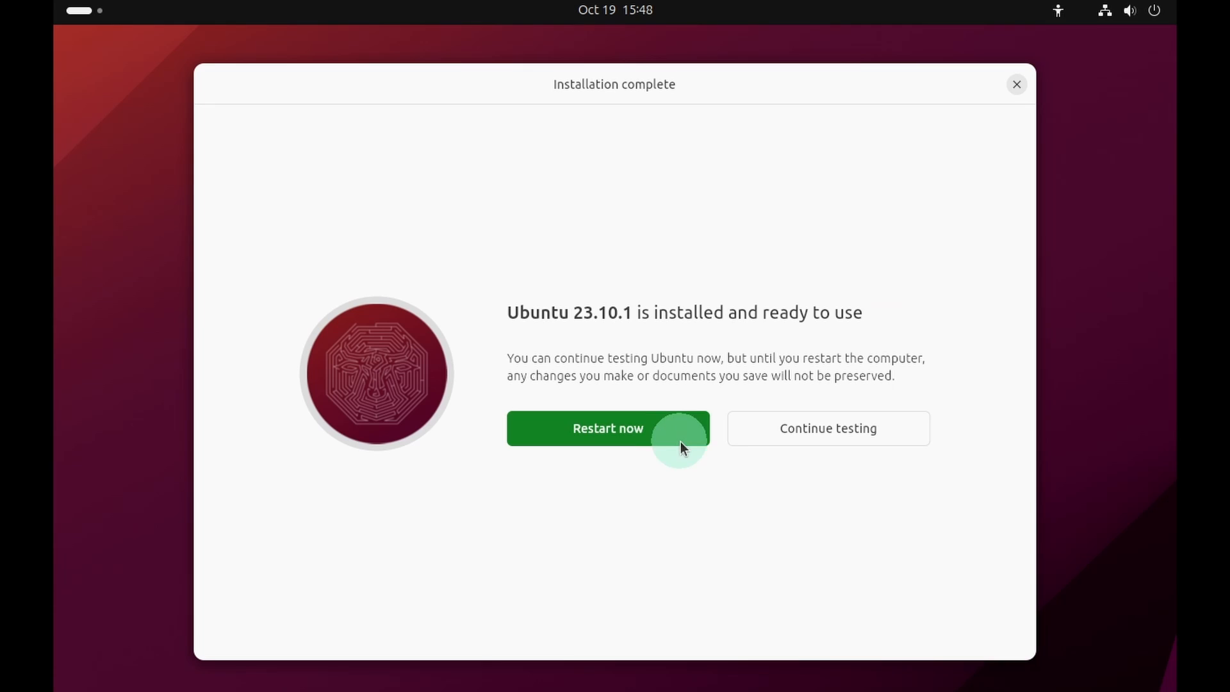
Step: Restart the VM into the newly installed Ubuntu, reaching the login screen
click(607, 428)
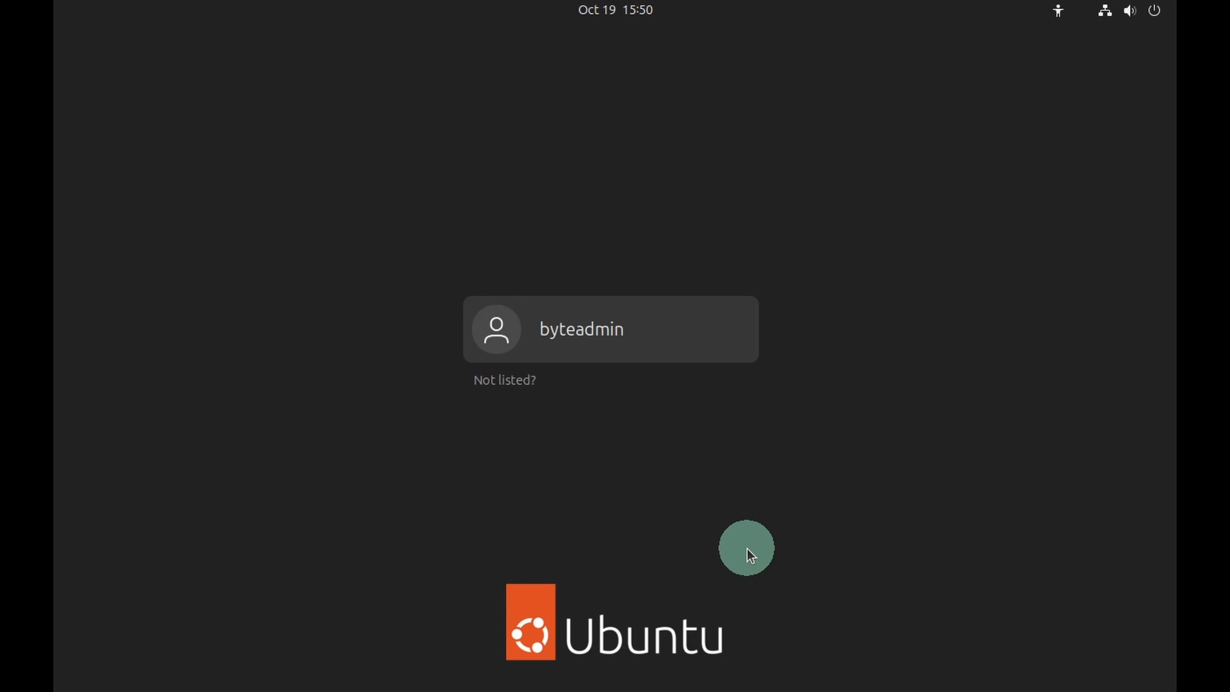
Step: Log in as byteadmin, skip Online Accounts, decline sending system info, and finish the welcome setup
click(610, 329)
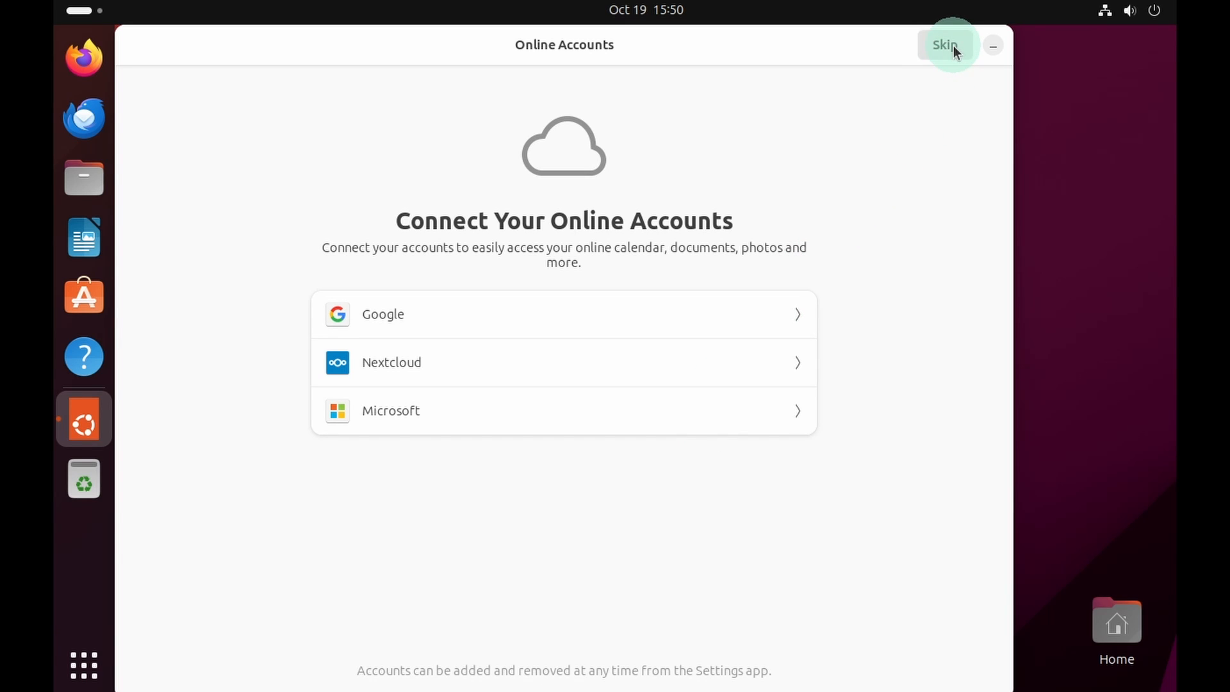
click(945, 46)
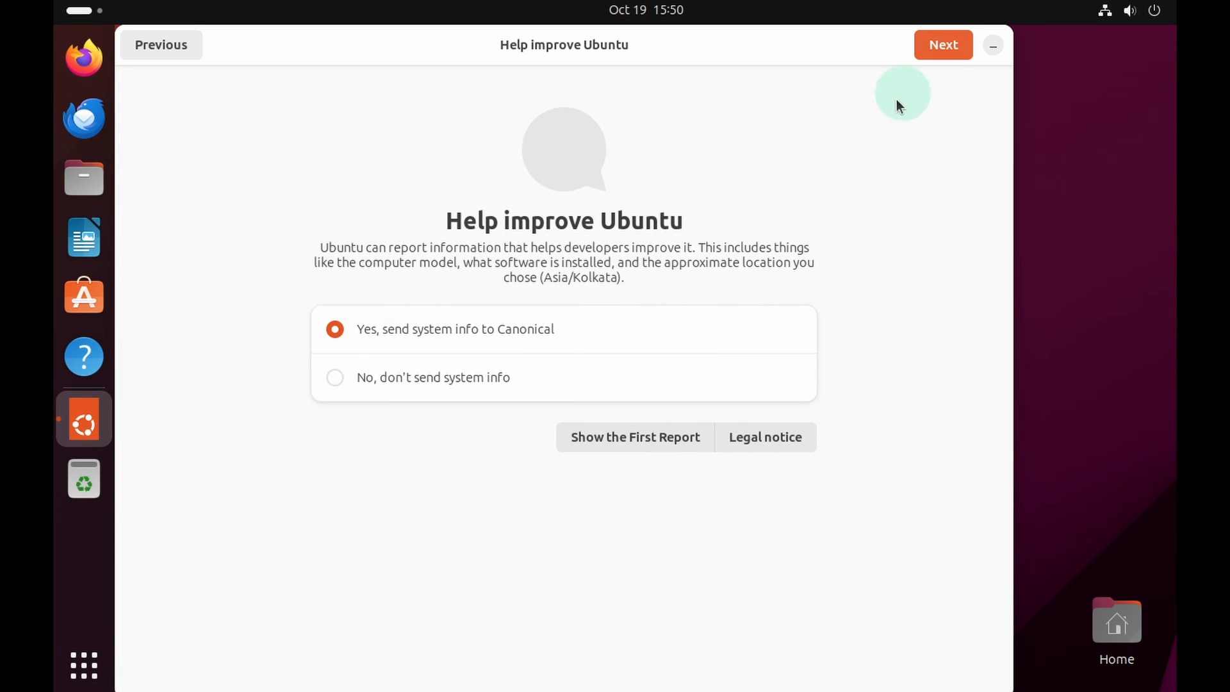
click(334, 376)
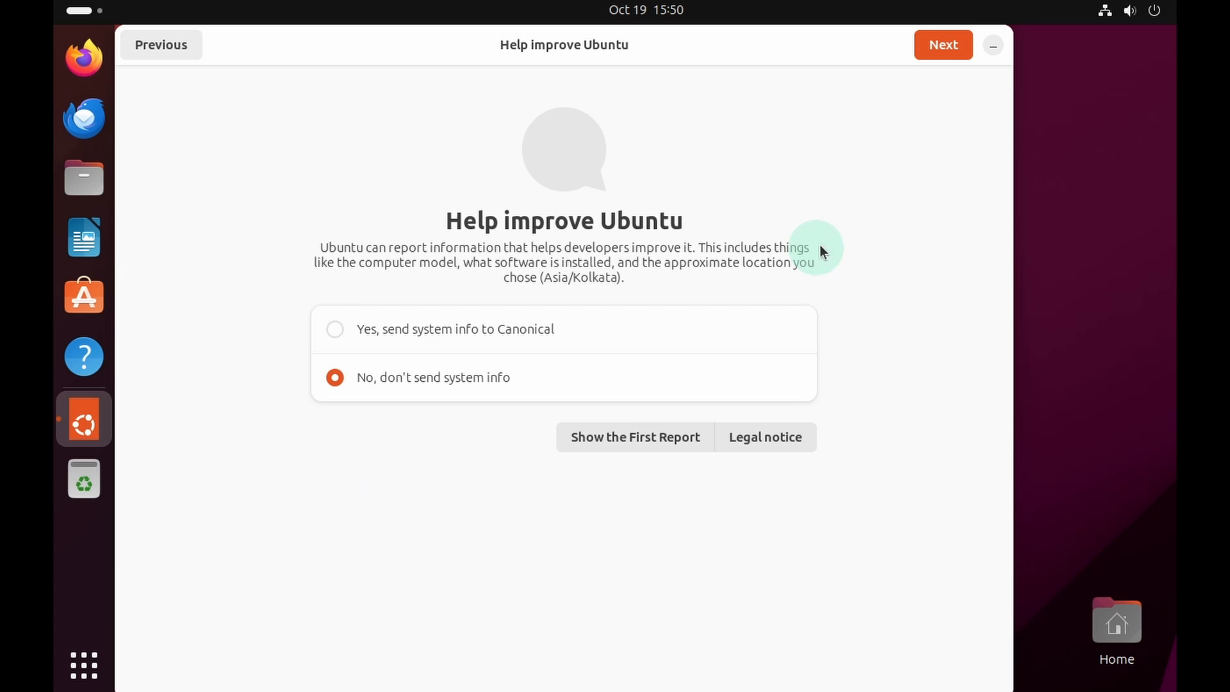
click(943, 44)
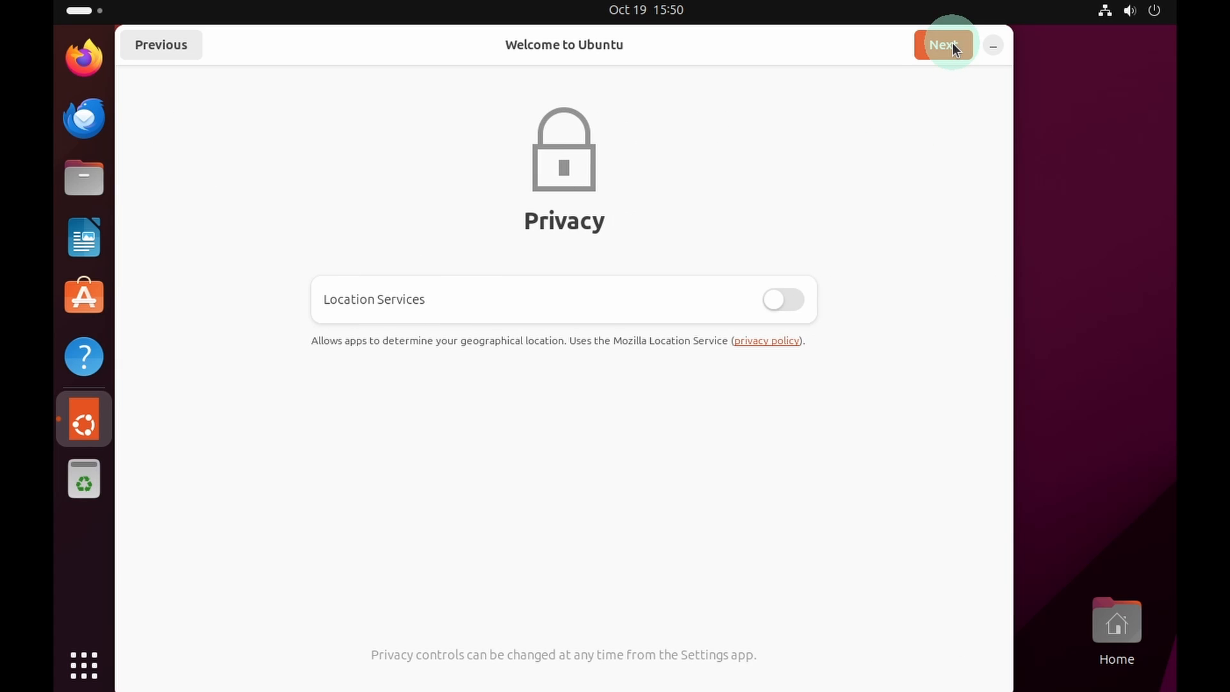
click(942, 45)
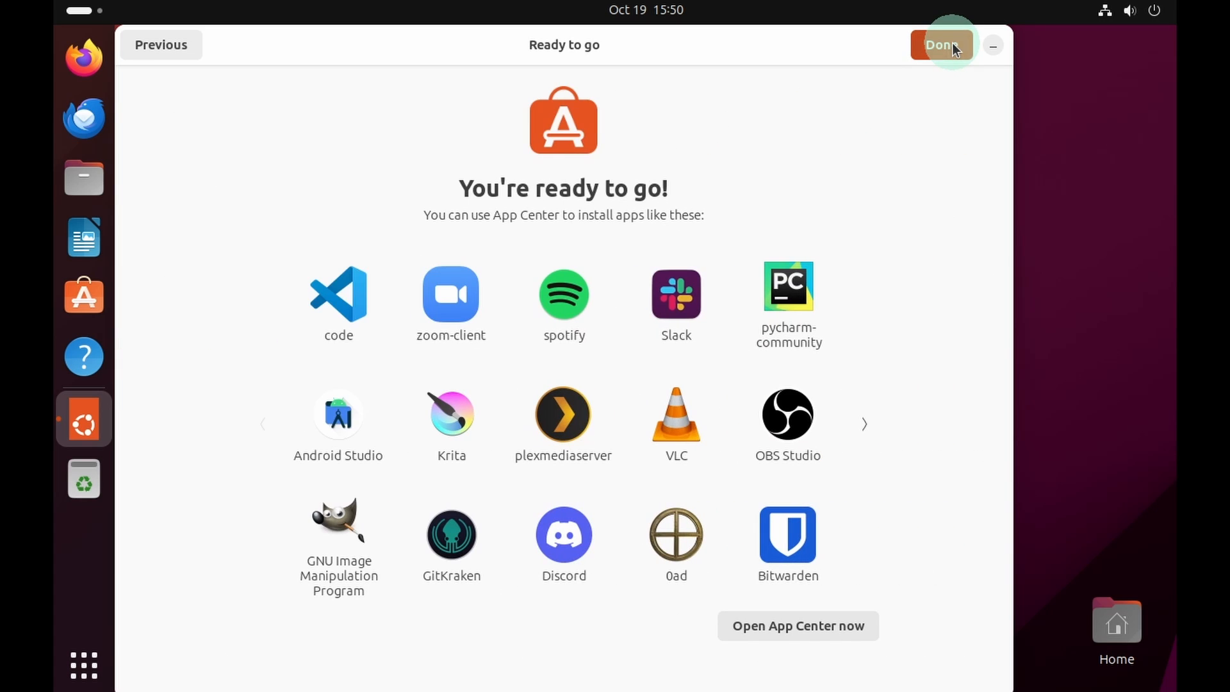
click(940, 45)
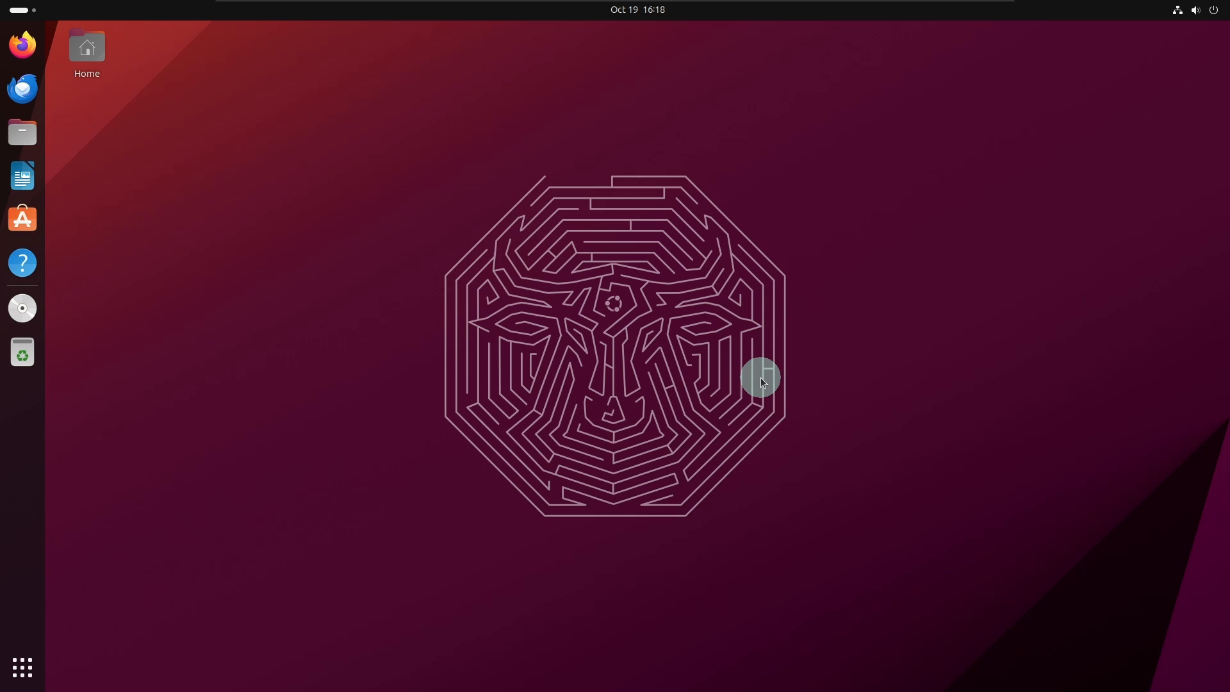
Step: From the desktop's Change Background settings, choose Dark style, purple accent and the purple bull line-art wallpaper
right_click(761, 382)
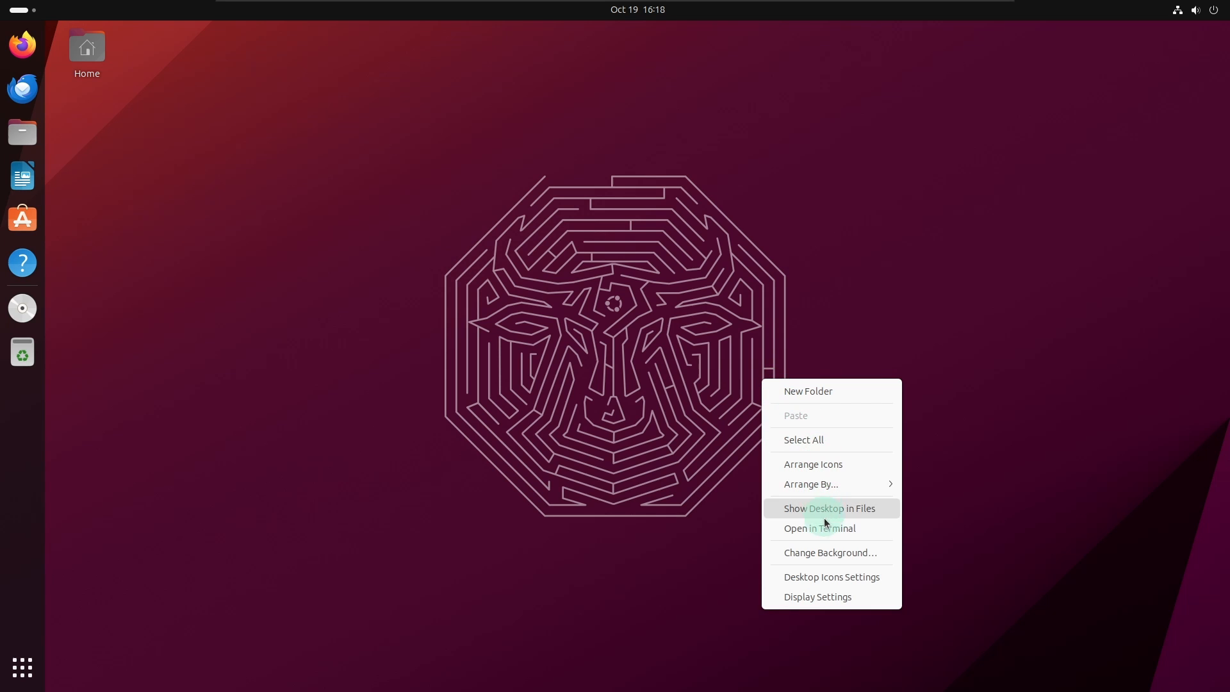
click(646, 477)
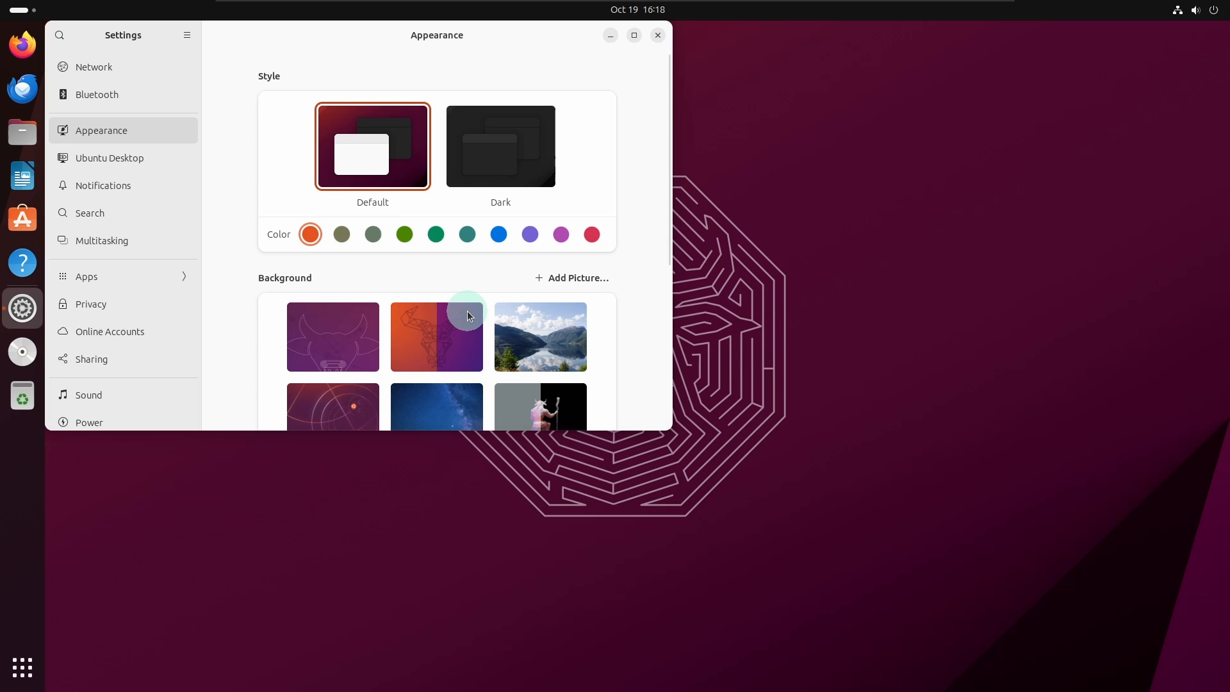
mouse_move(397, 171)
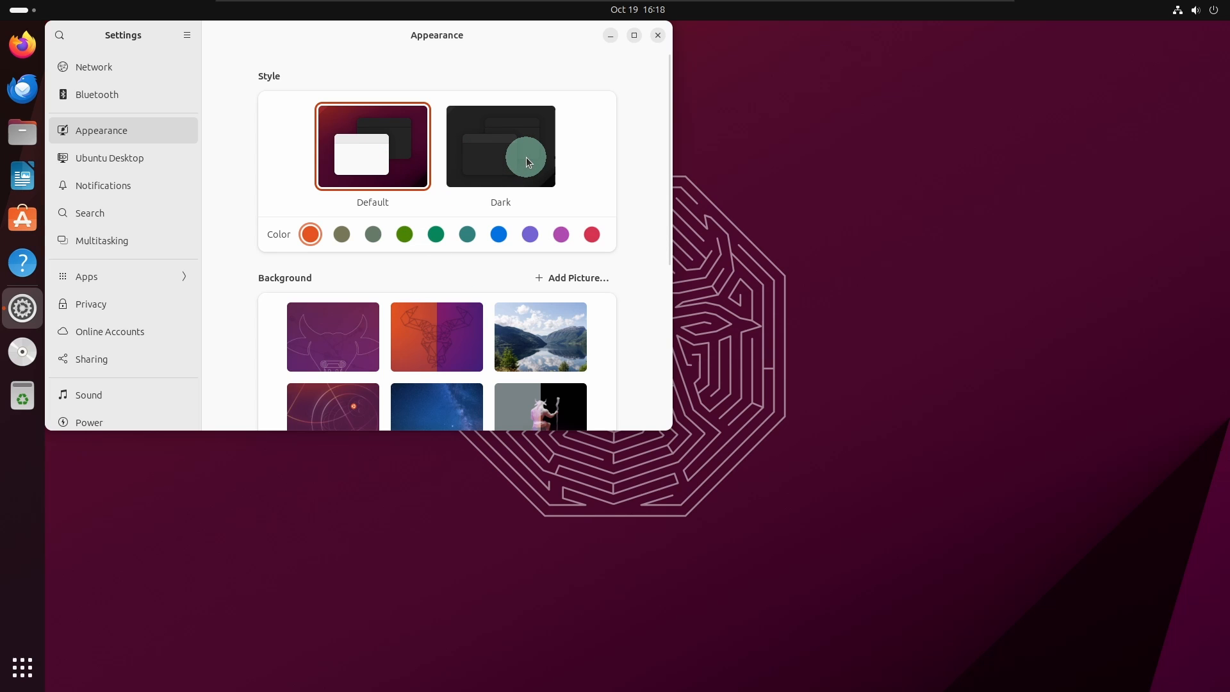
click(499, 146)
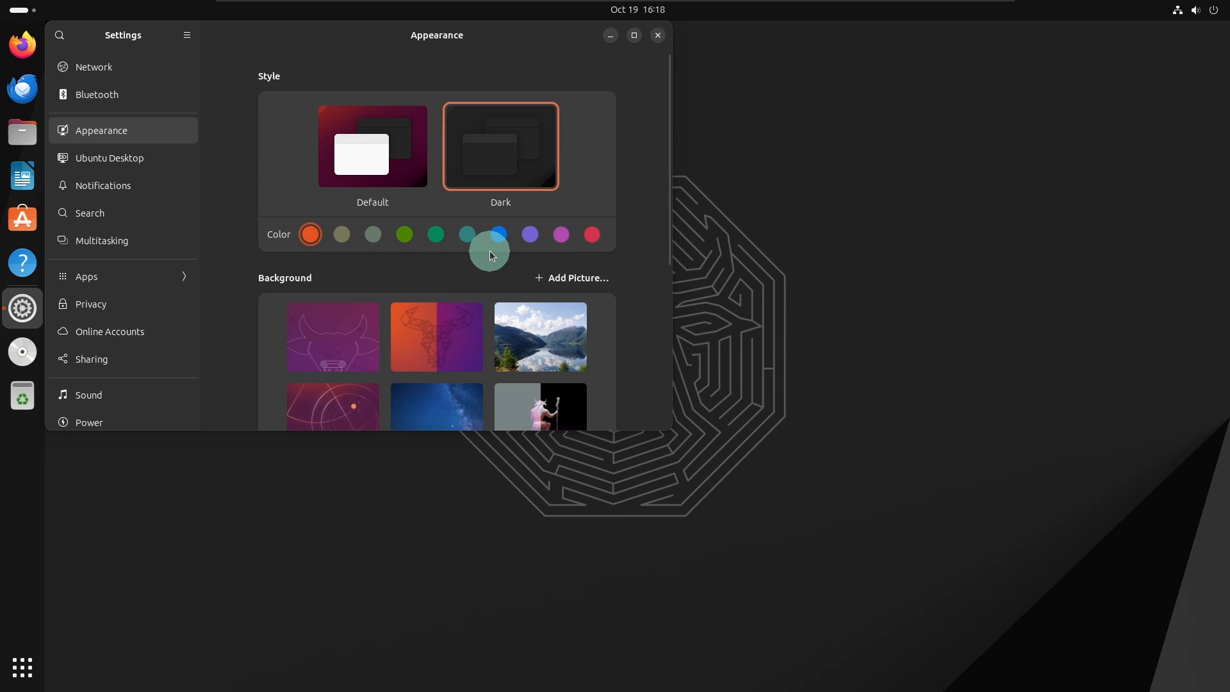
click(530, 234)
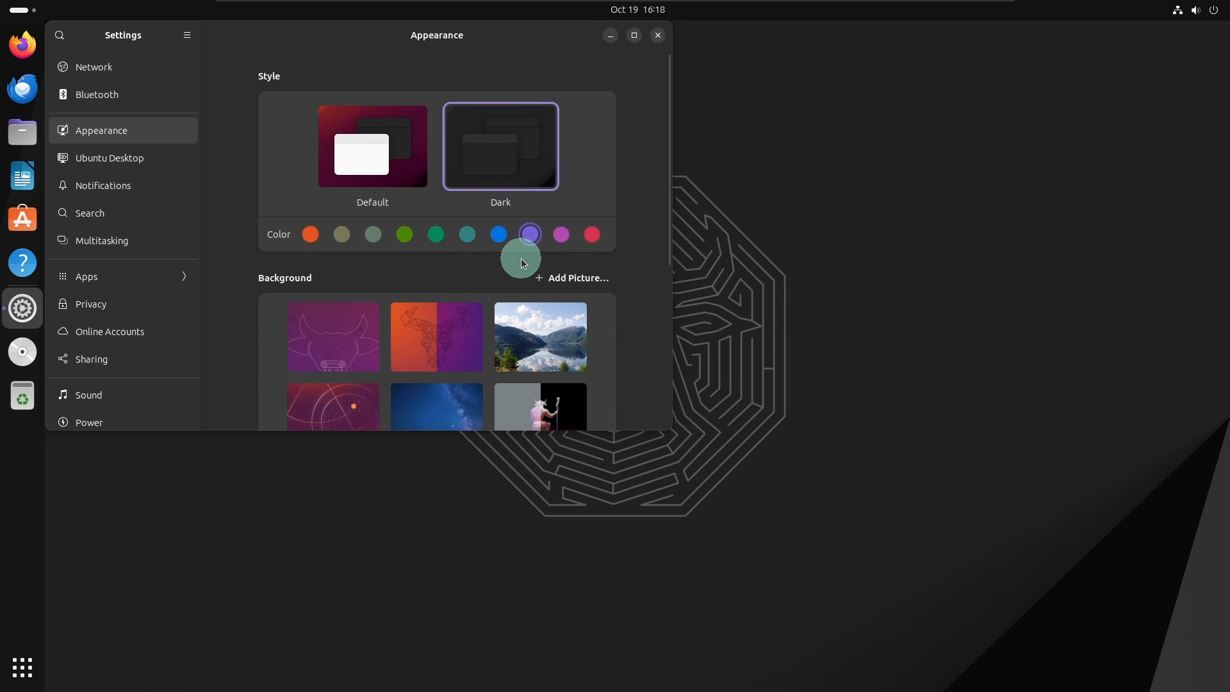
mouse_move(489, 269)
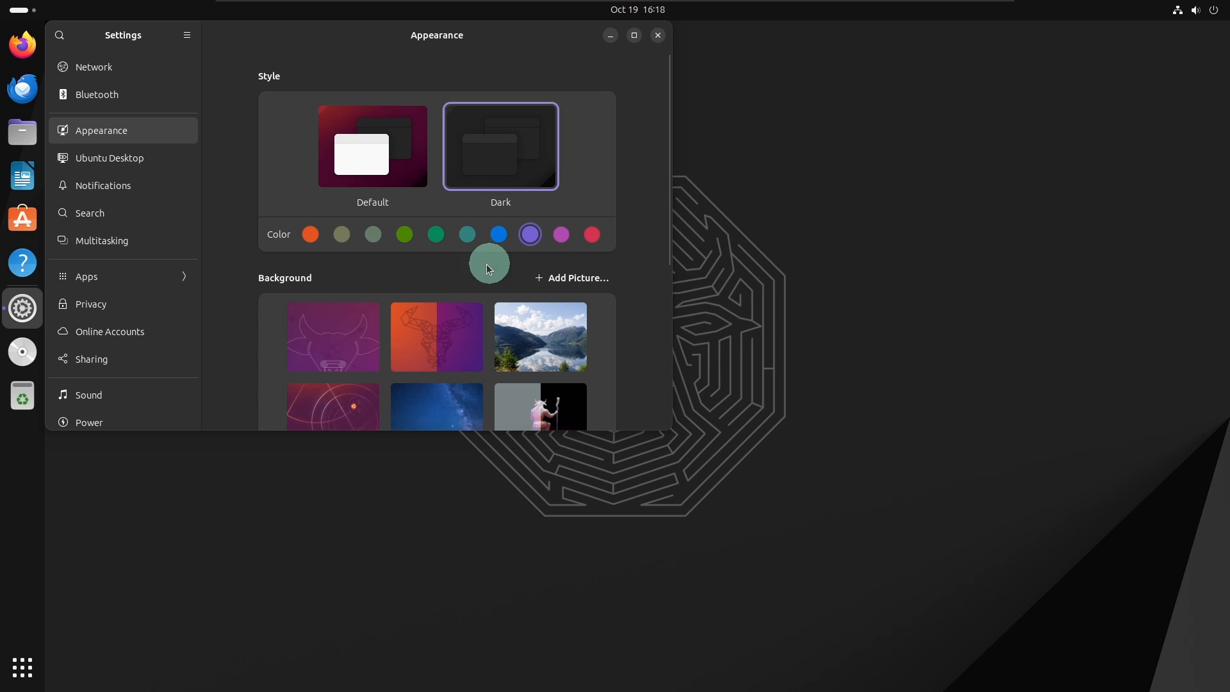
click(331, 335)
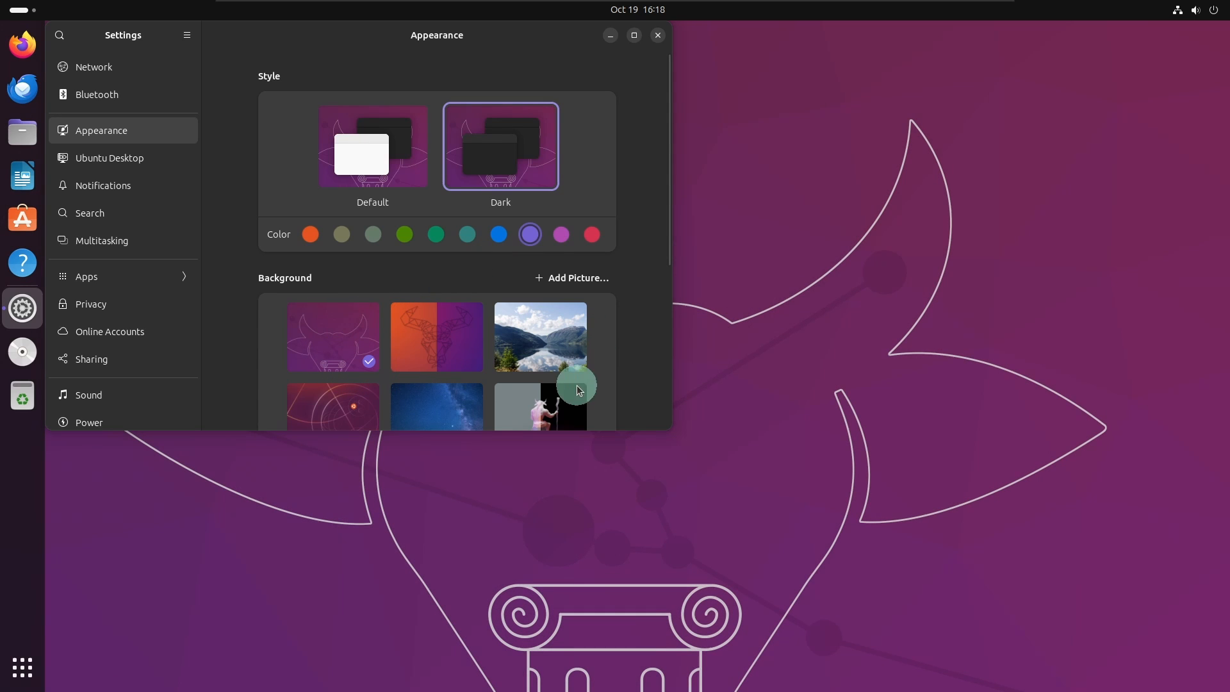
mouse_move(610, 36)
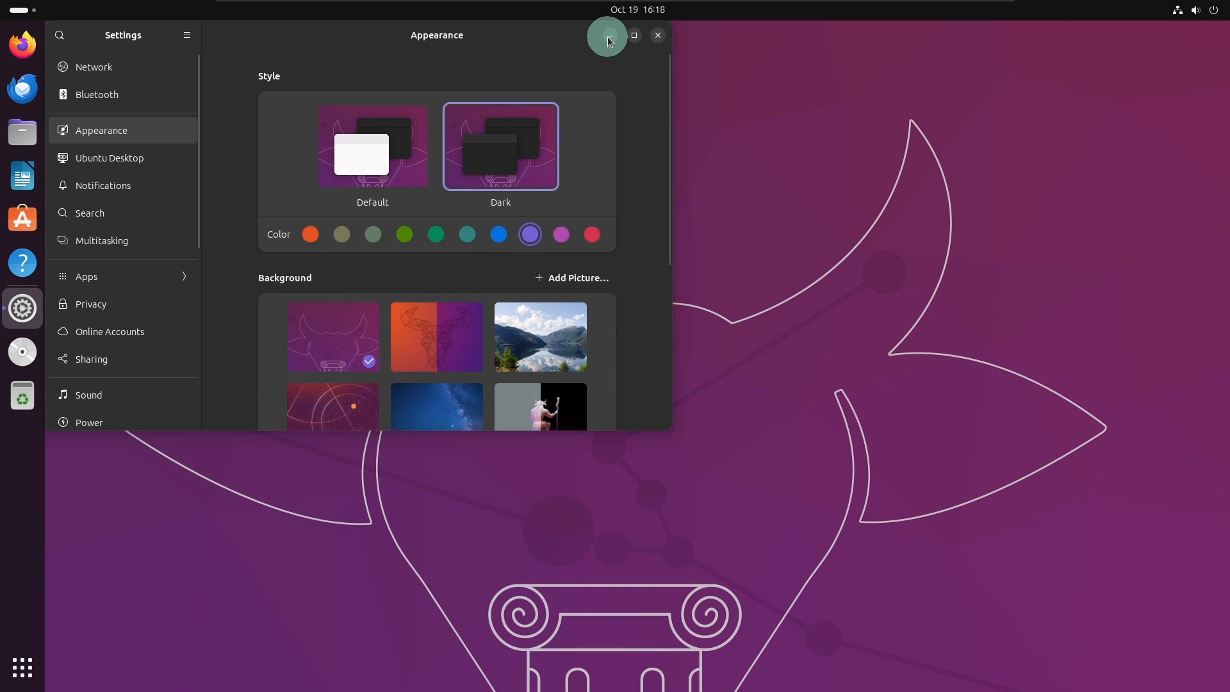
Step: Try the geometric bull wallpaper, then apply the bull-at-sunset wallpaper and hide Settings
click(657, 36)
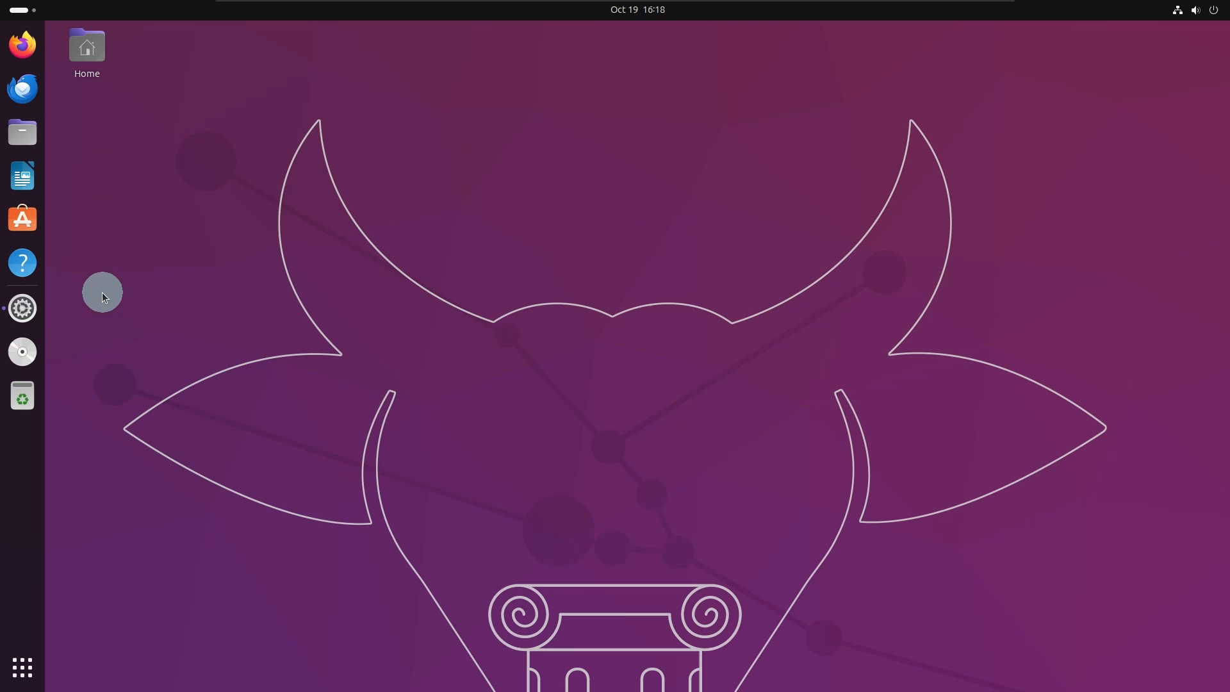
click(22, 308)
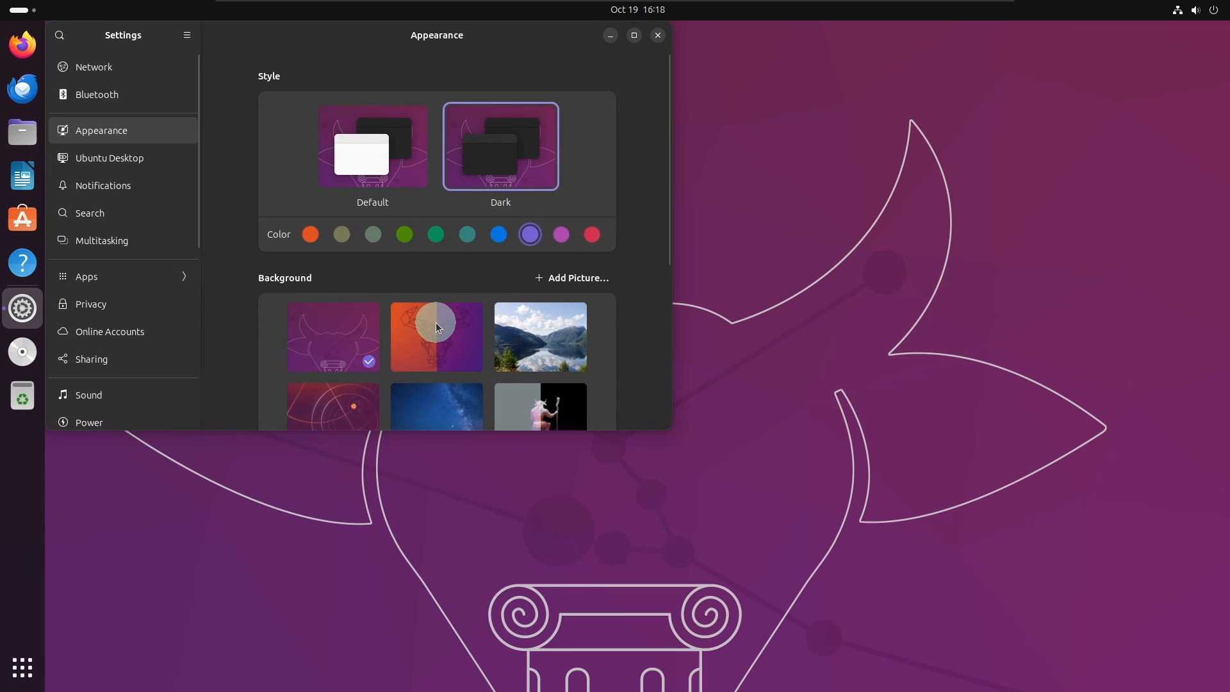
click(657, 35)
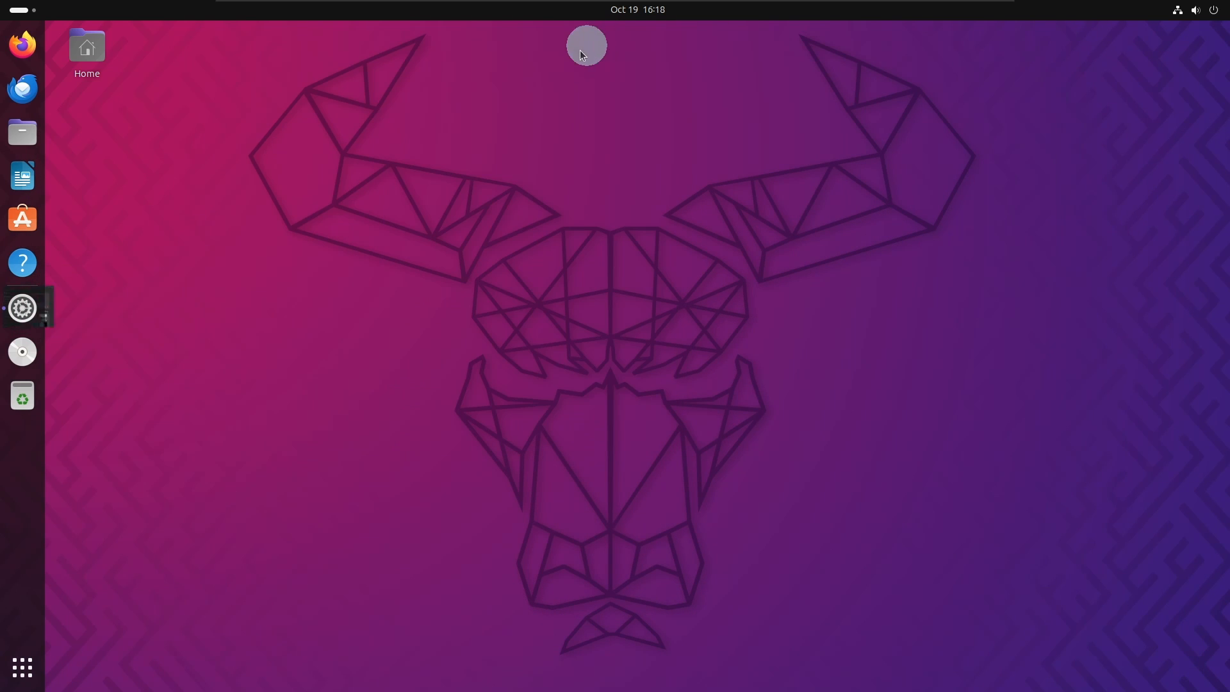
mouse_move(384, 364)
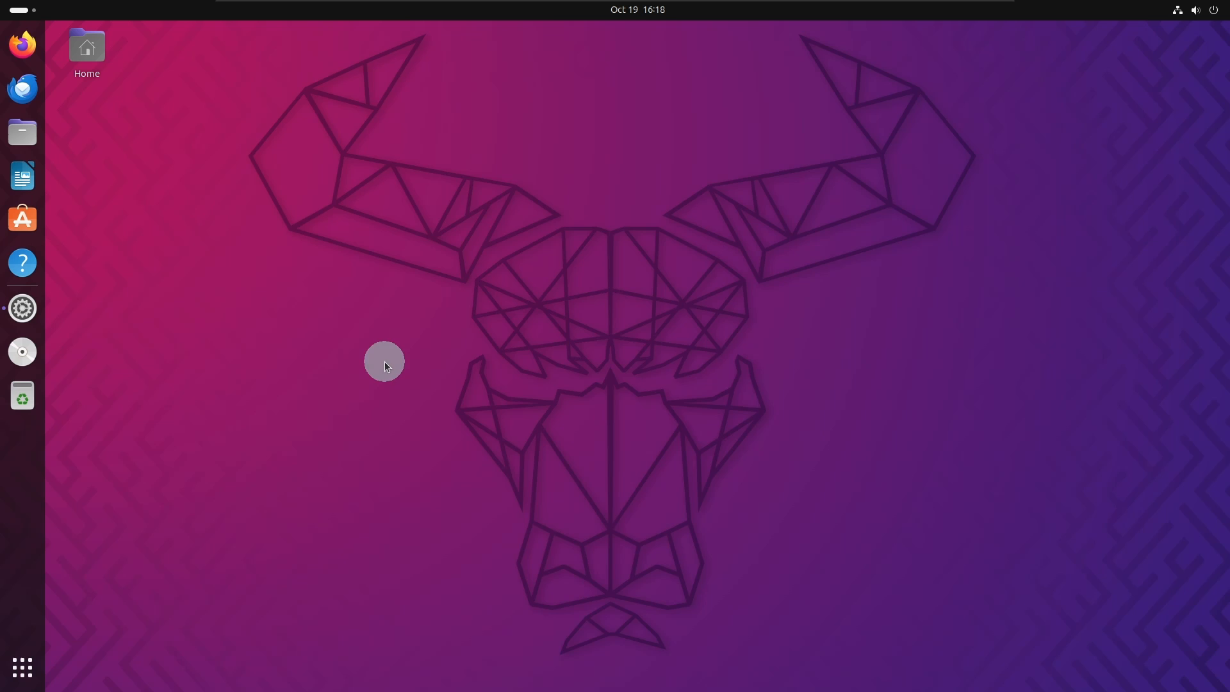
click(22, 308)
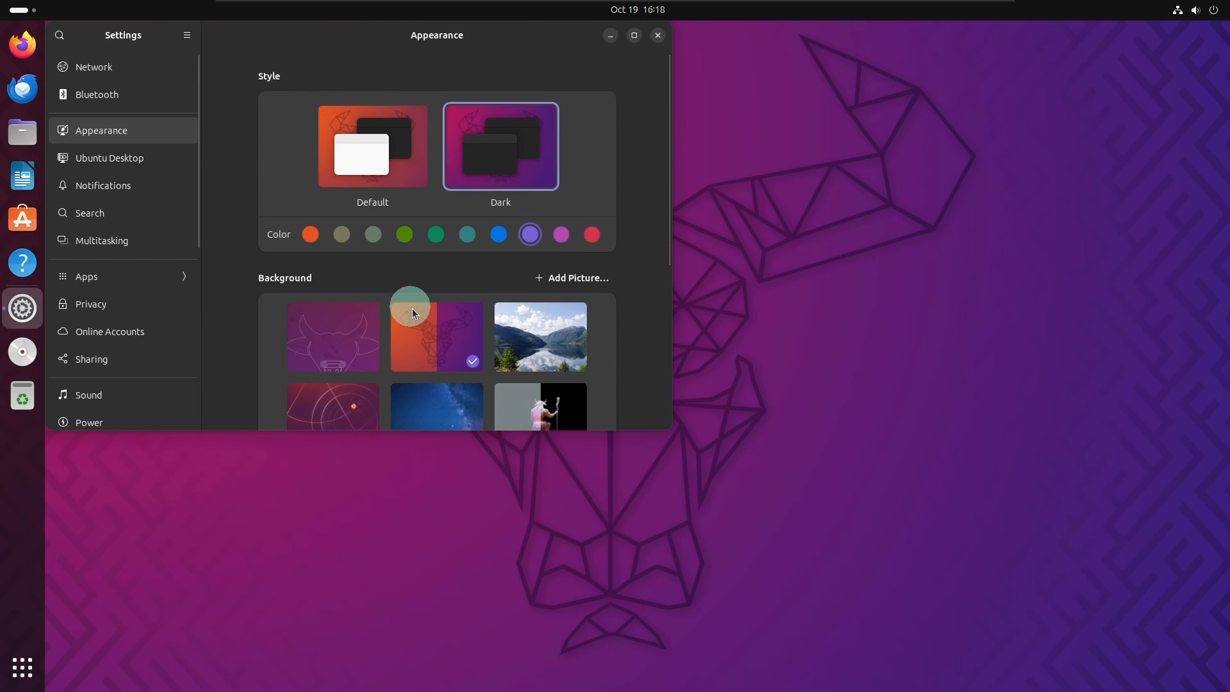
scroll(down, 3)
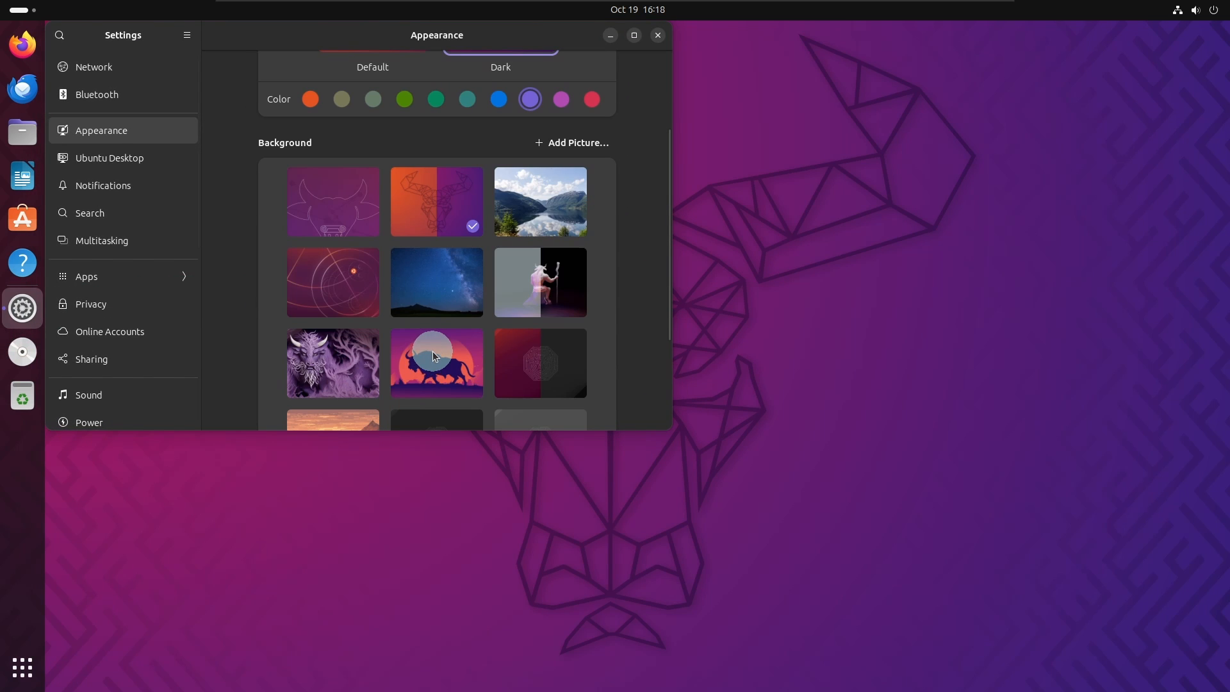
click(435, 363)
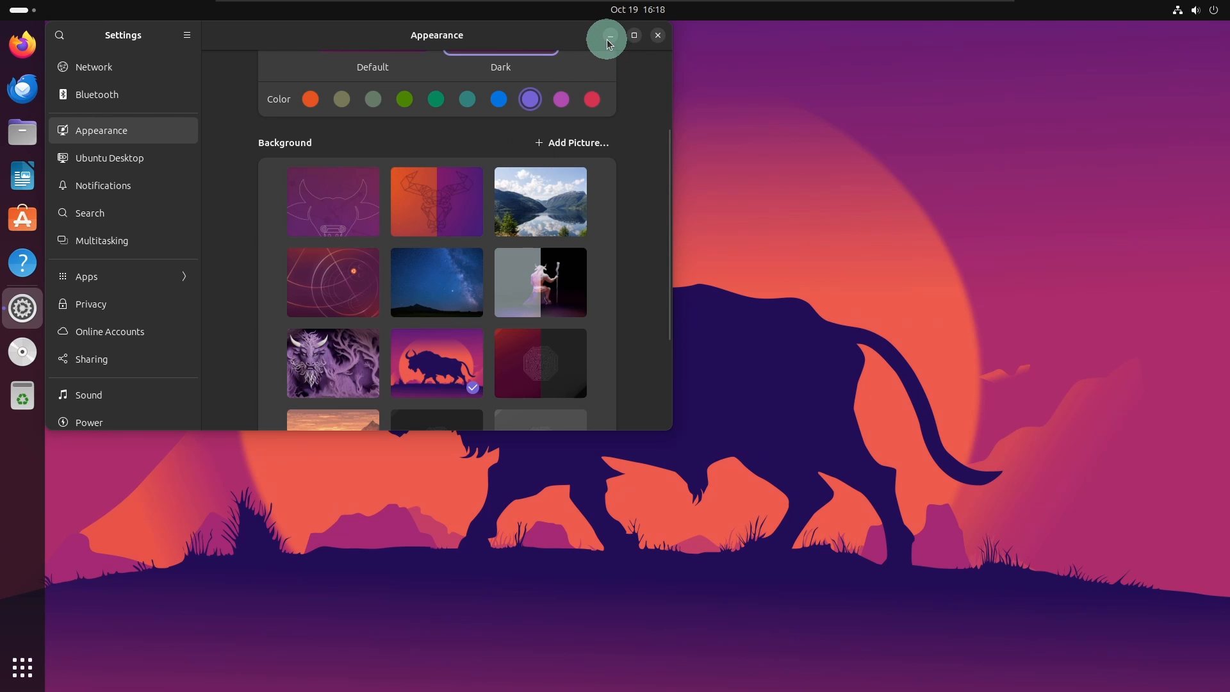
click(657, 36)
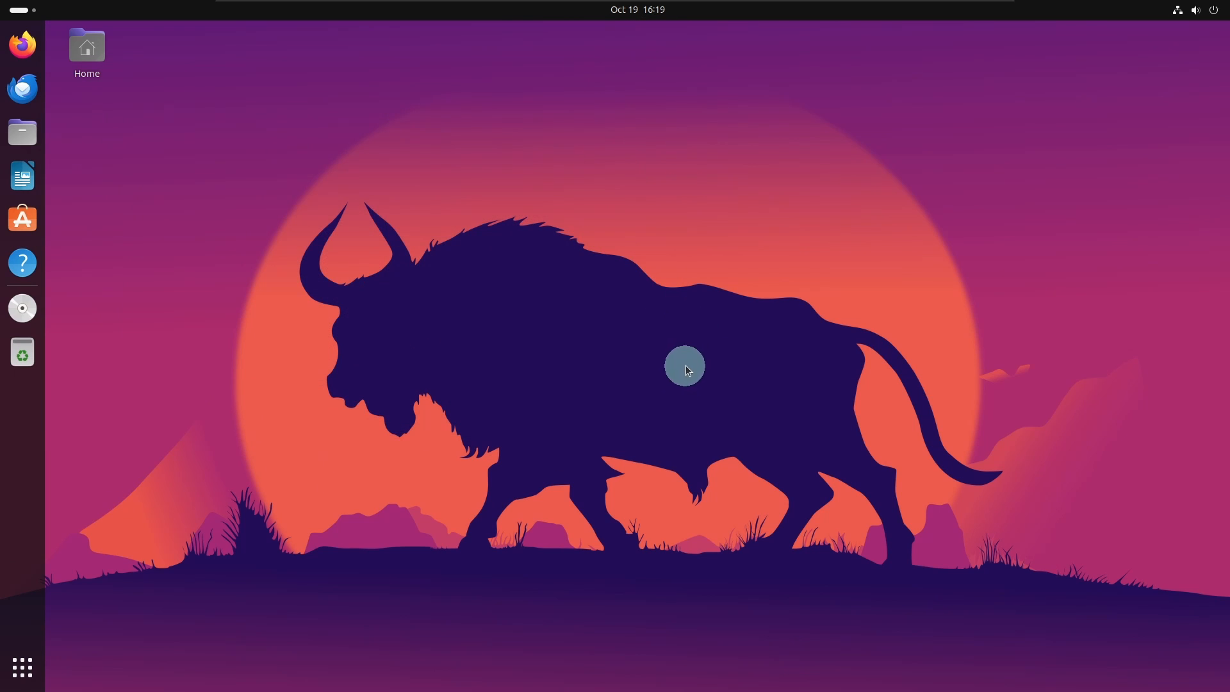
mouse_move(750, 359)
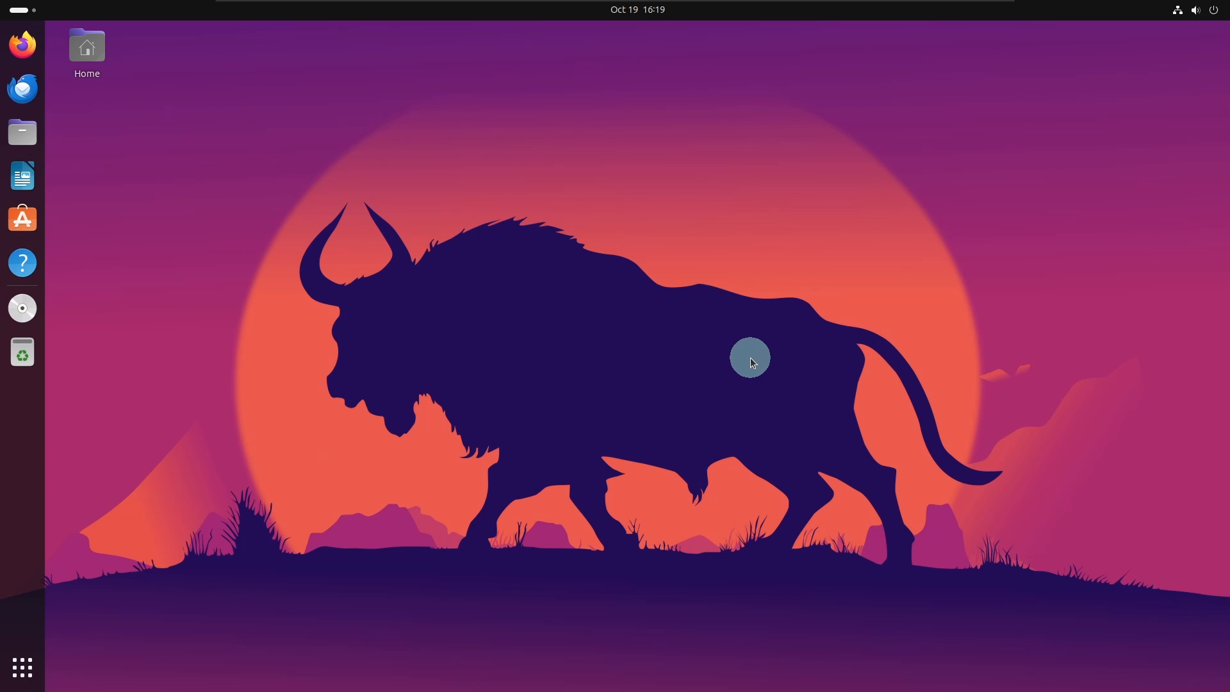